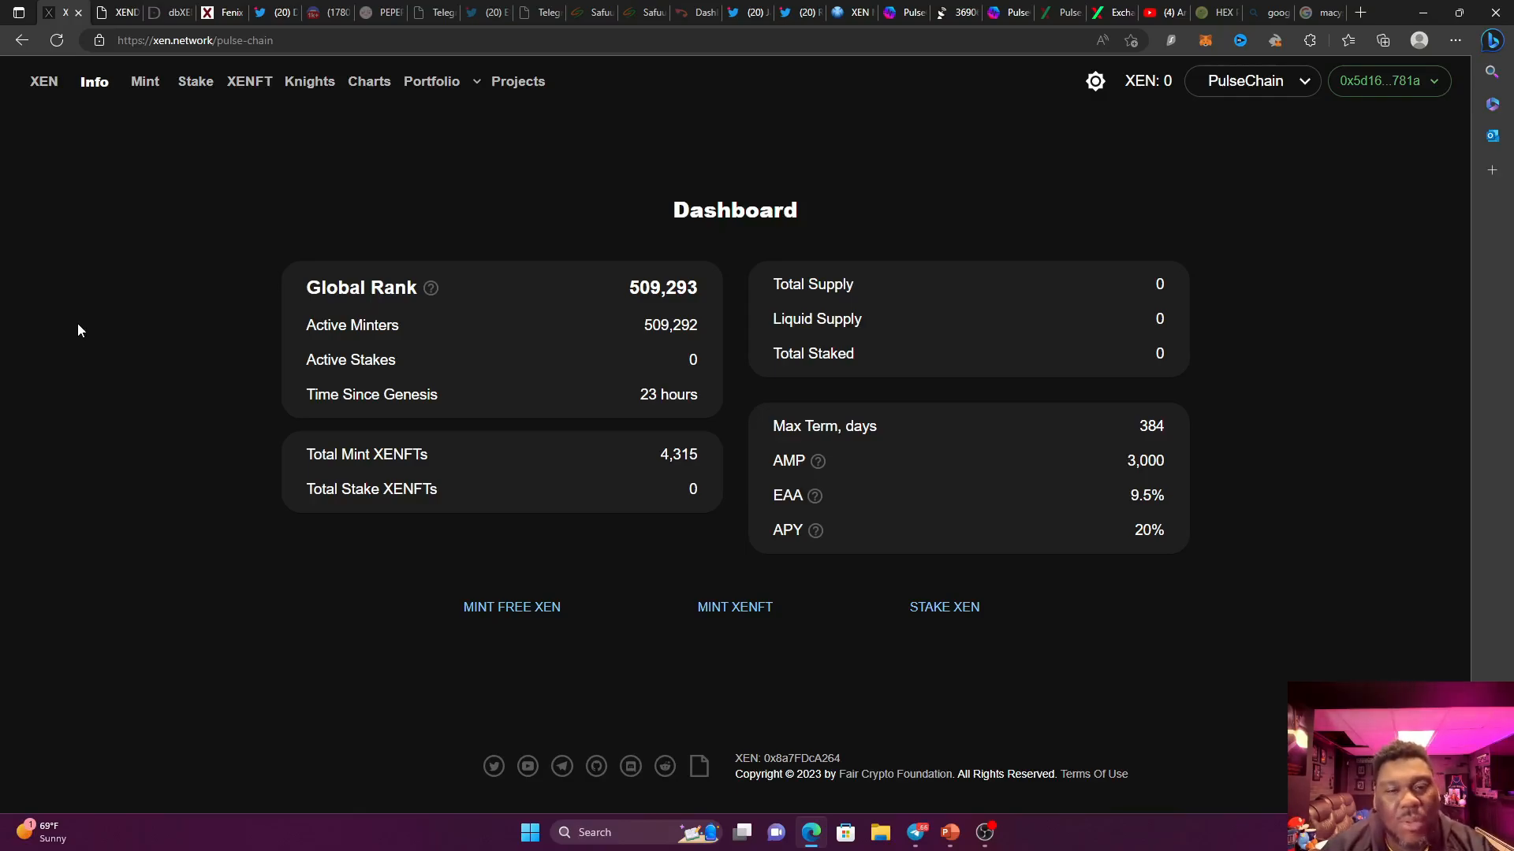
mouse_move(881, 508)
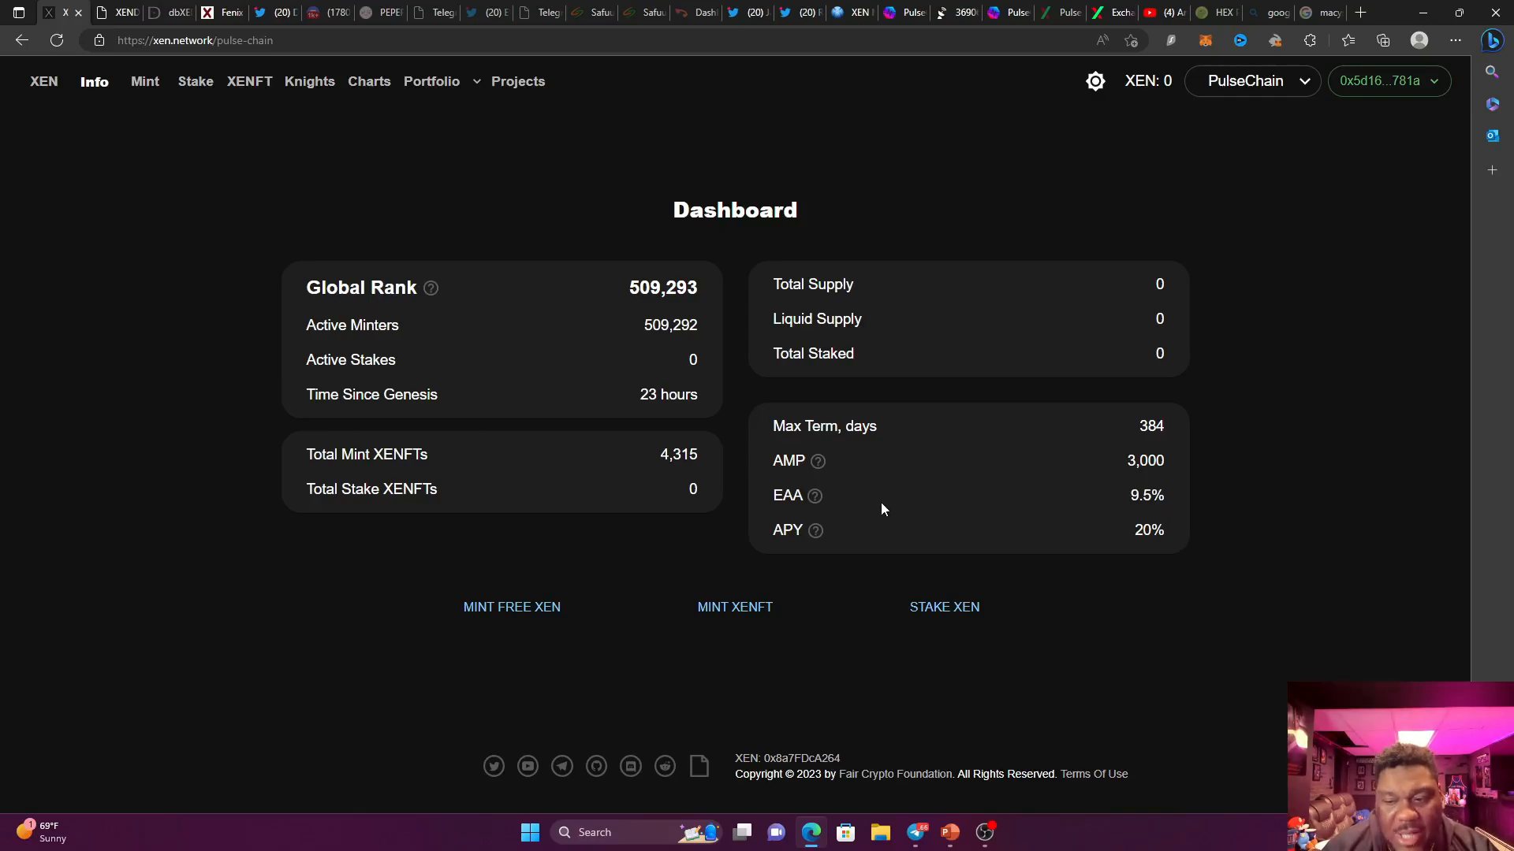
mouse_move(814, 495)
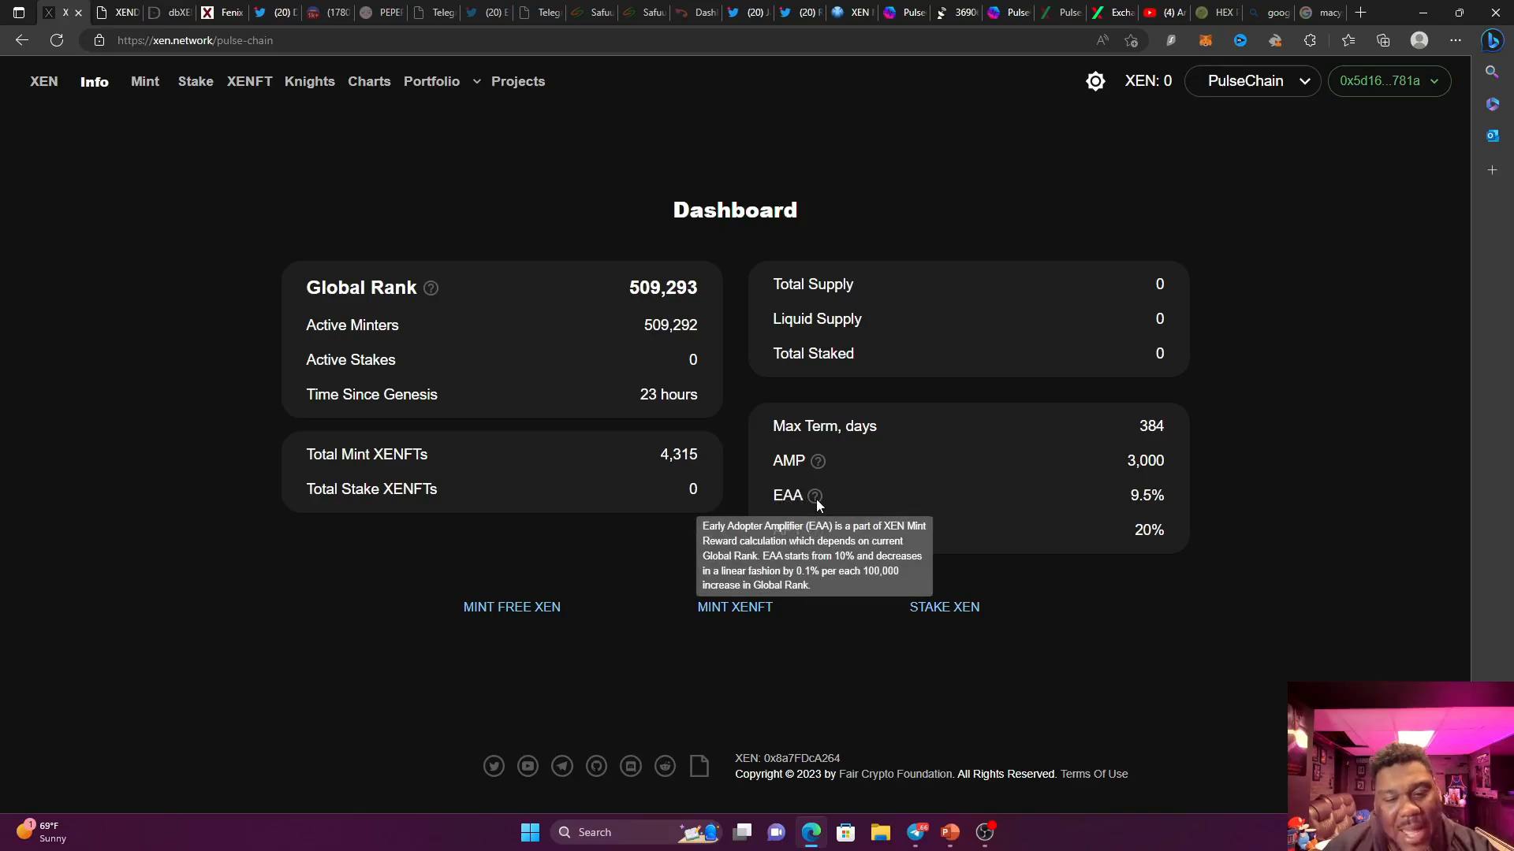
mouse_move(1123, 569)
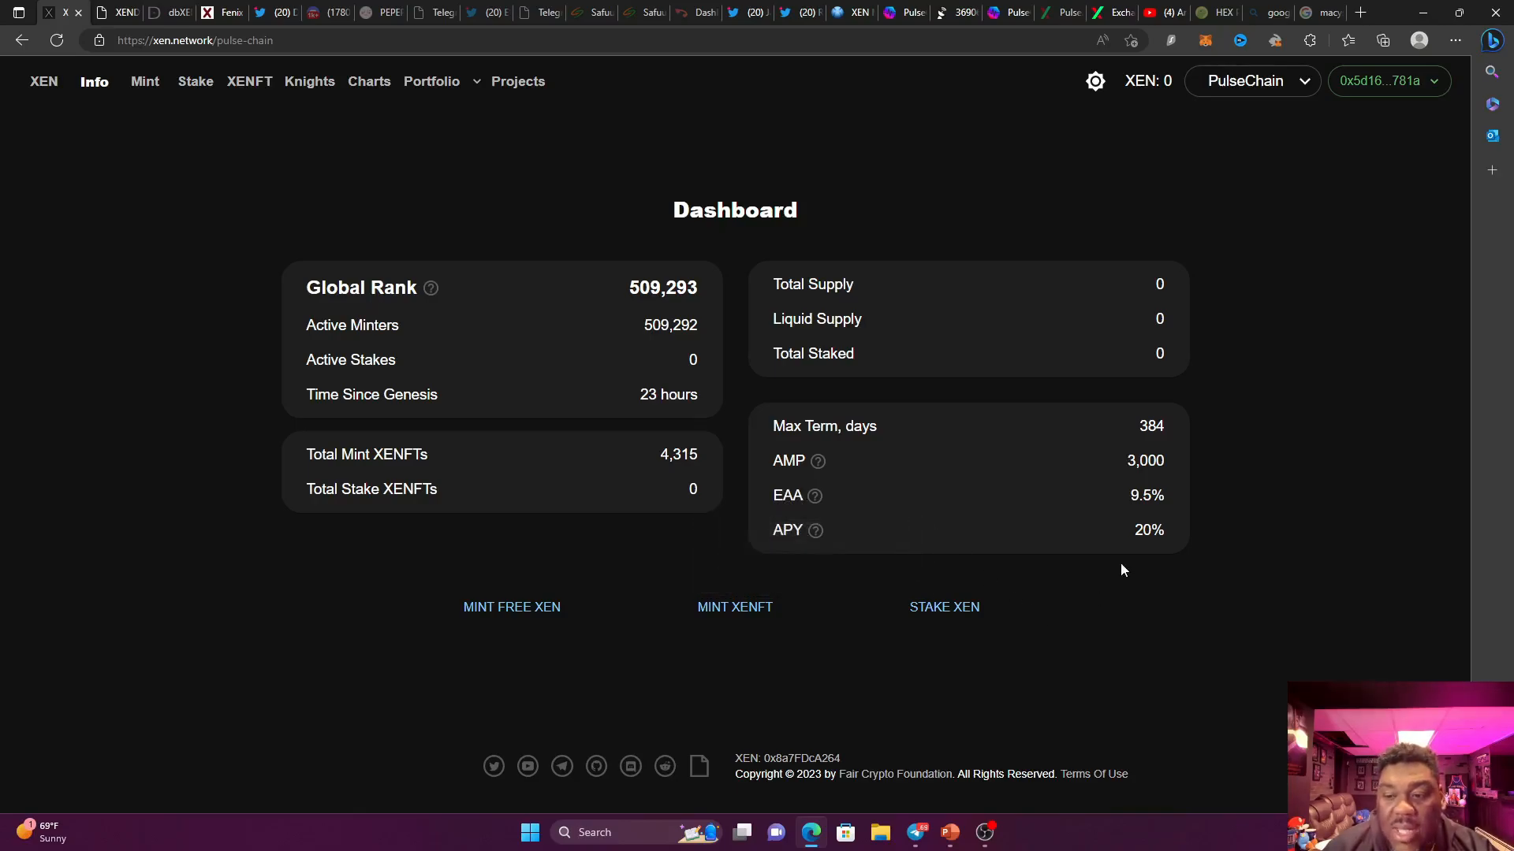
mouse_move(161, 206)
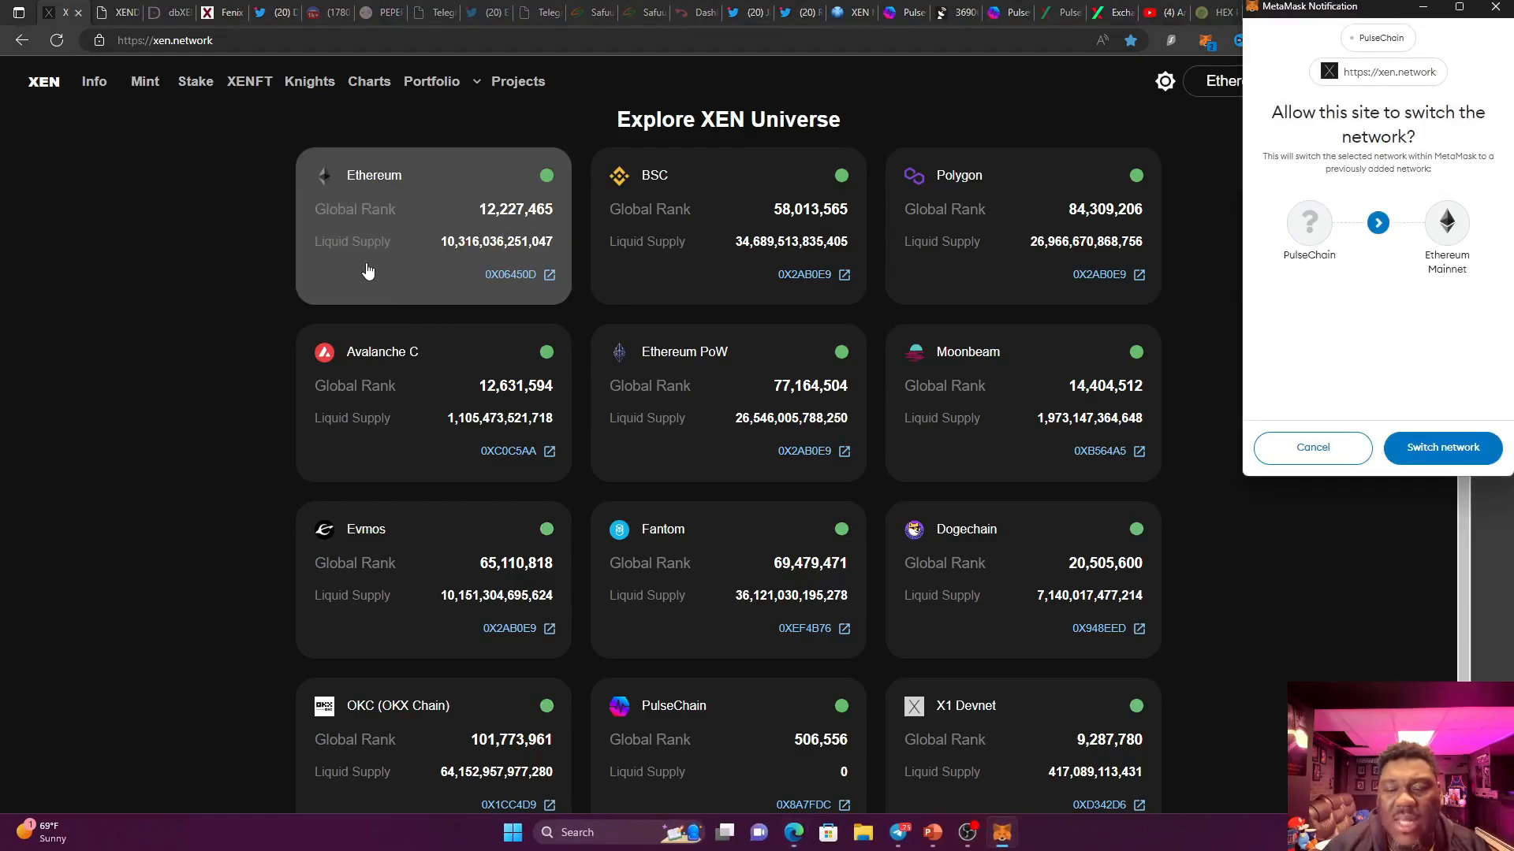
Approve switching MetaMask to Ethereum Mainnet, then glance at the dashboard's network dropdown.
click(1442, 447)
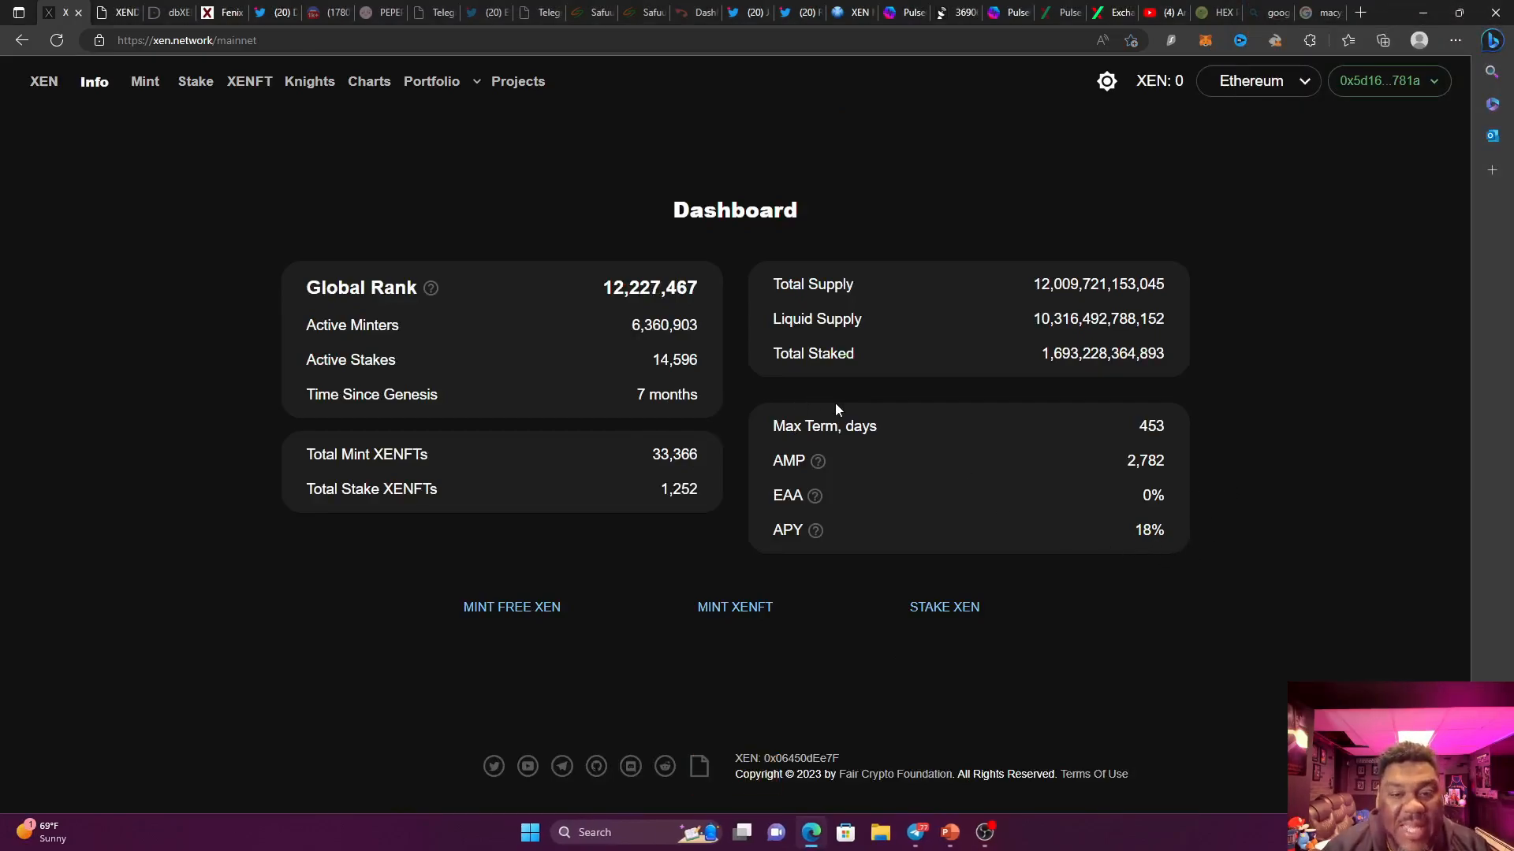
mouse_move(24, 239)
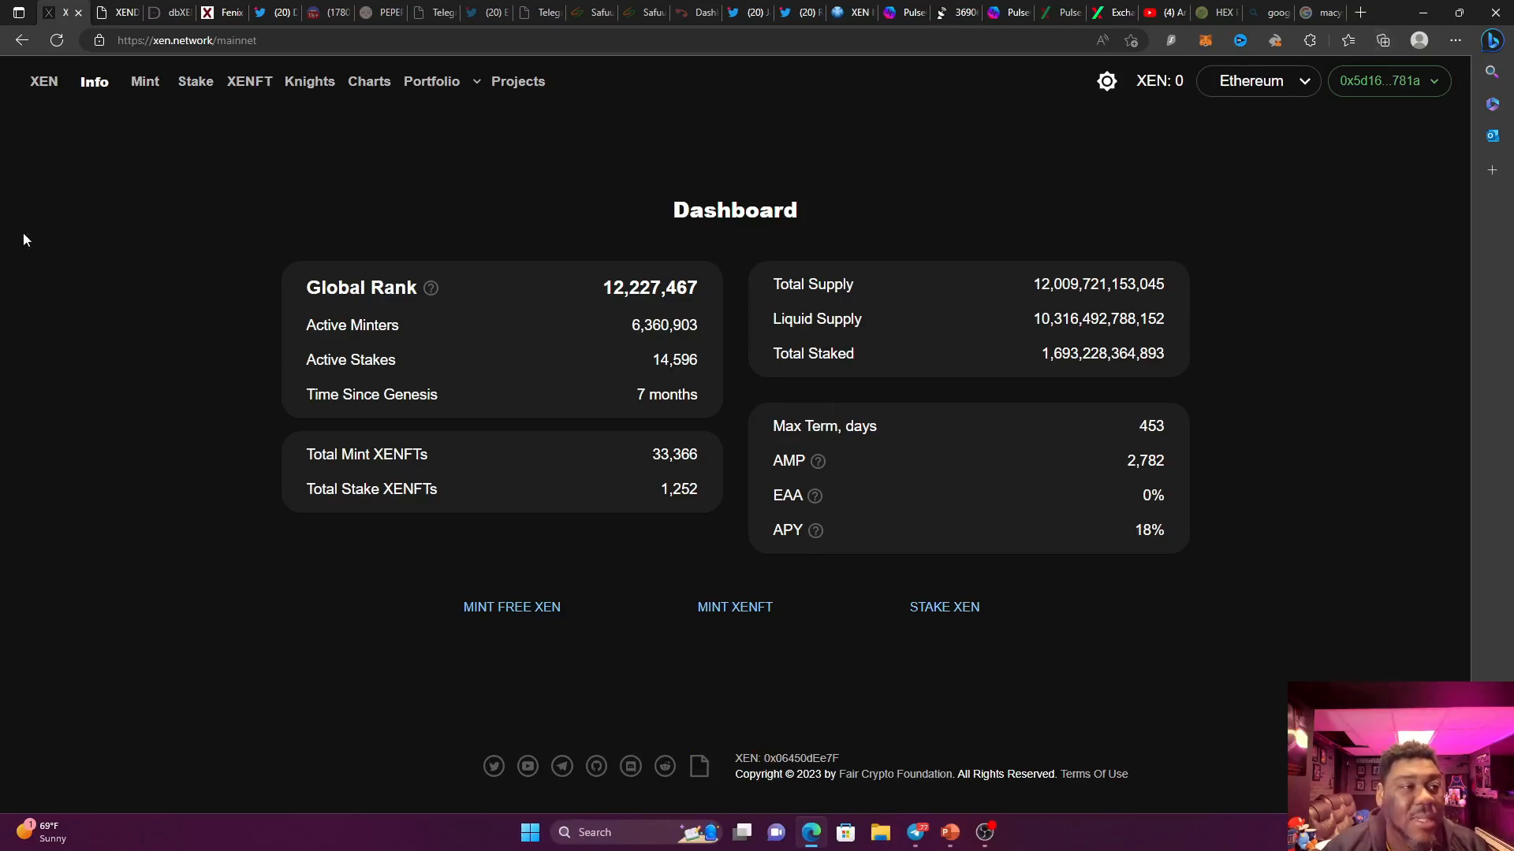
mouse_move(204, 261)
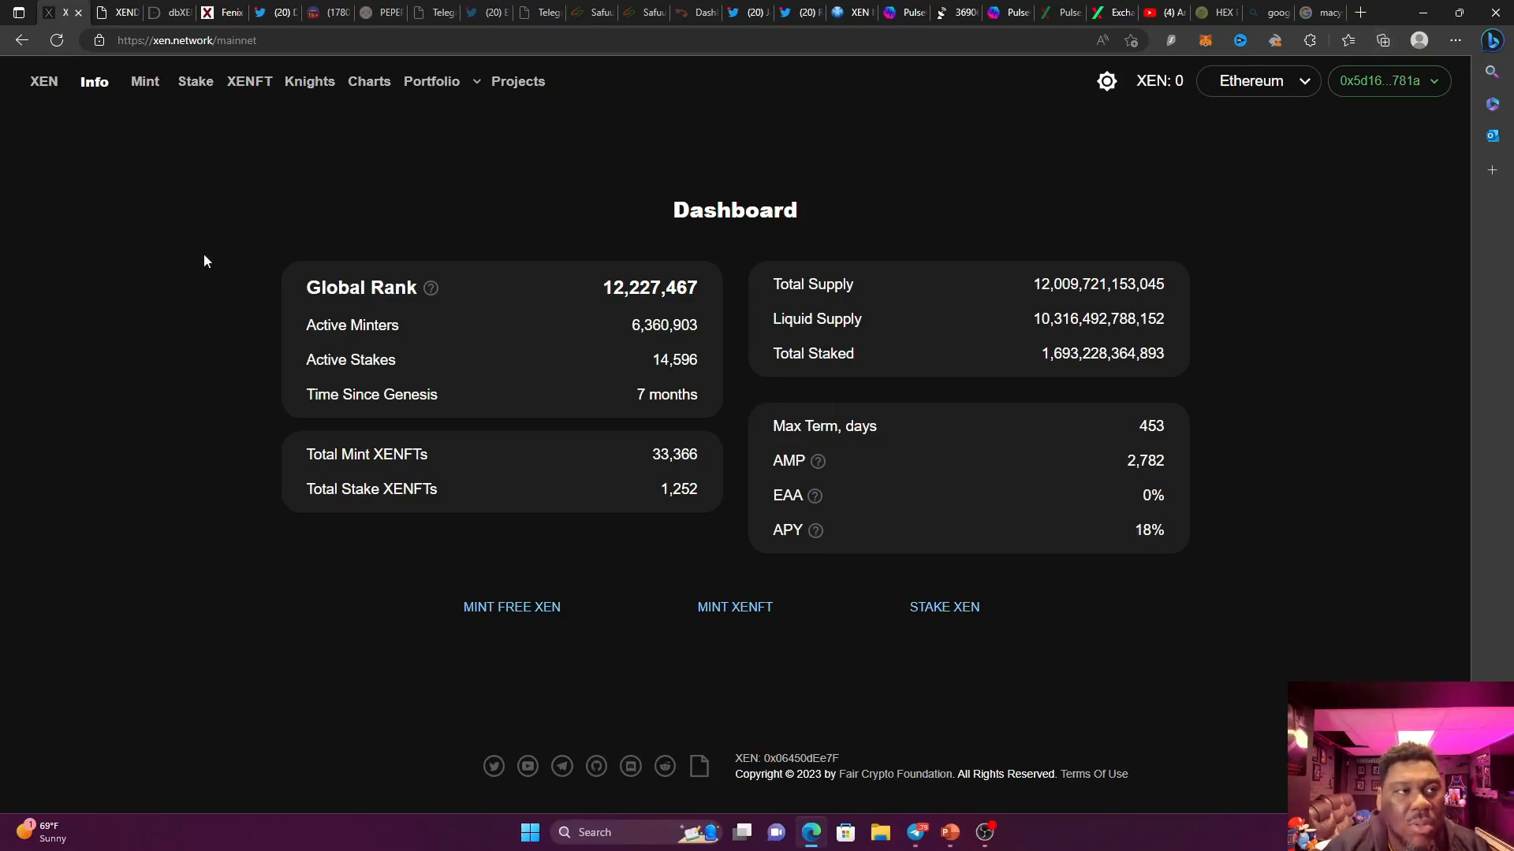
mouse_move(215, 358)
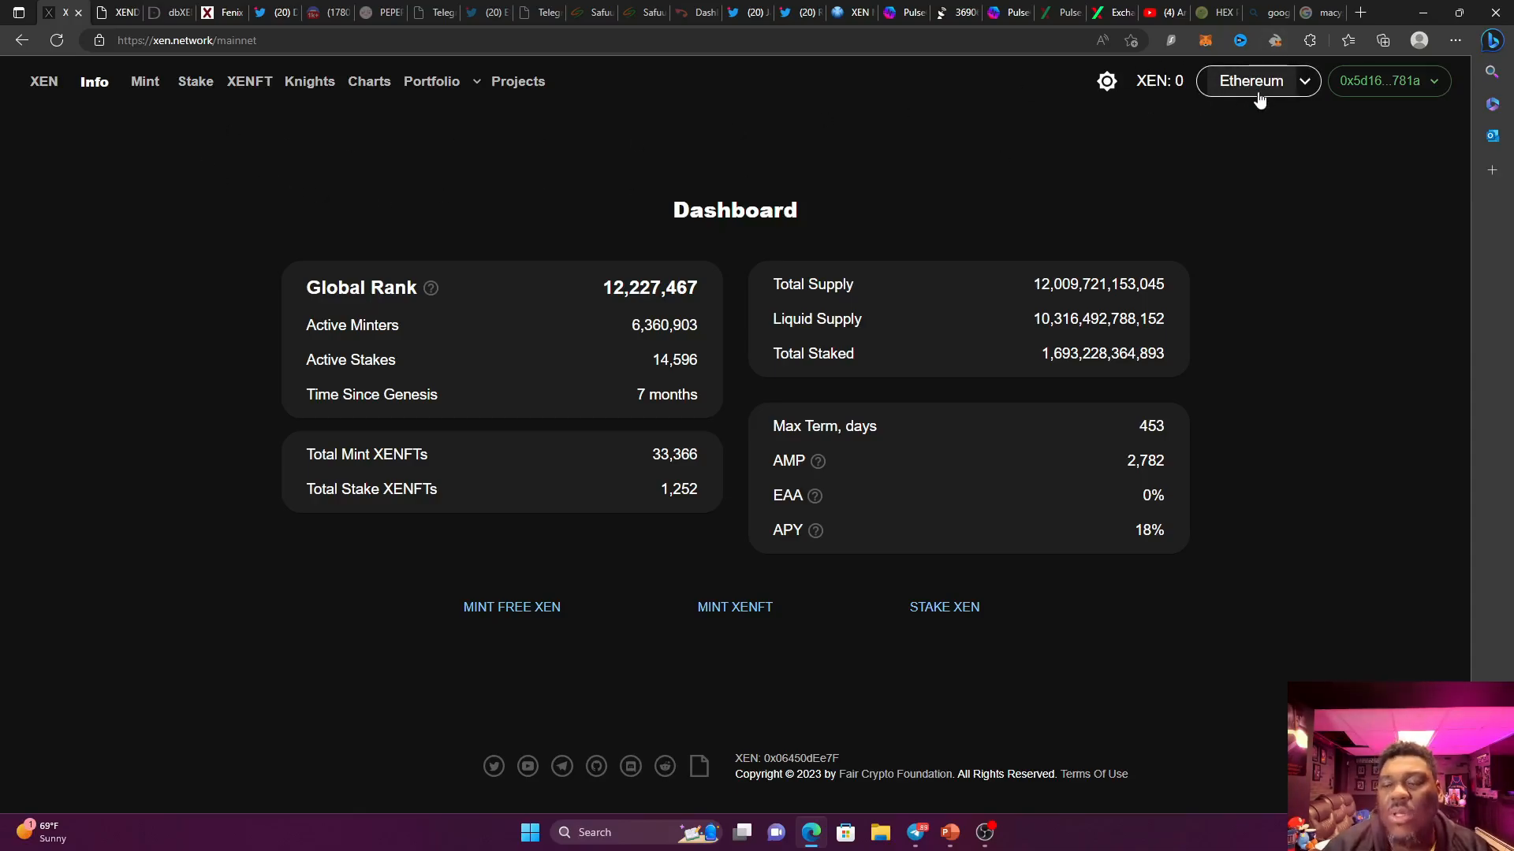
click(1256, 81)
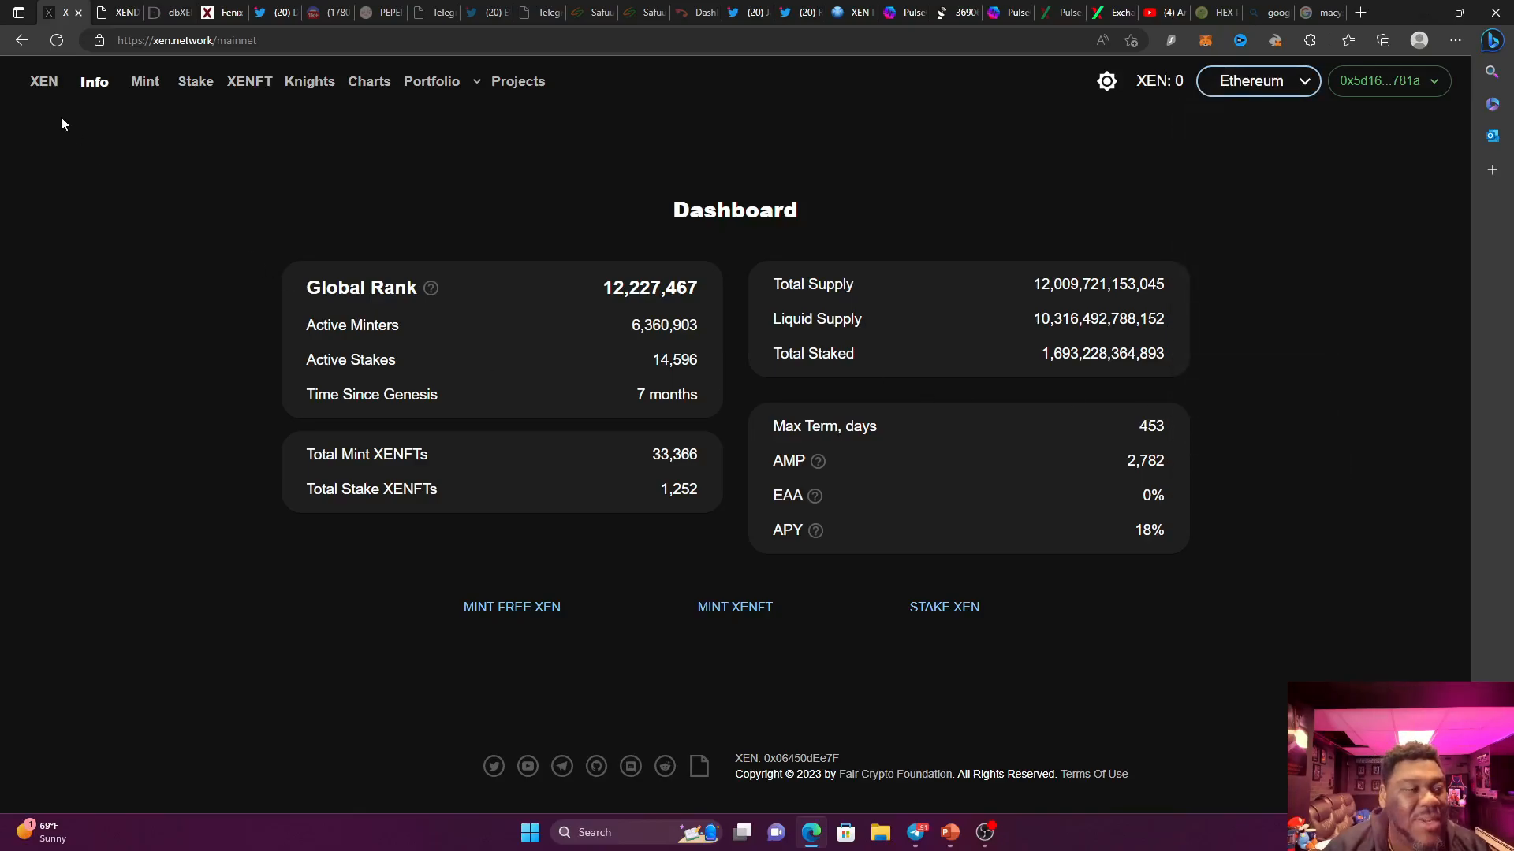
click(43, 81)
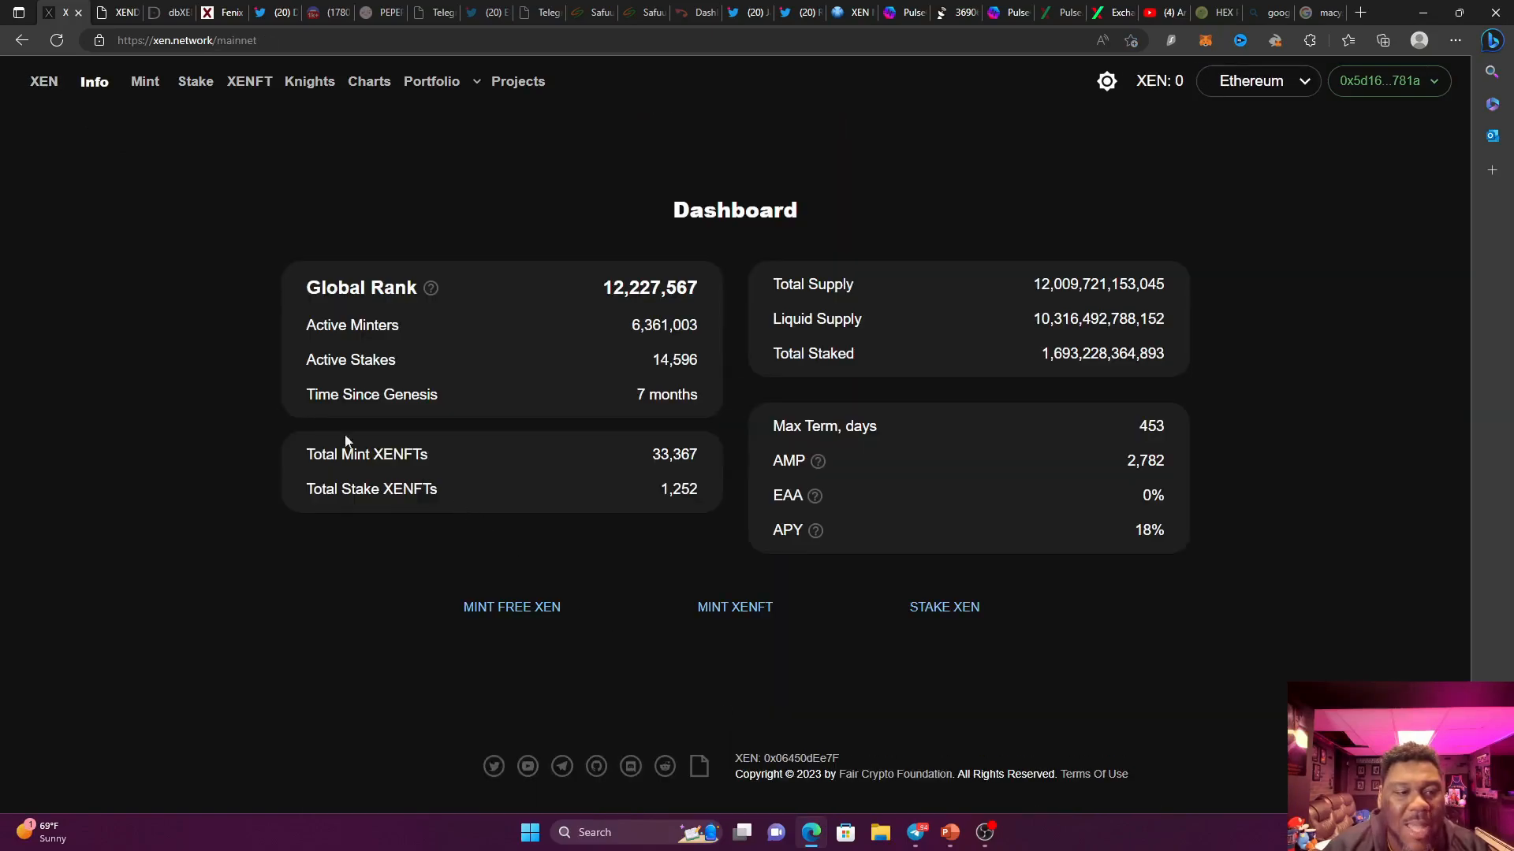
mouse_move(164, 300)
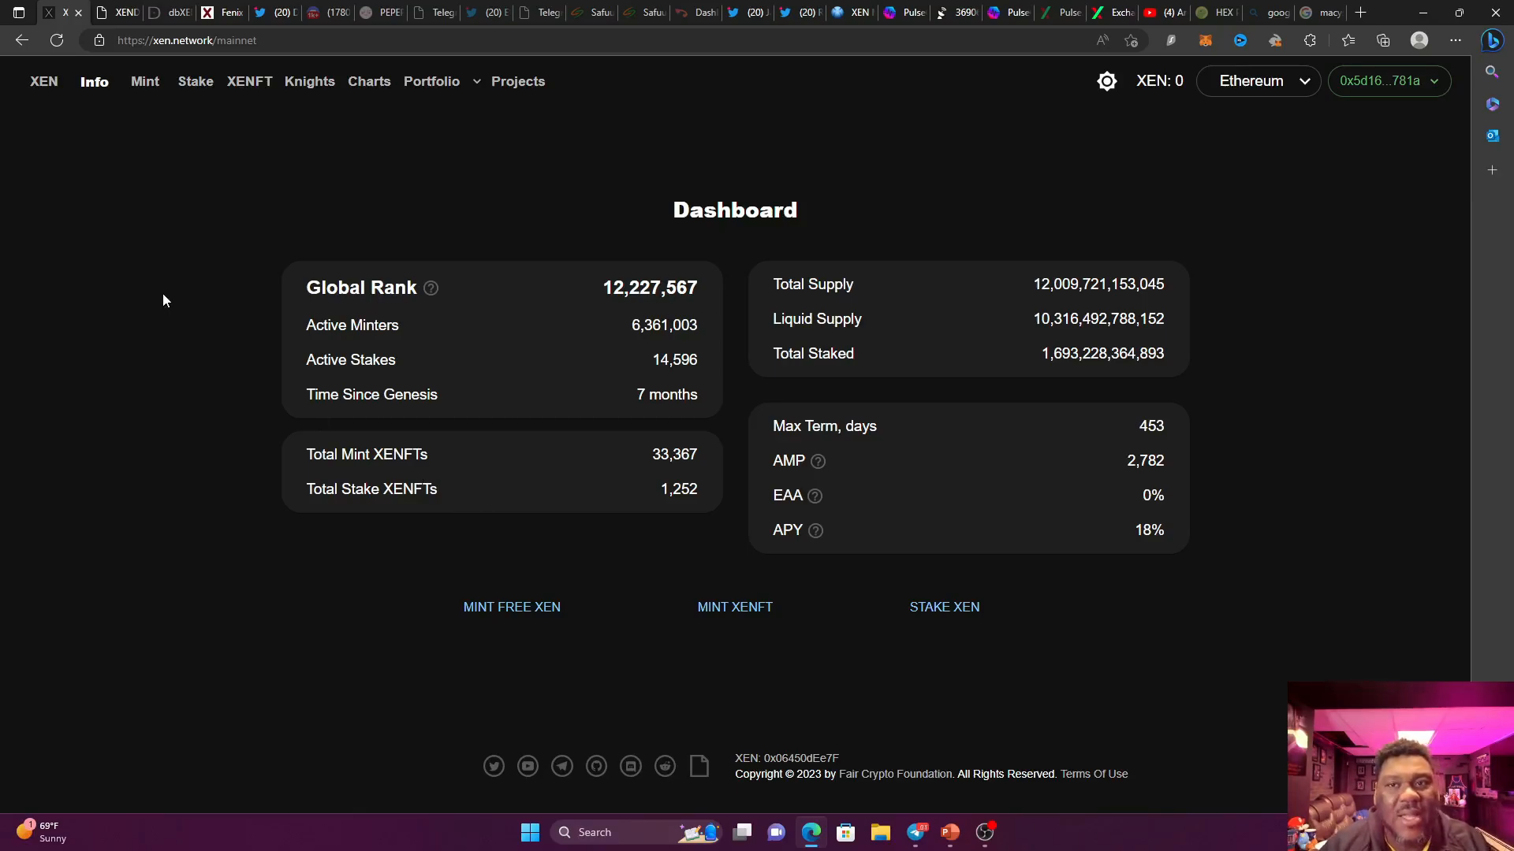
mouse_move(459, 328)
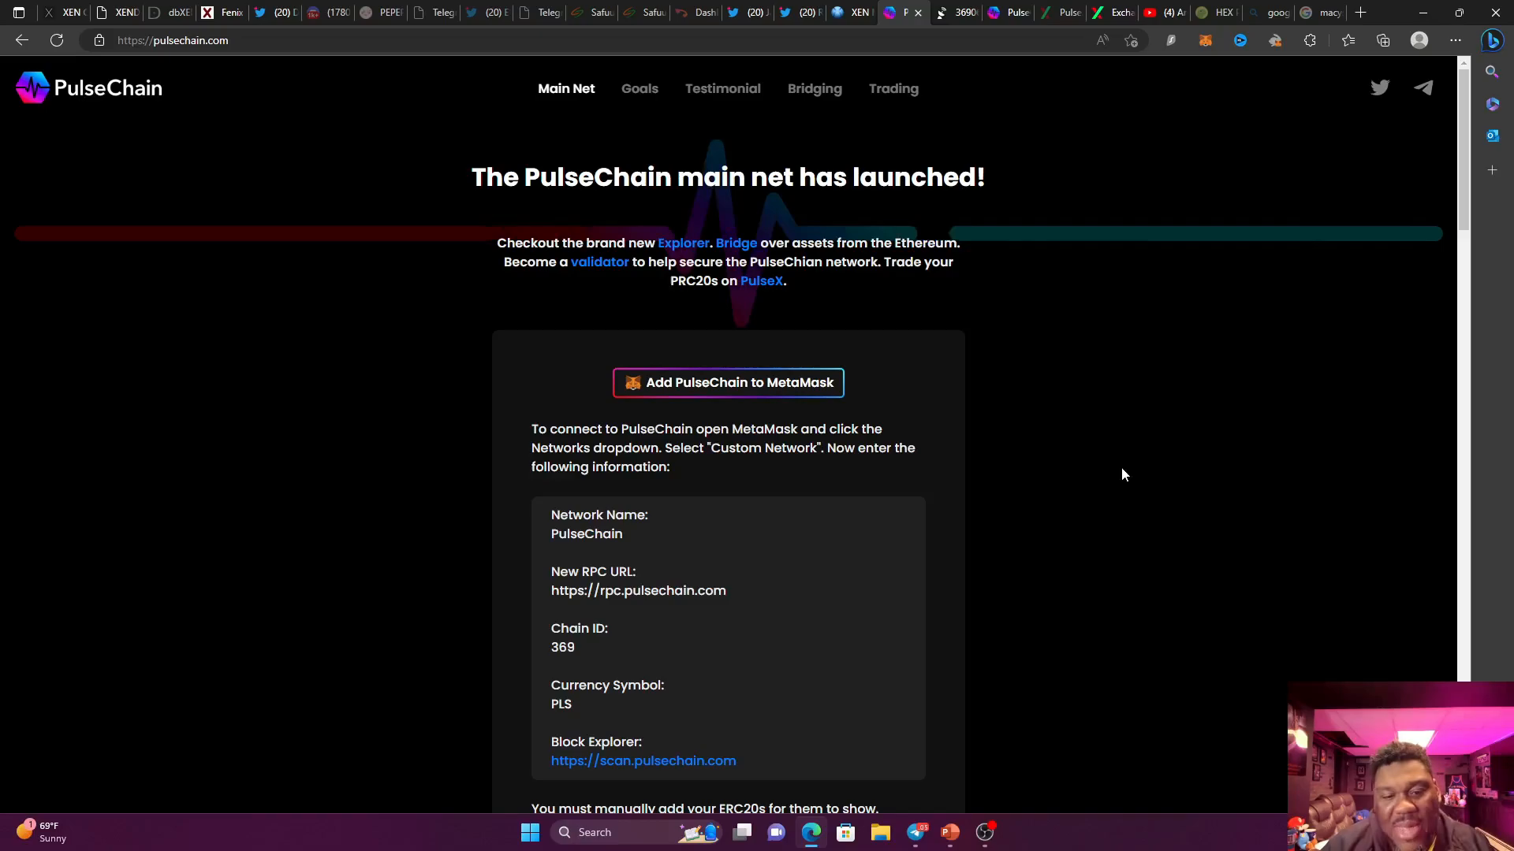
scroll(down, 3)
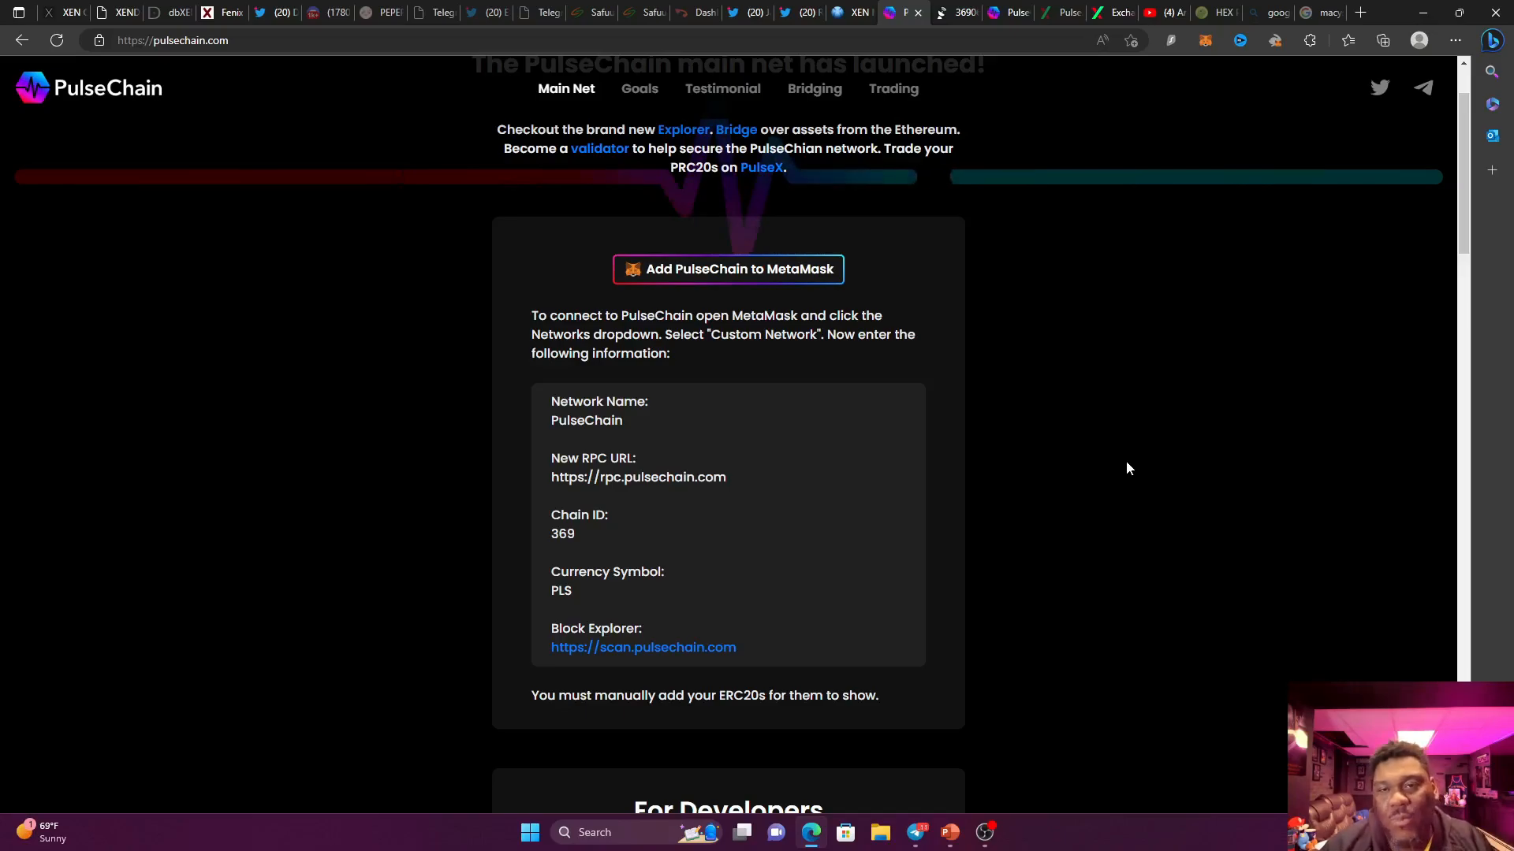
mouse_move(1095, 418)
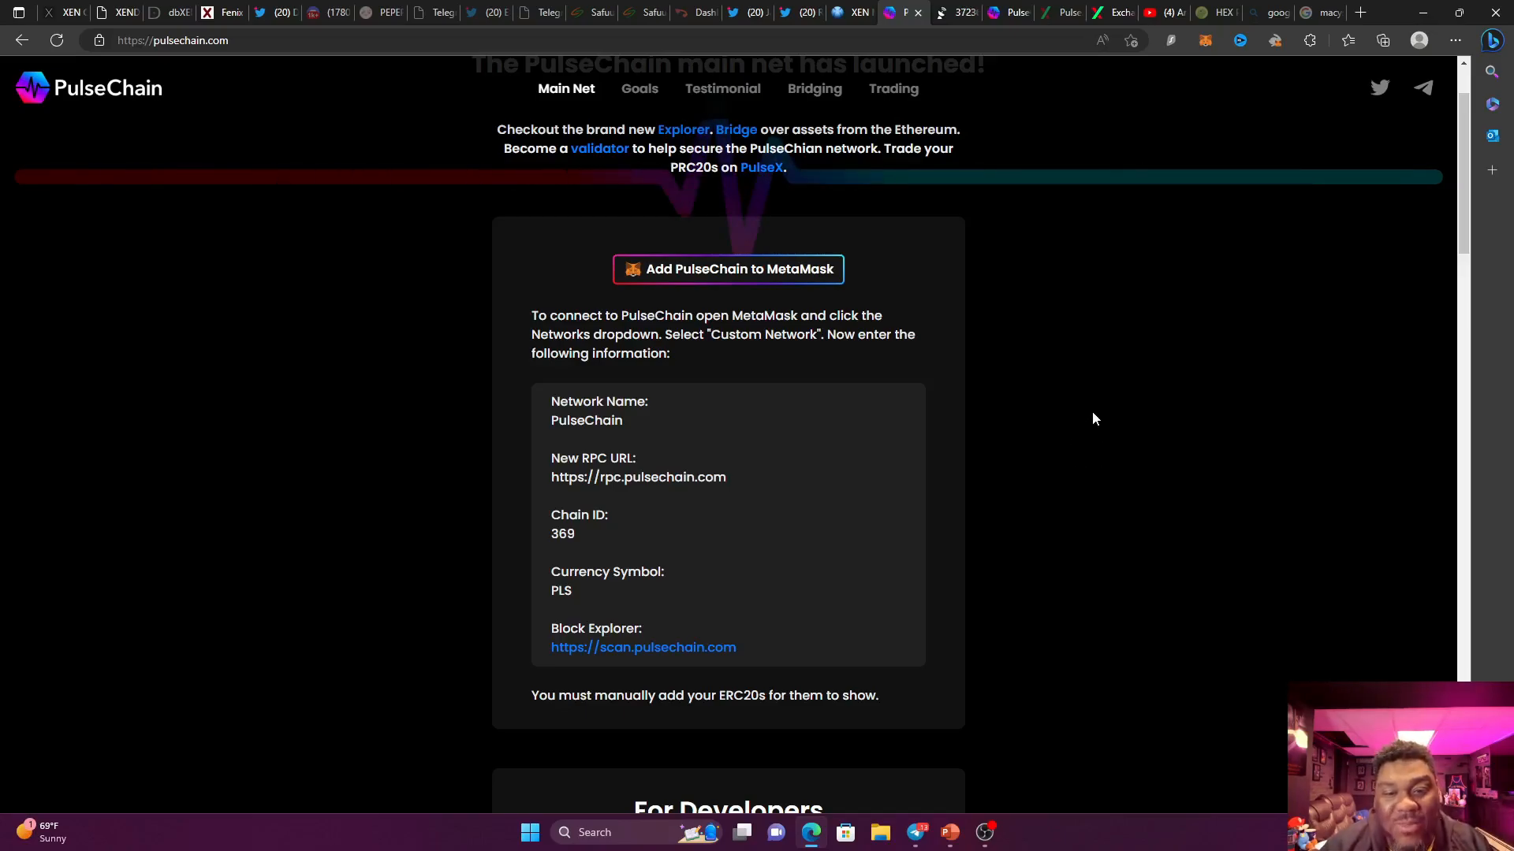
scroll(down, 3)
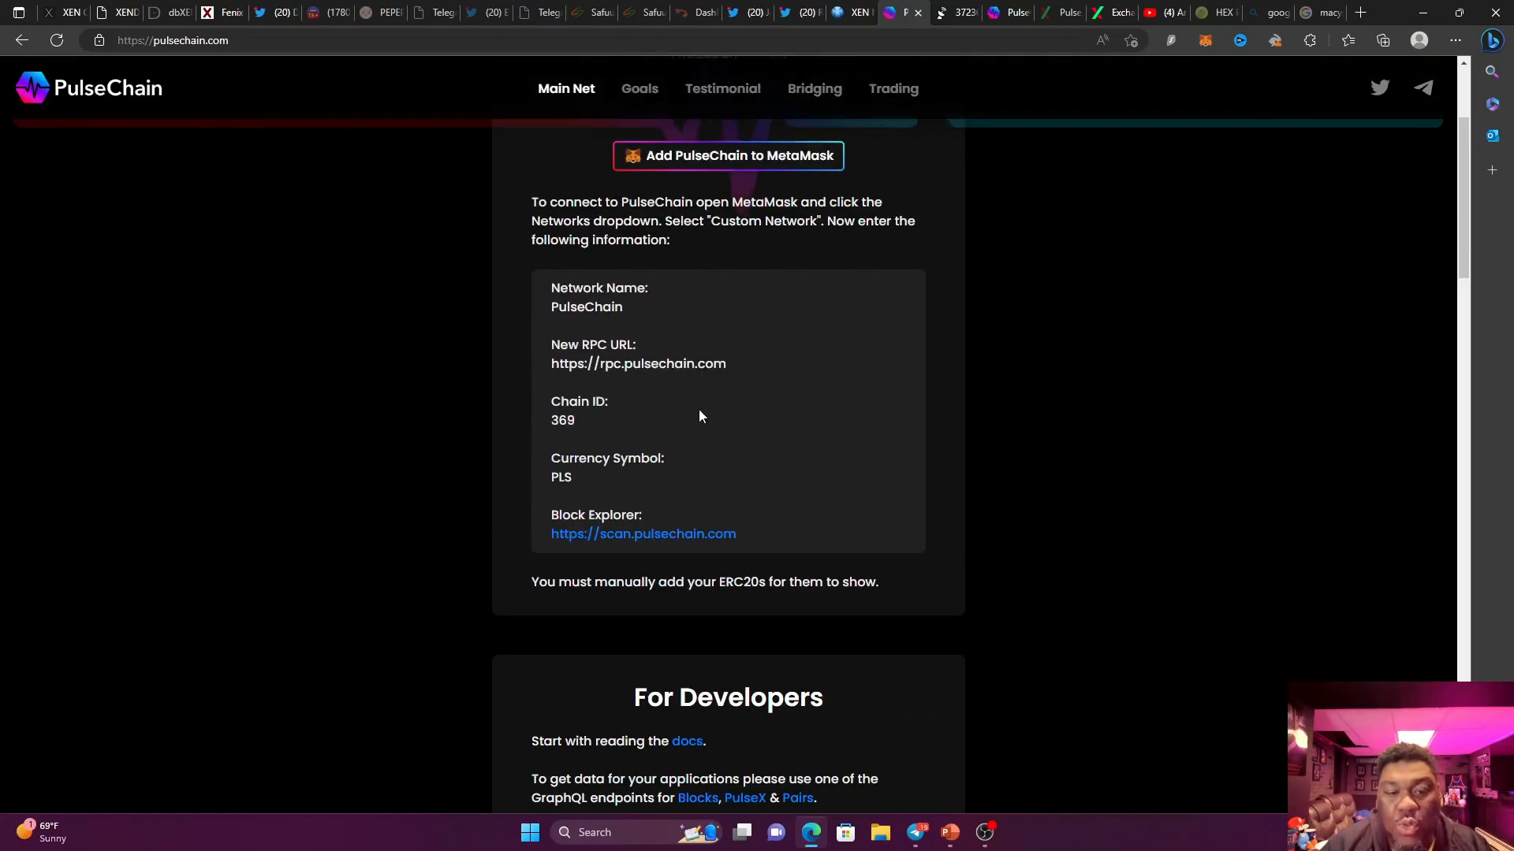
mouse_move(641, 441)
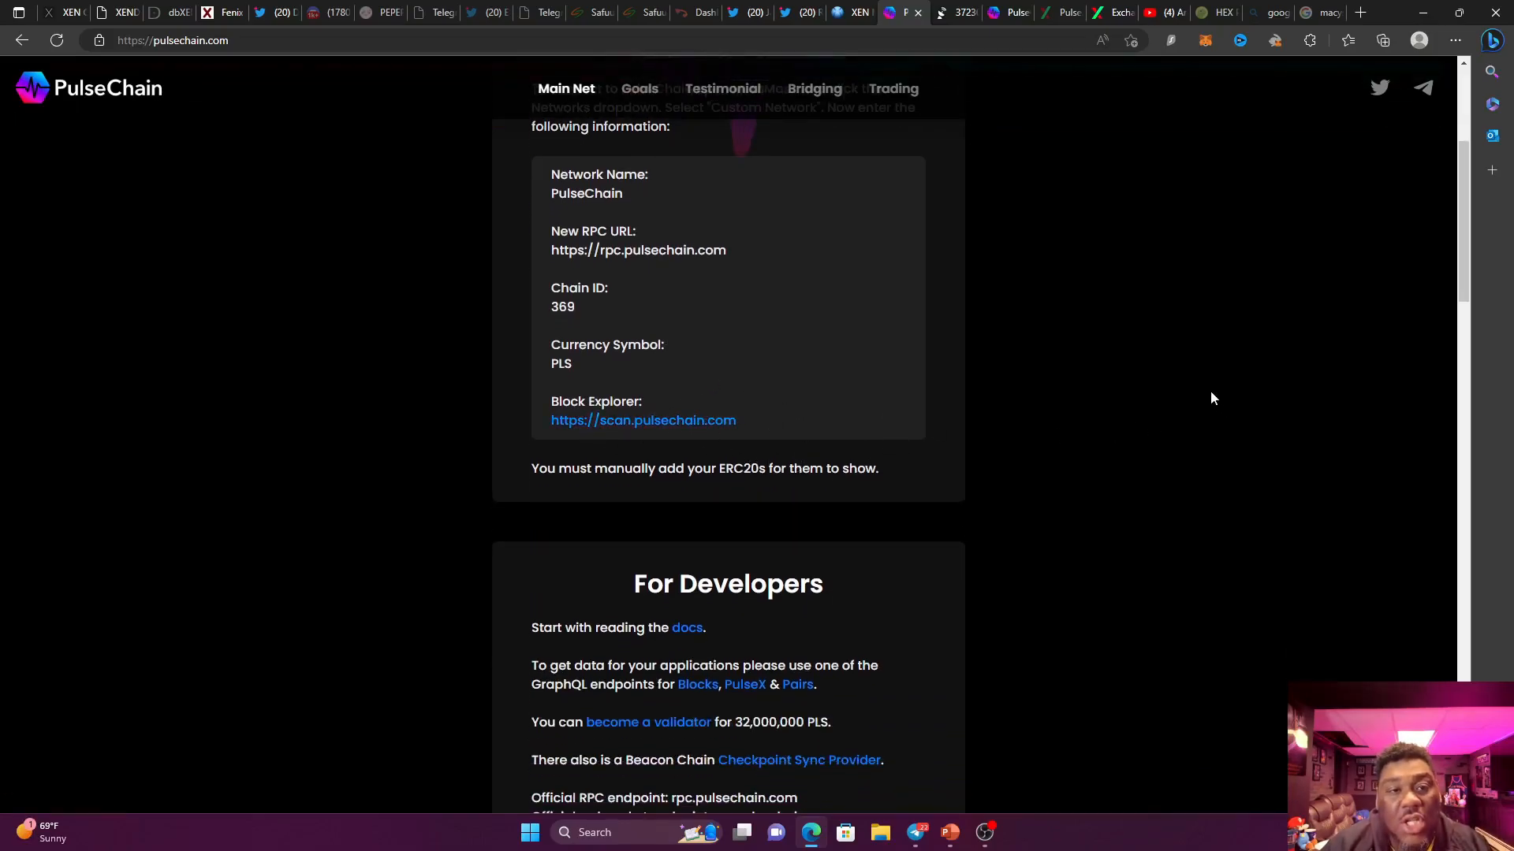
mouse_move(1140, 378)
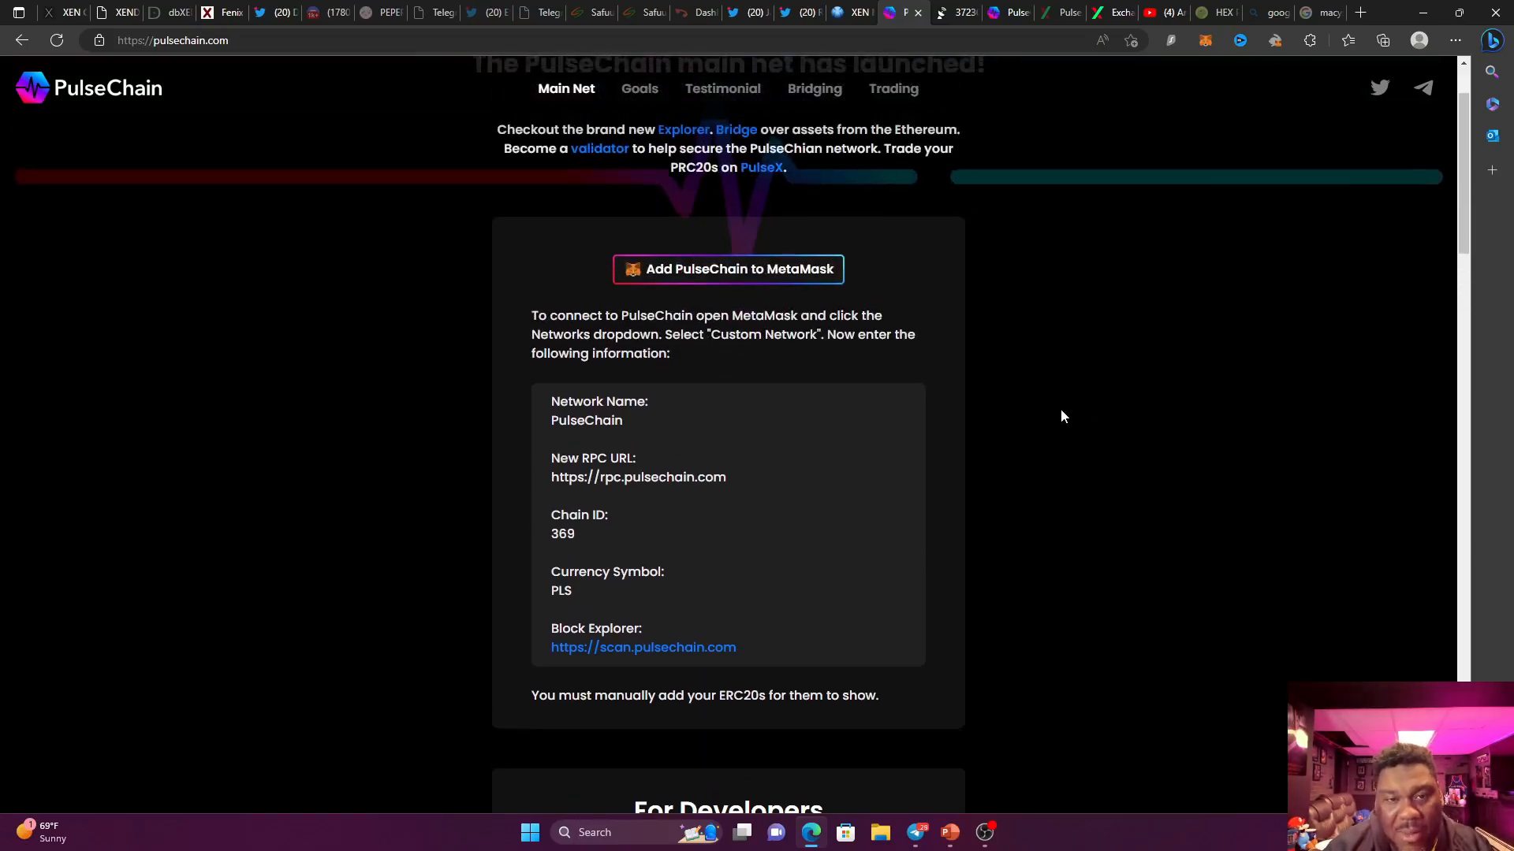
mouse_move(1027, 408)
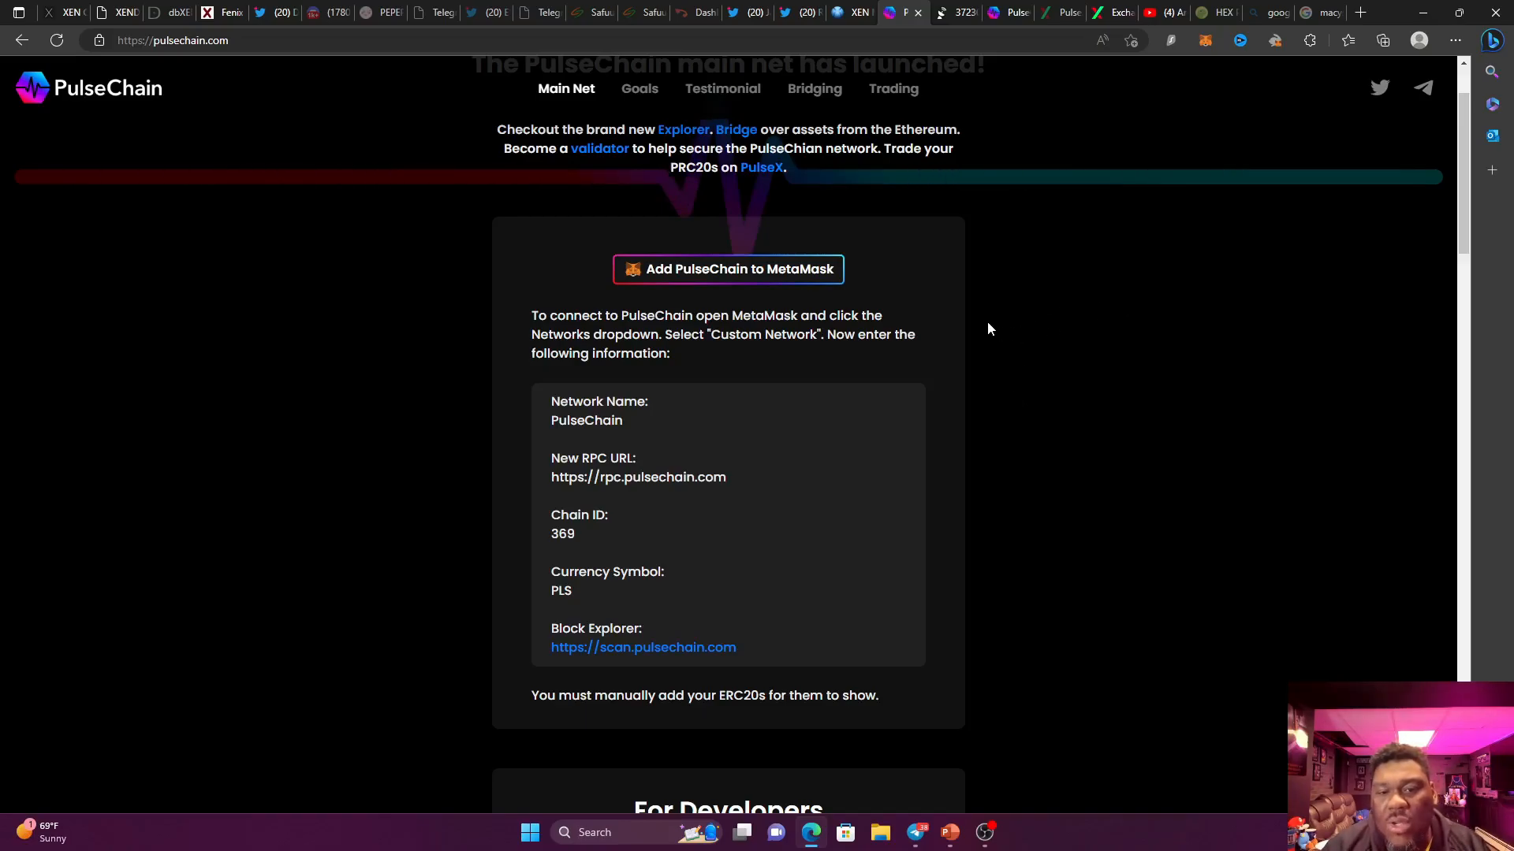
mouse_move(756, 279)
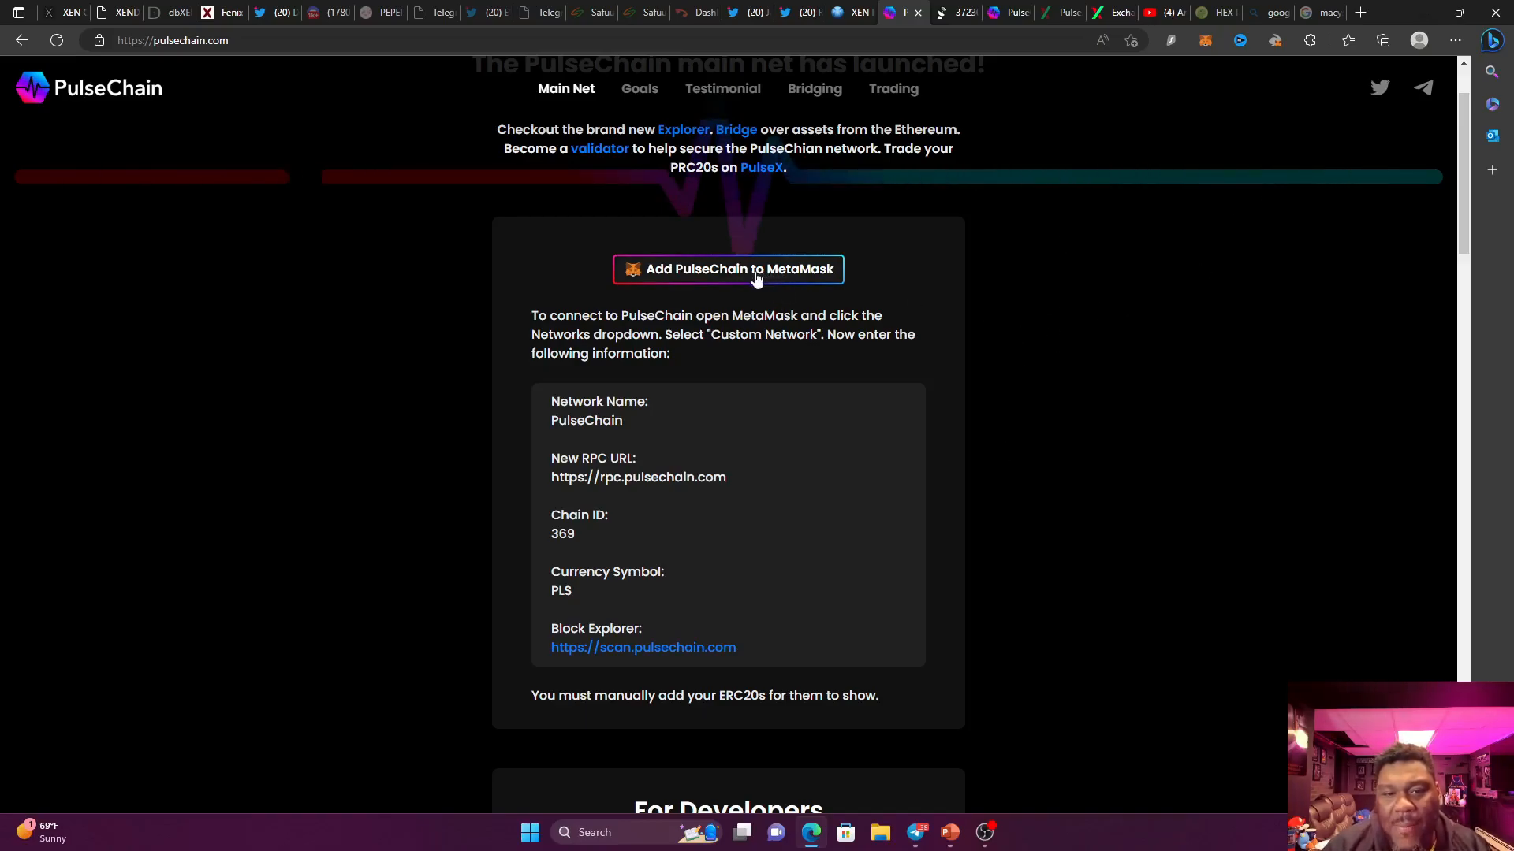
Trigger 'Add PulseChain to MetaMask' to raise the wallet's add-network prompt.
click(728, 268)
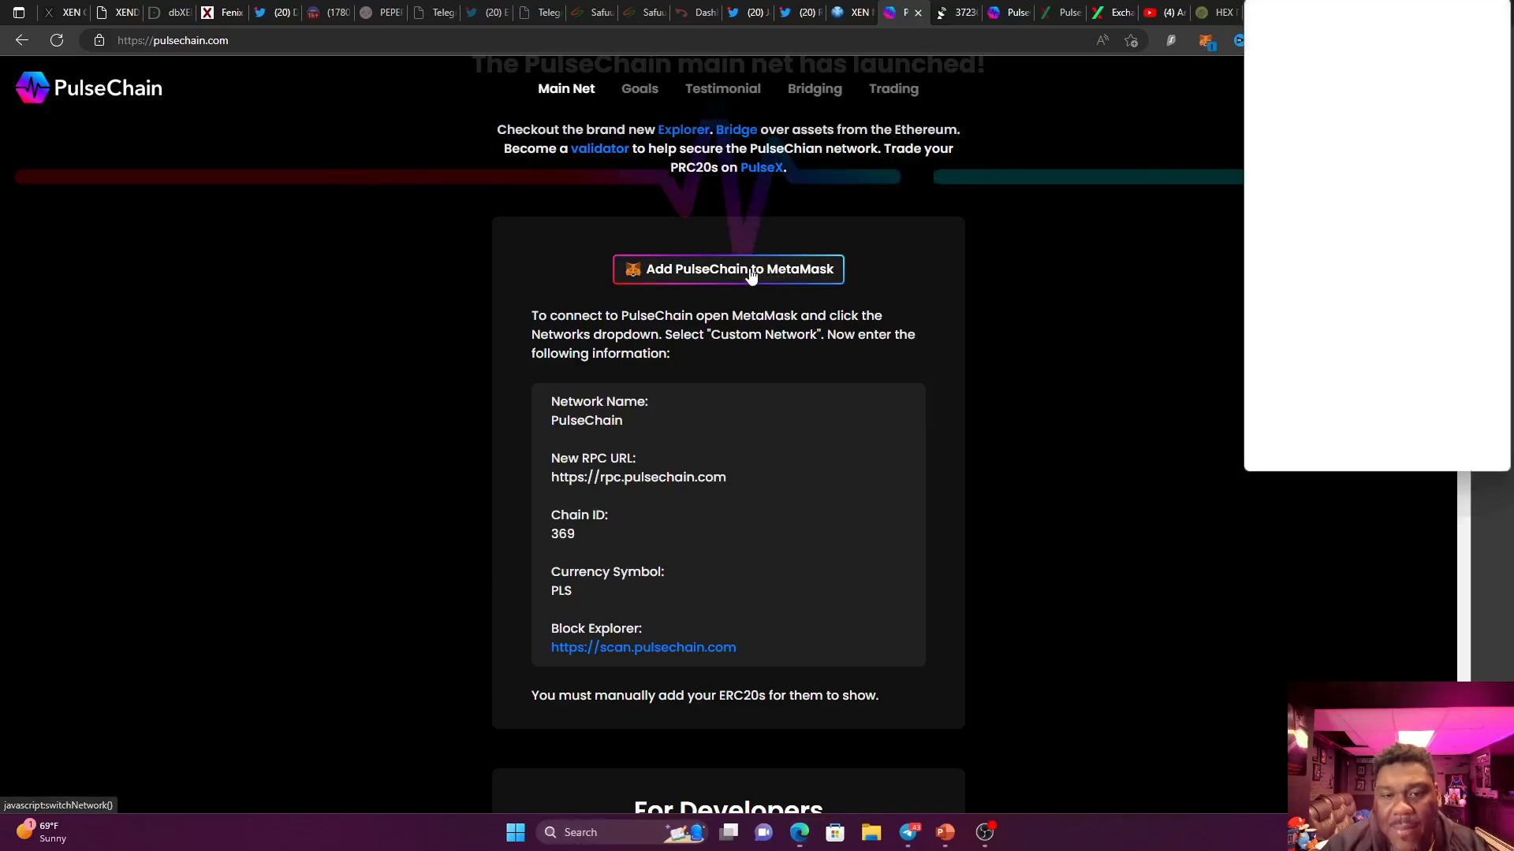
click(728, 268)
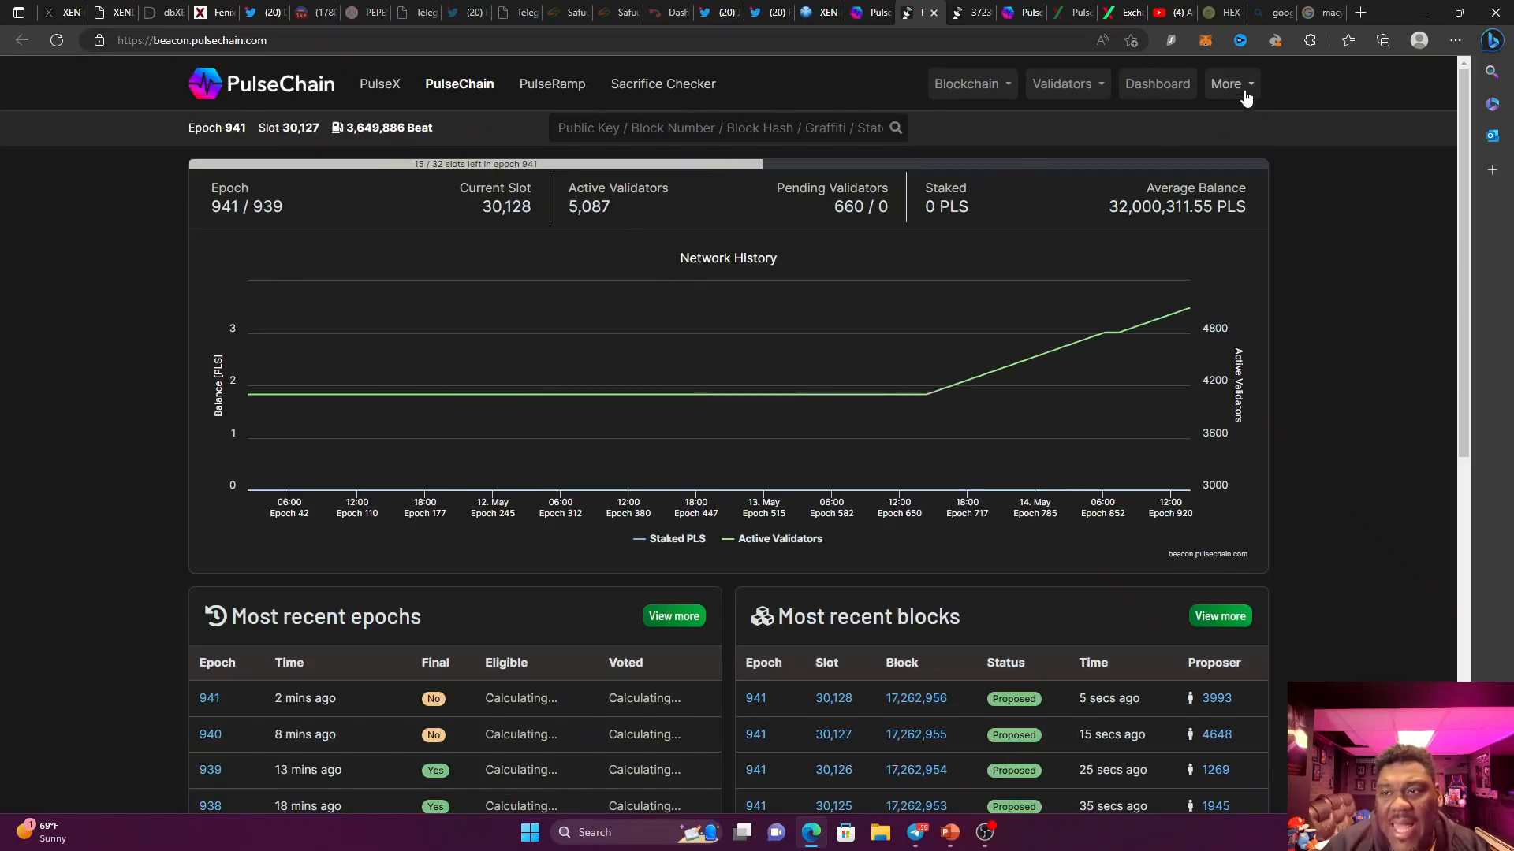
Open the GasNow tool from the explorer's More menu and scroll to the gas price history.
click(1226, 84)
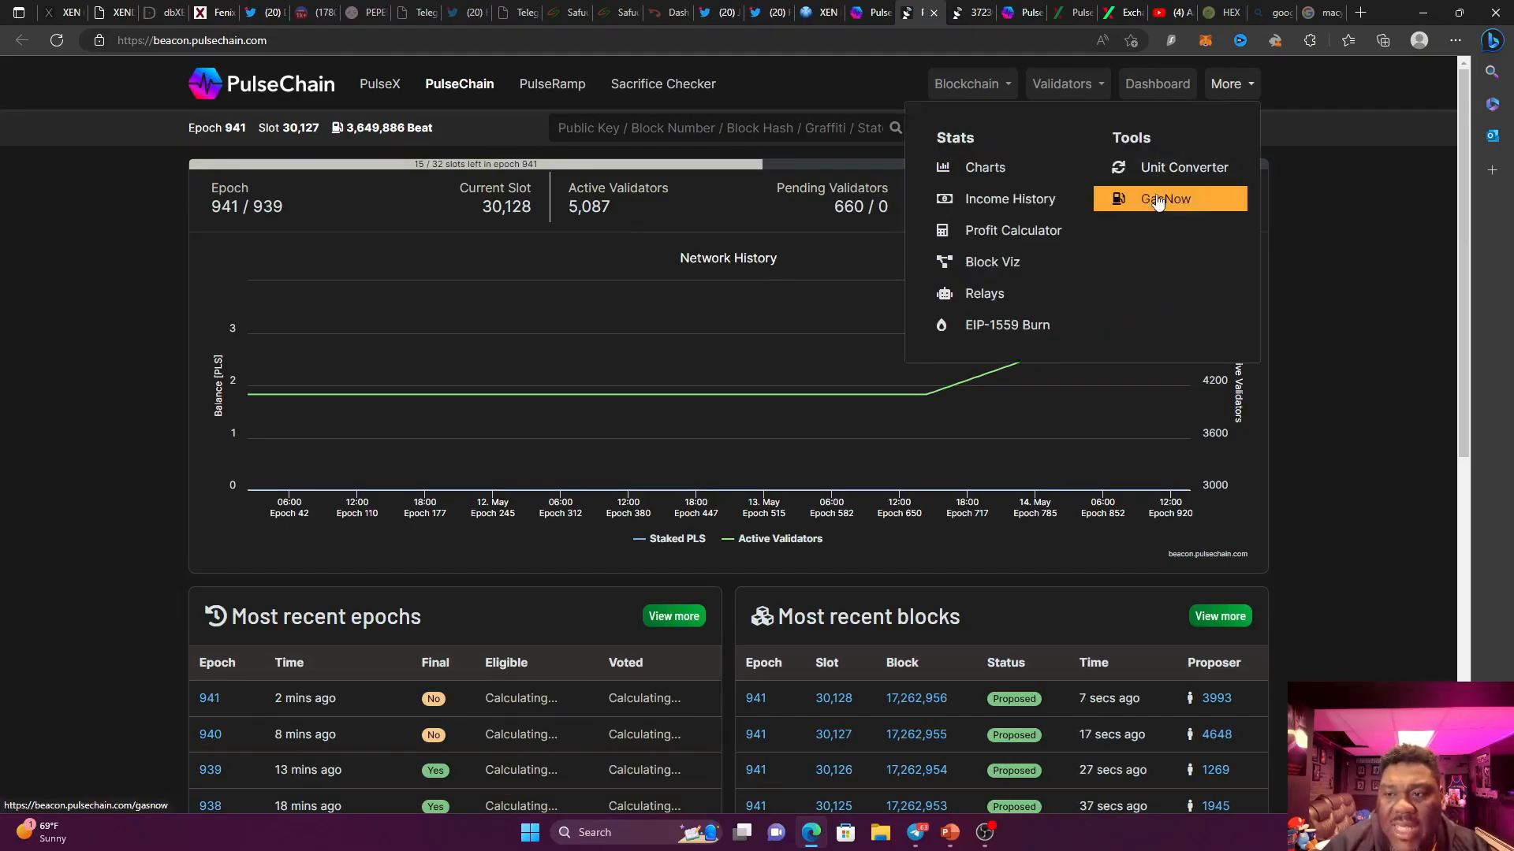
click(1164, 199)
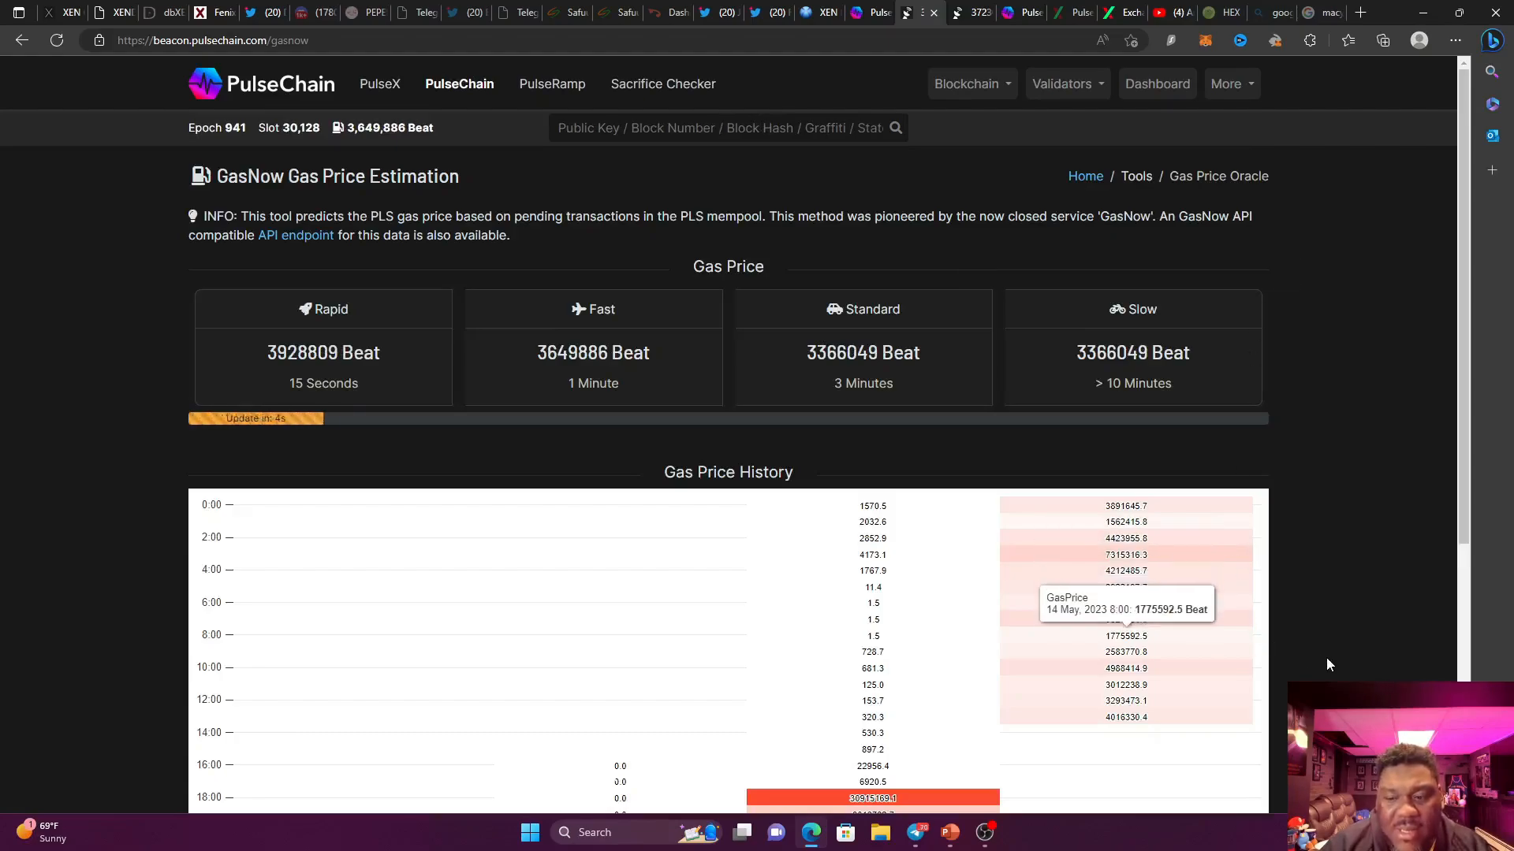
scroll(down, 3)
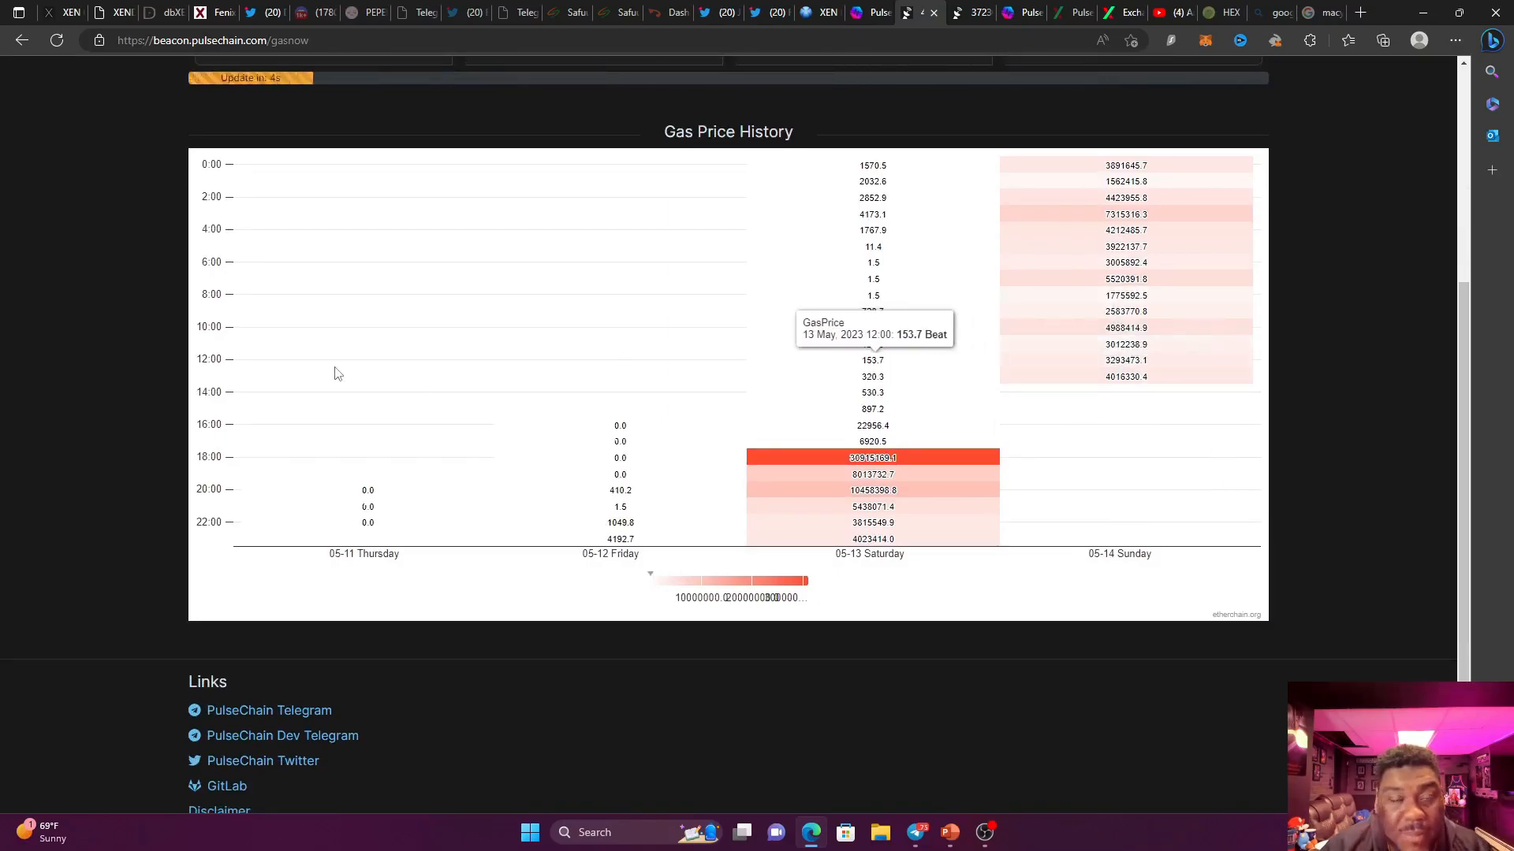
mouse_move(874, 311)
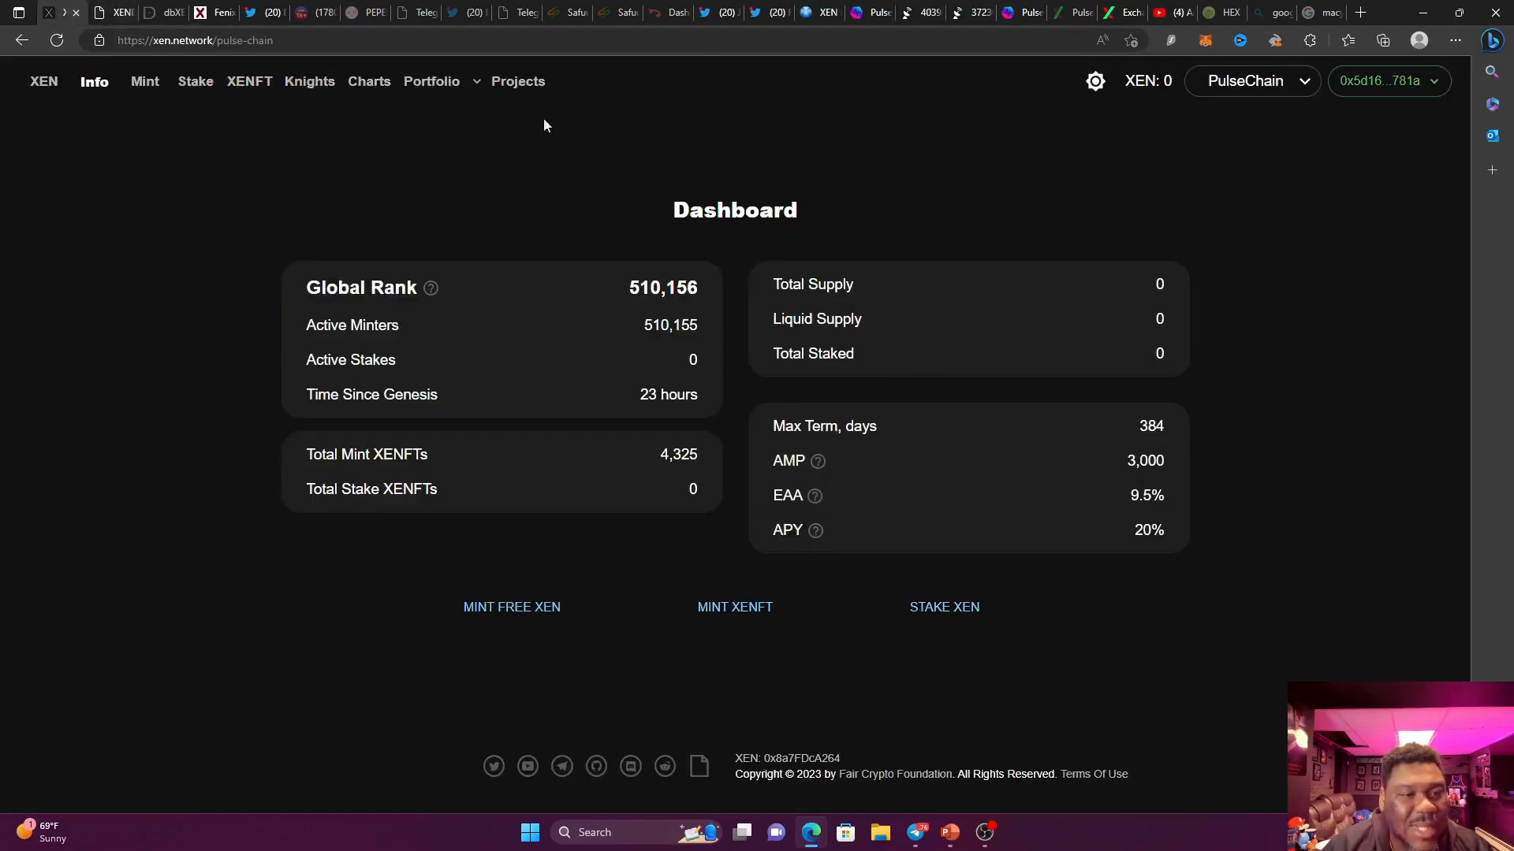
mouse_move(245, 126)
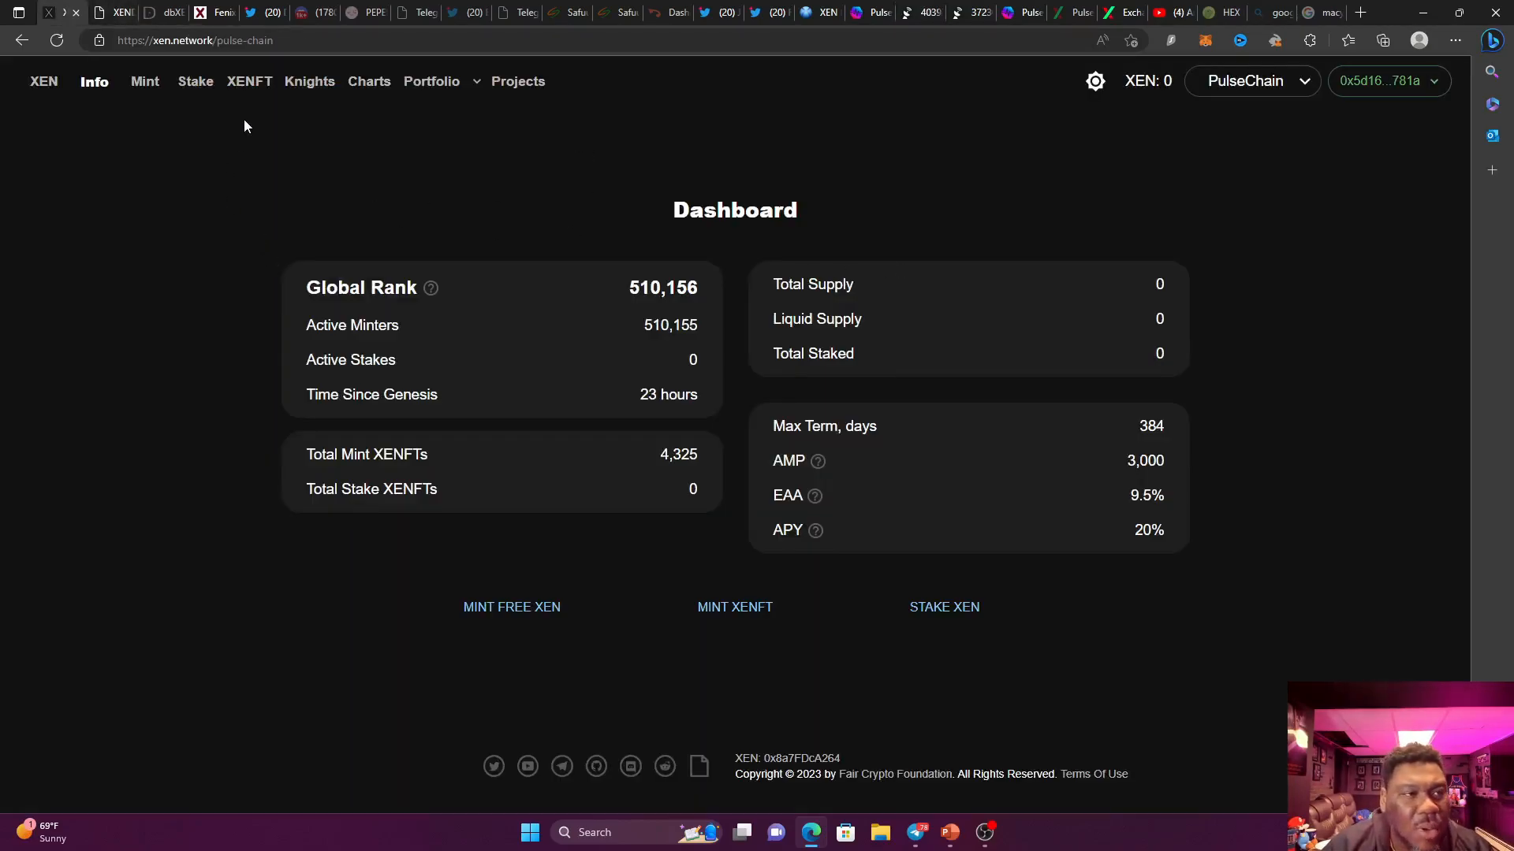
Set up a new XENFT mint ending May 15, 2023 in the Collector category.
click(249, 81)
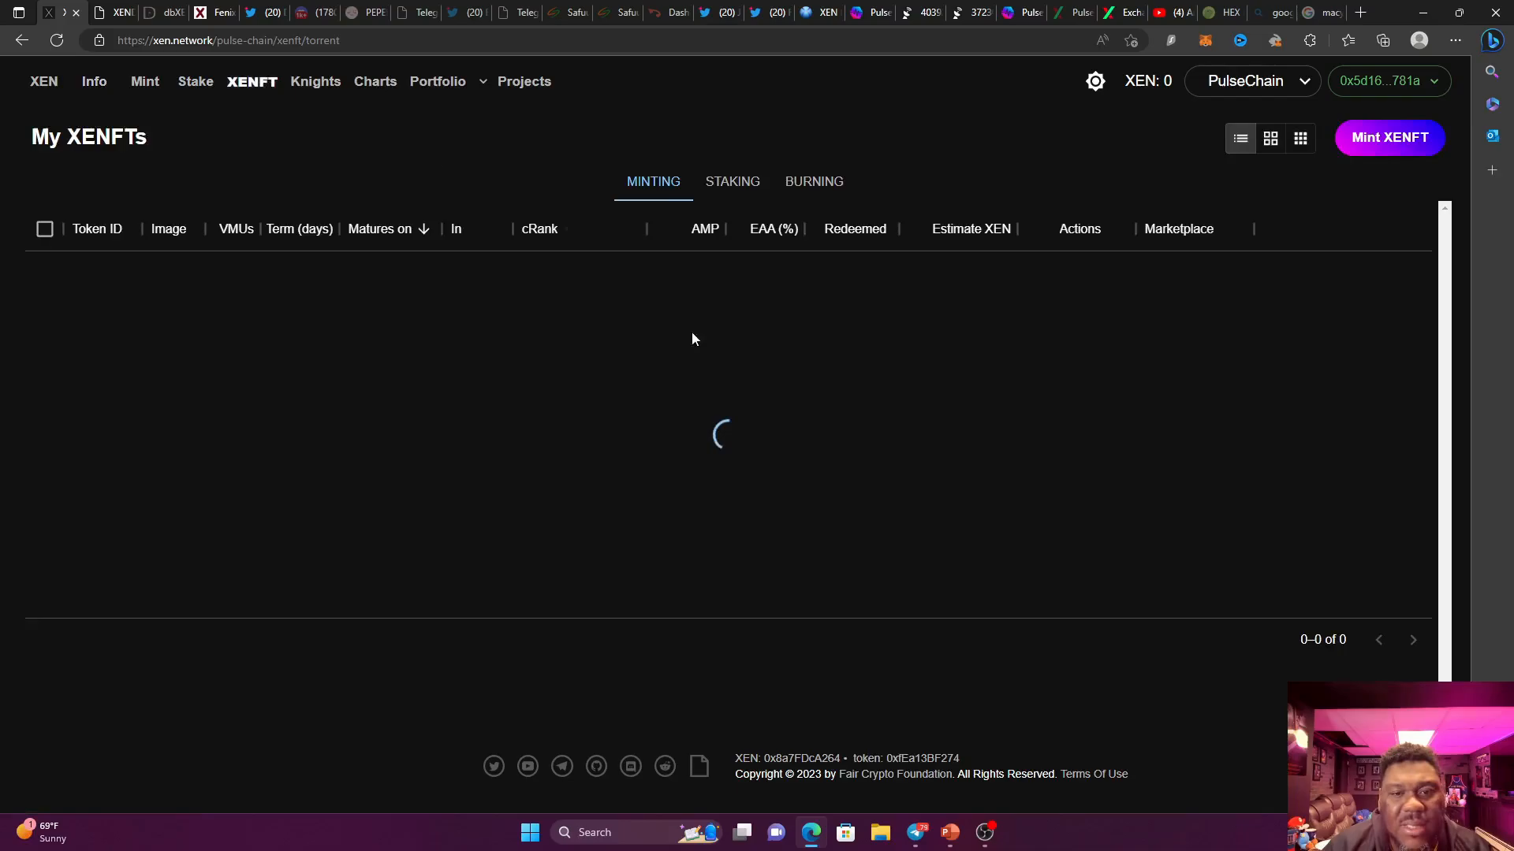
click(1388, 137)
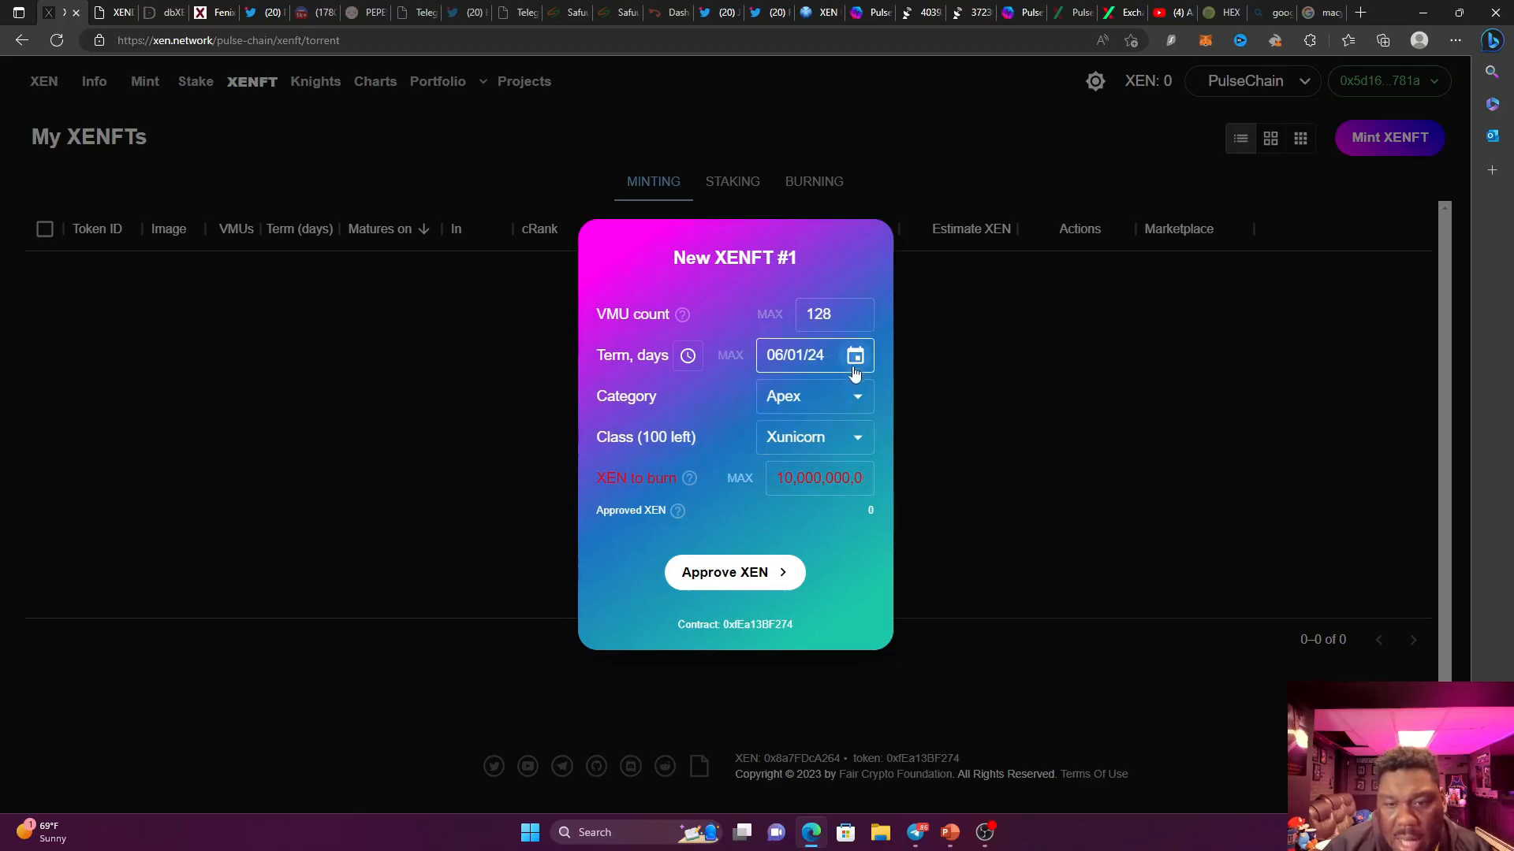
click(853, 355)
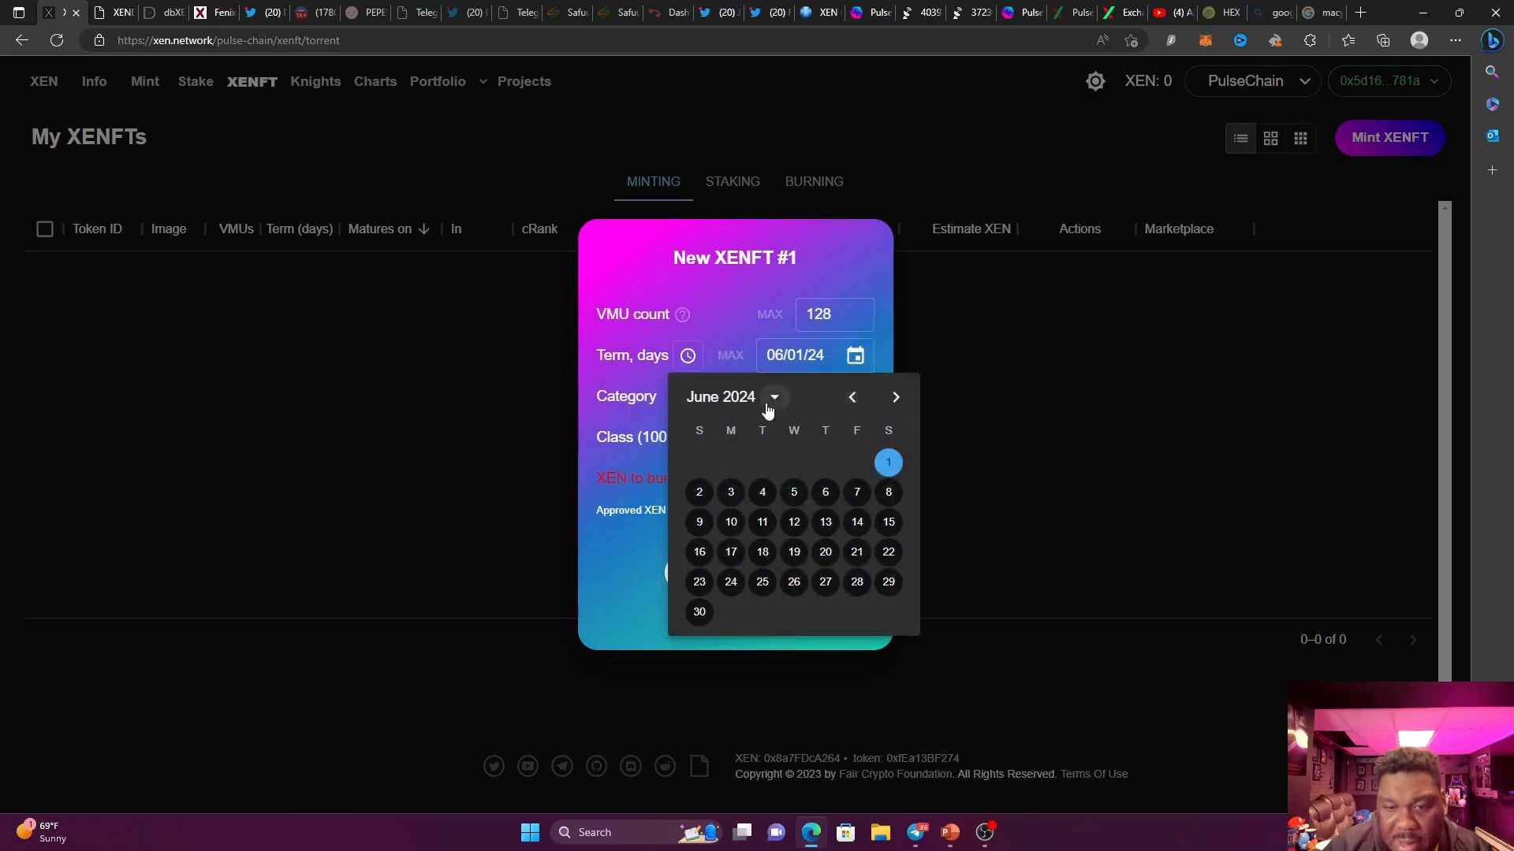
click(851, 397)
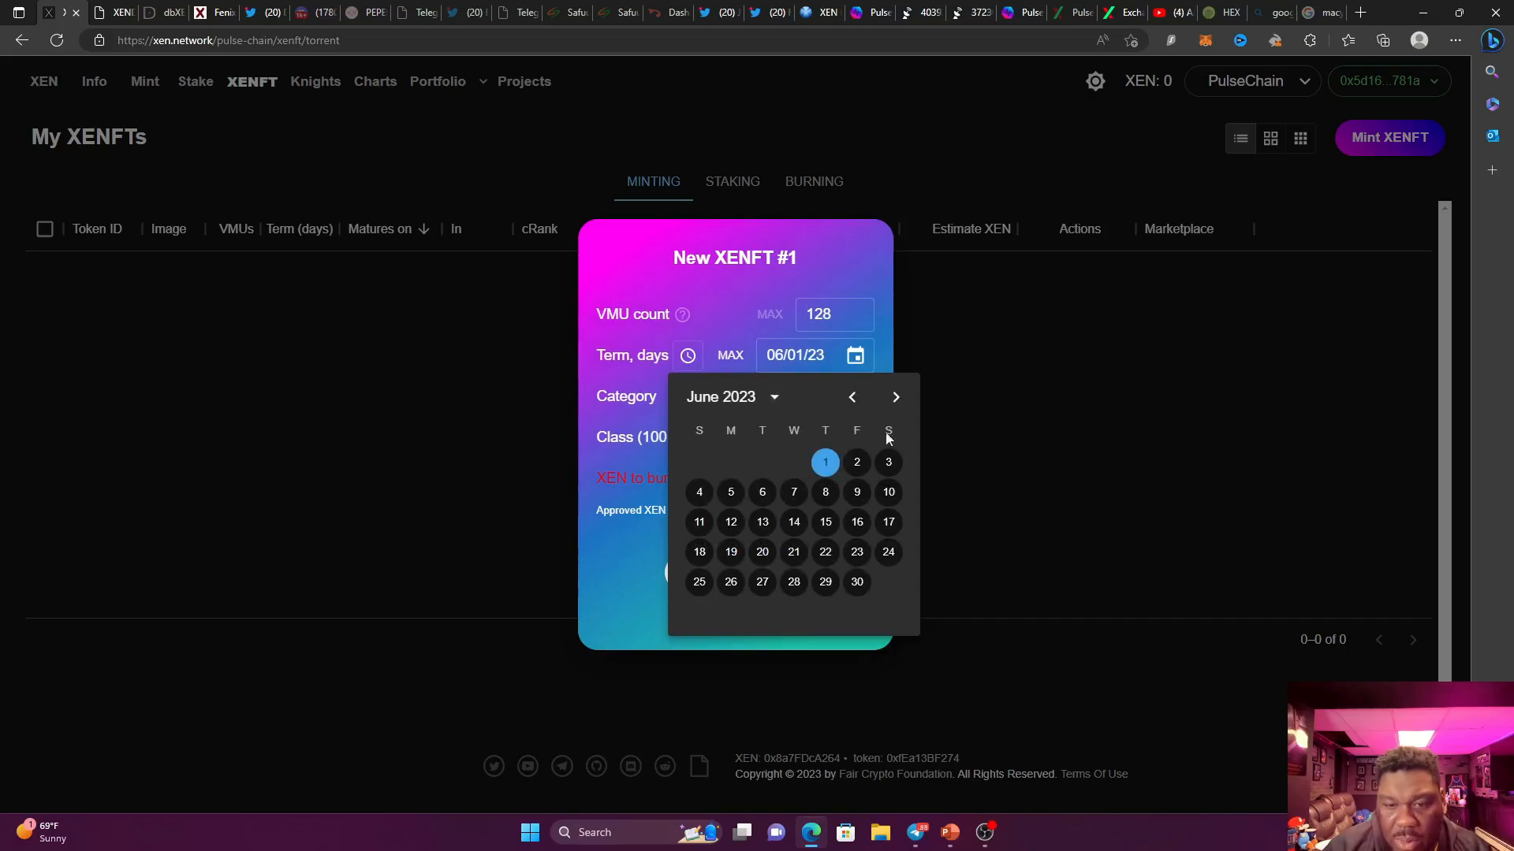
click(849, 397)
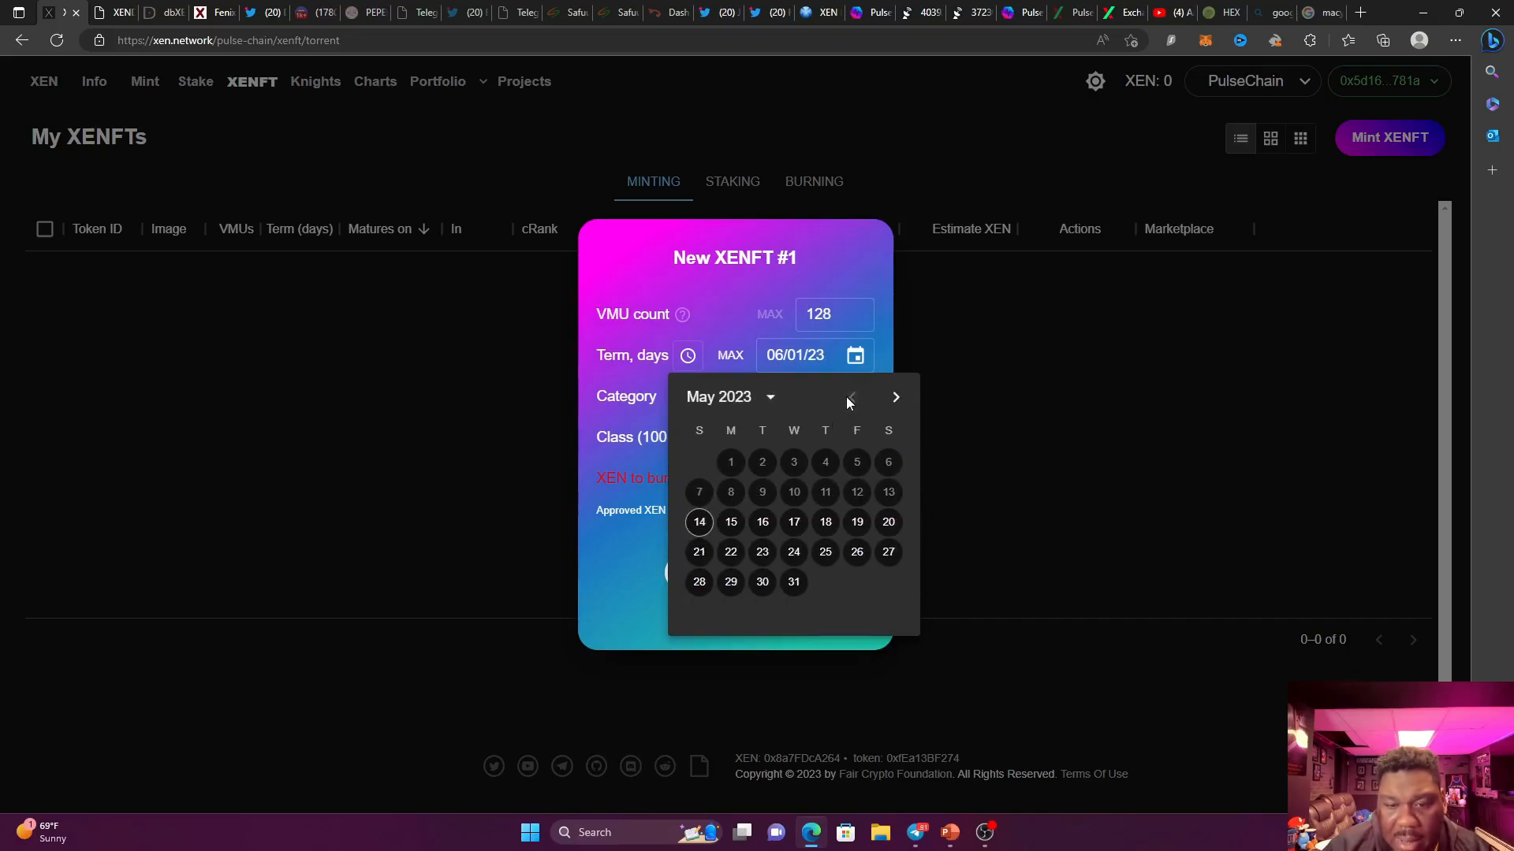
click(730, 522)
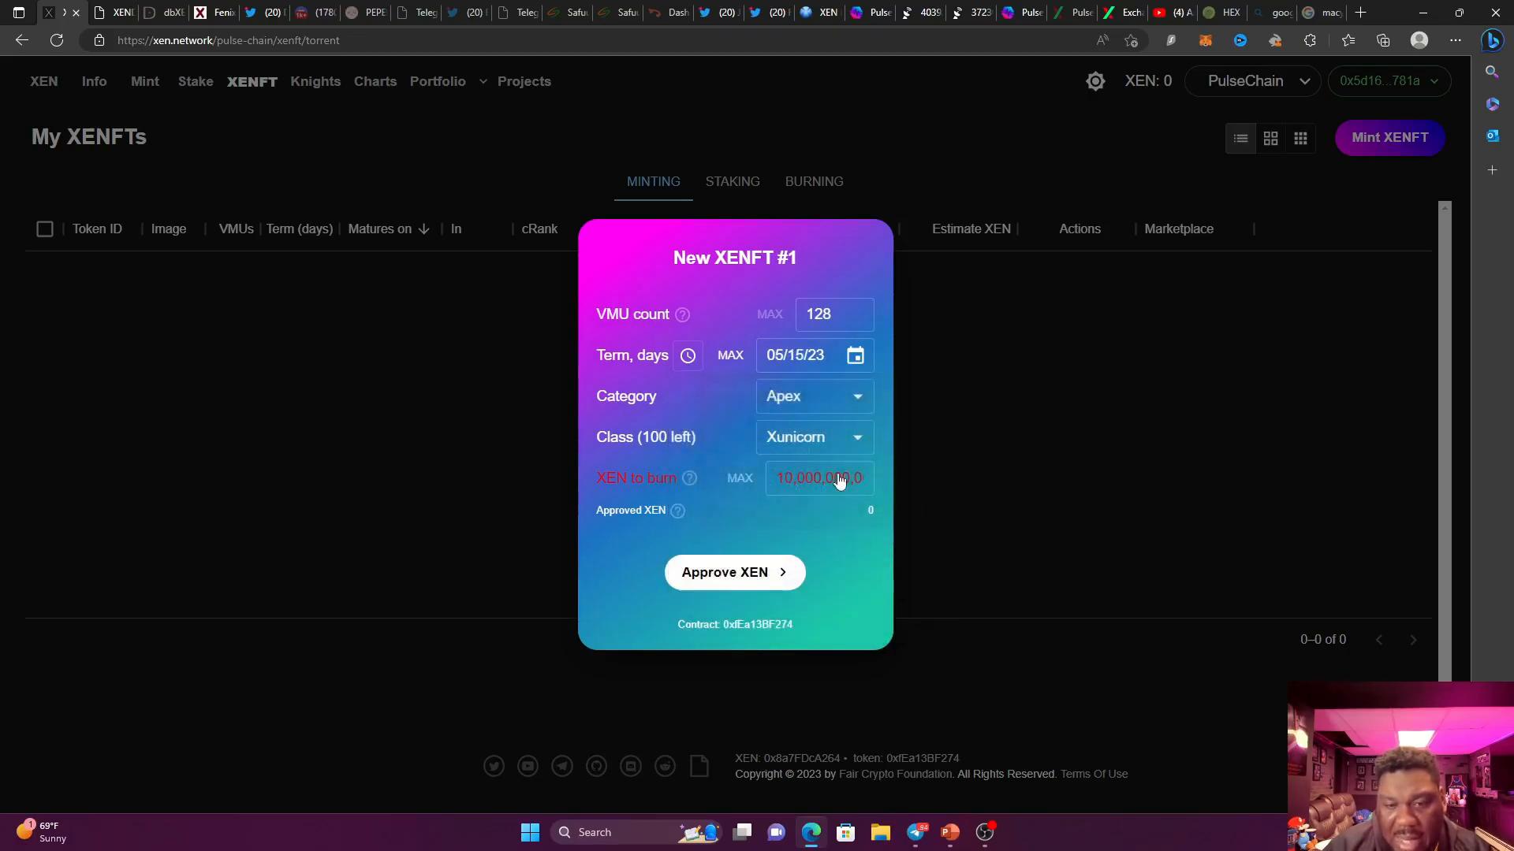
click(812, 396)
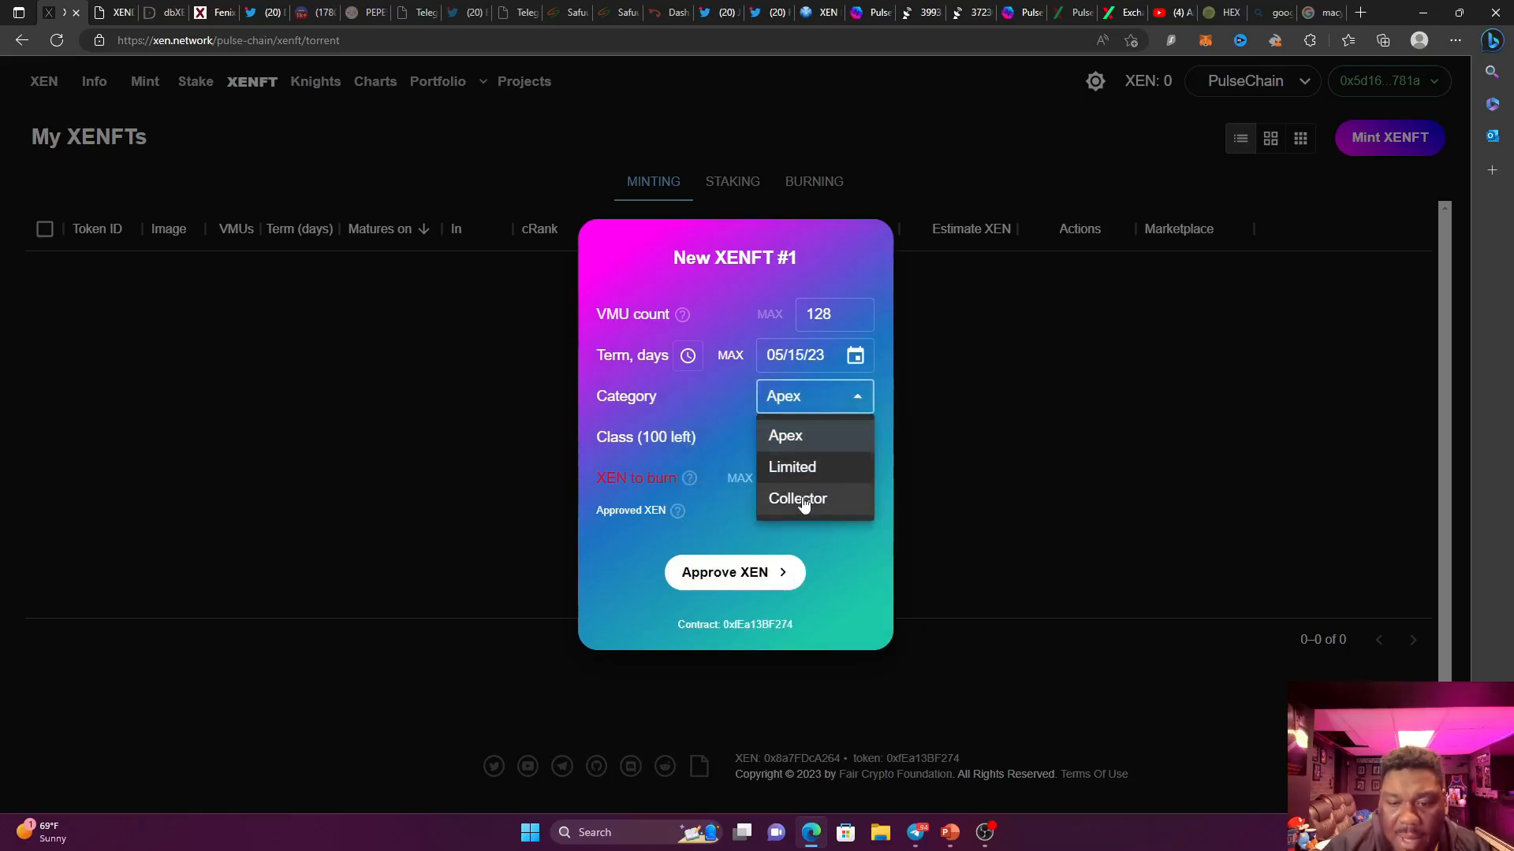
click(796, 499)
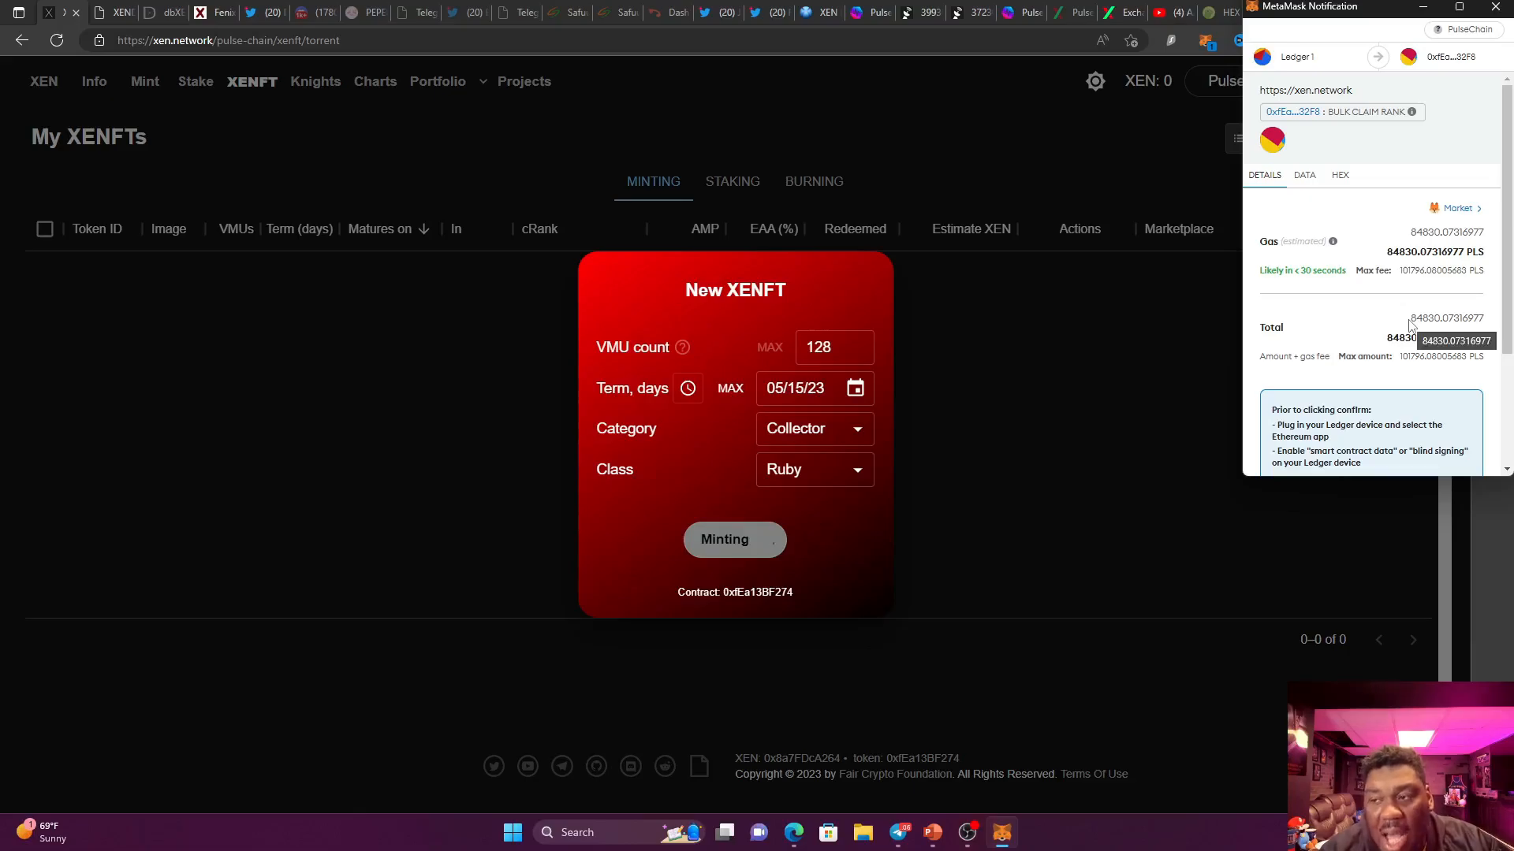
Bring up the PulseChain gas price history heatmap covering May 11 to May 14.
click(734, 539)
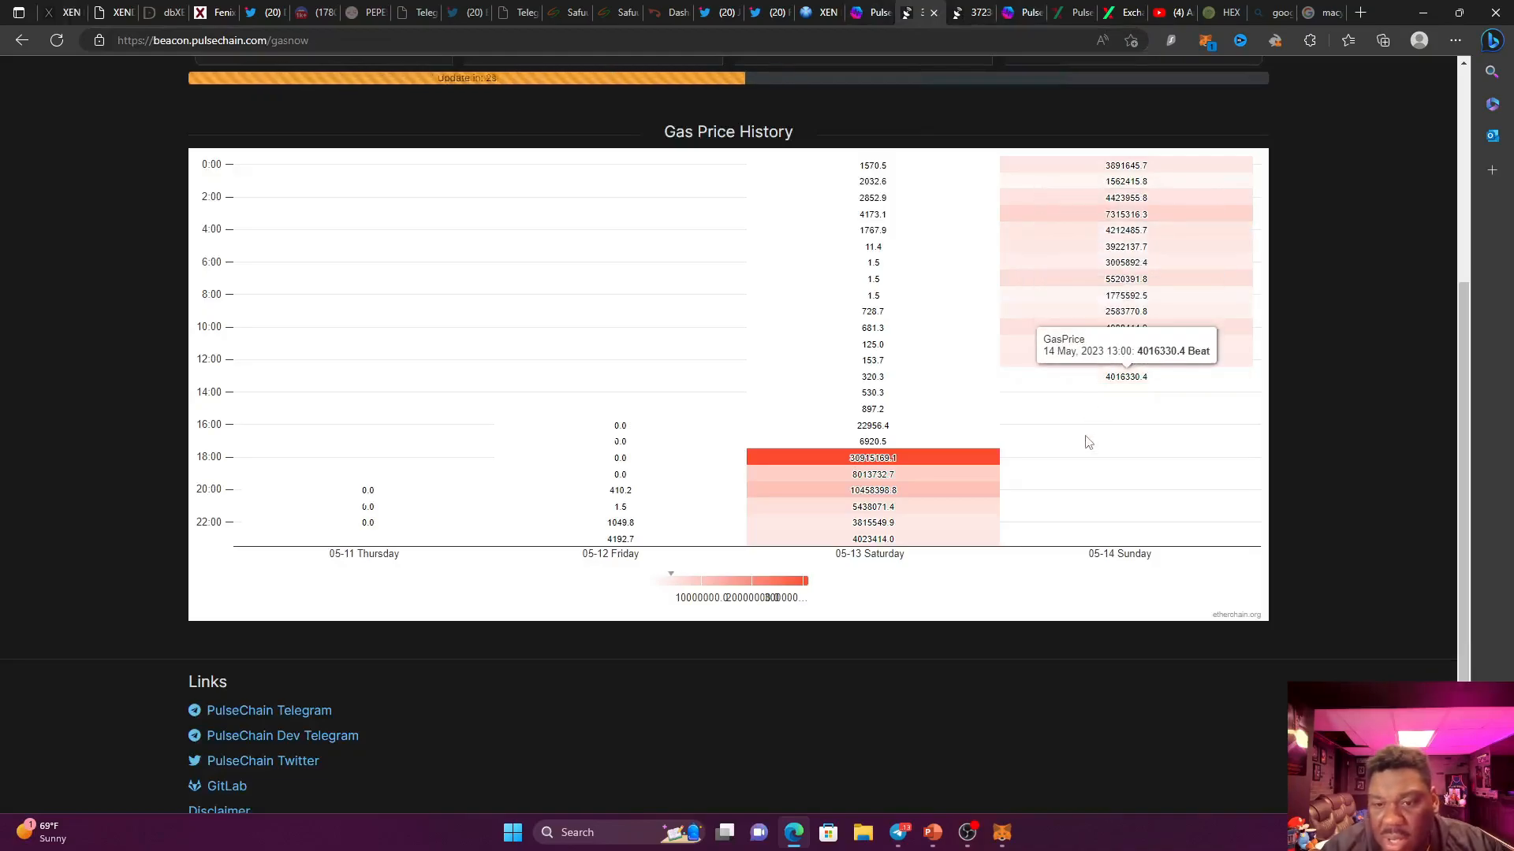
scroll(down, 3)
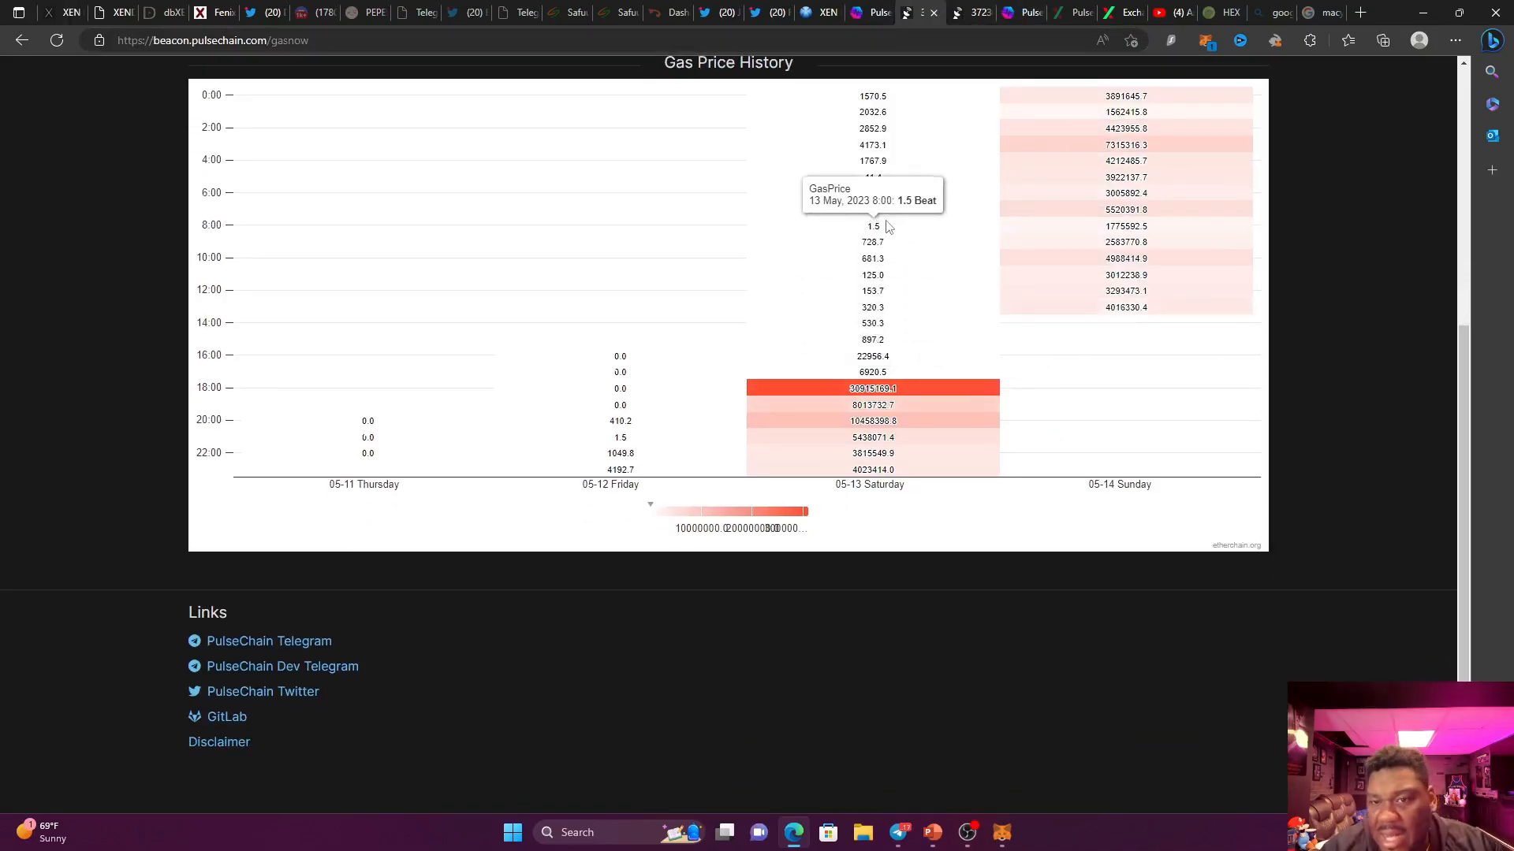
scroll(down, 3)
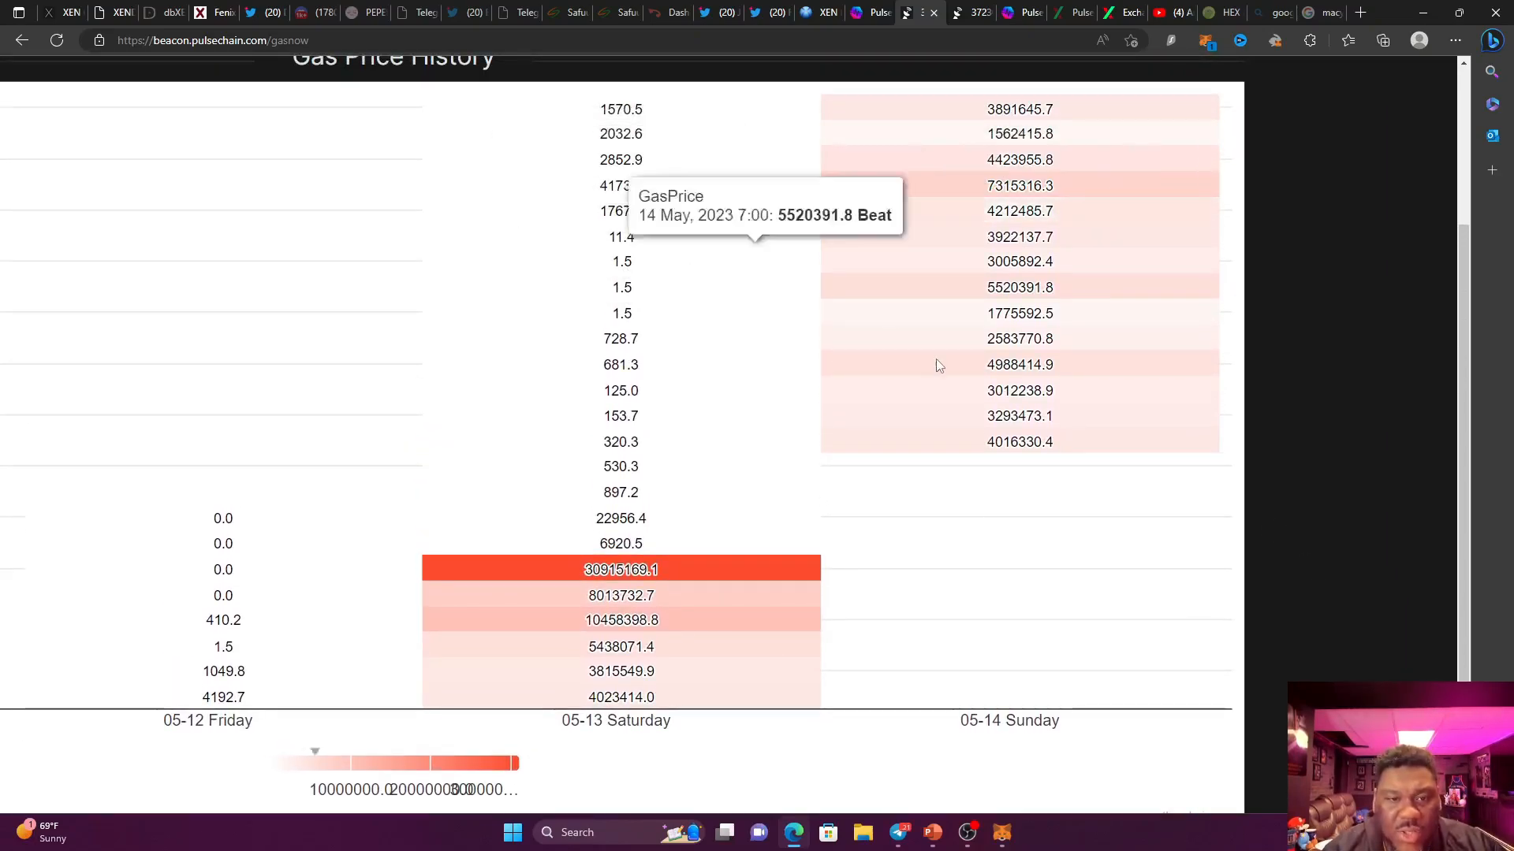
mouse_move(645, 420)
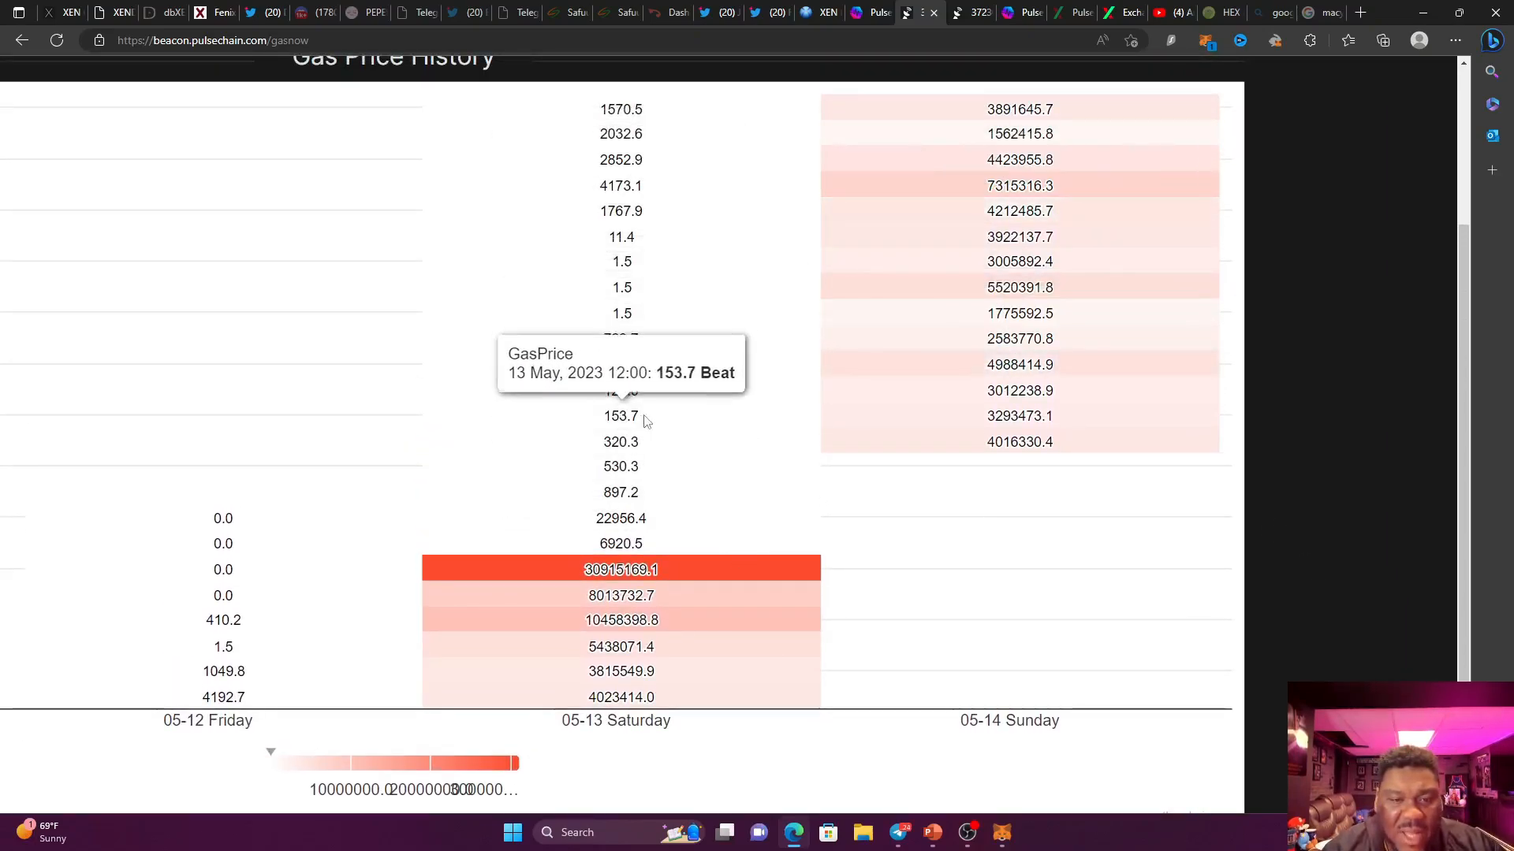
mouse_move(693, 393)
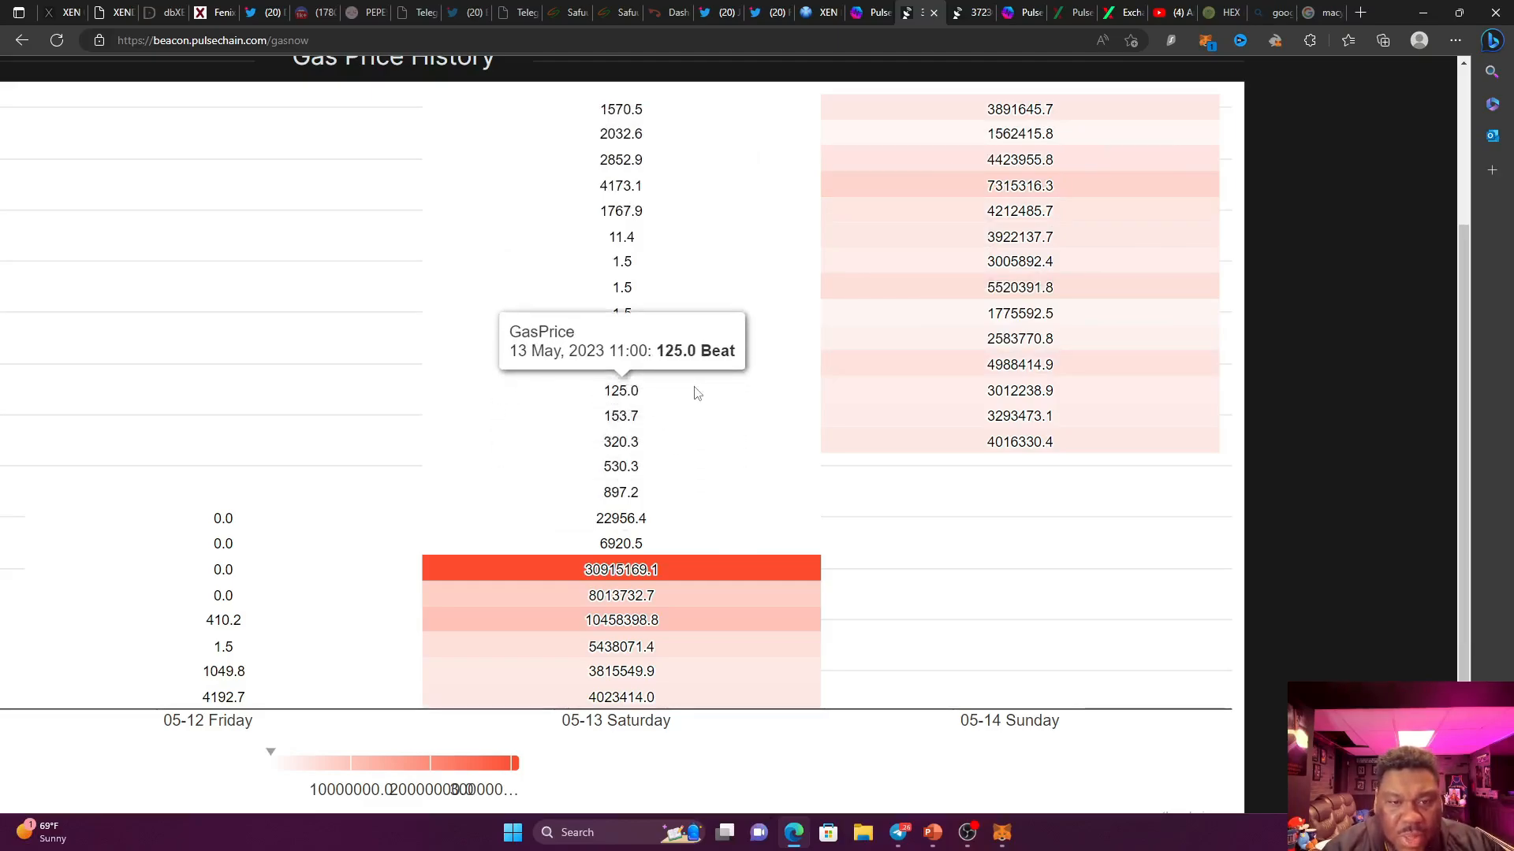
scroll(down, 3)
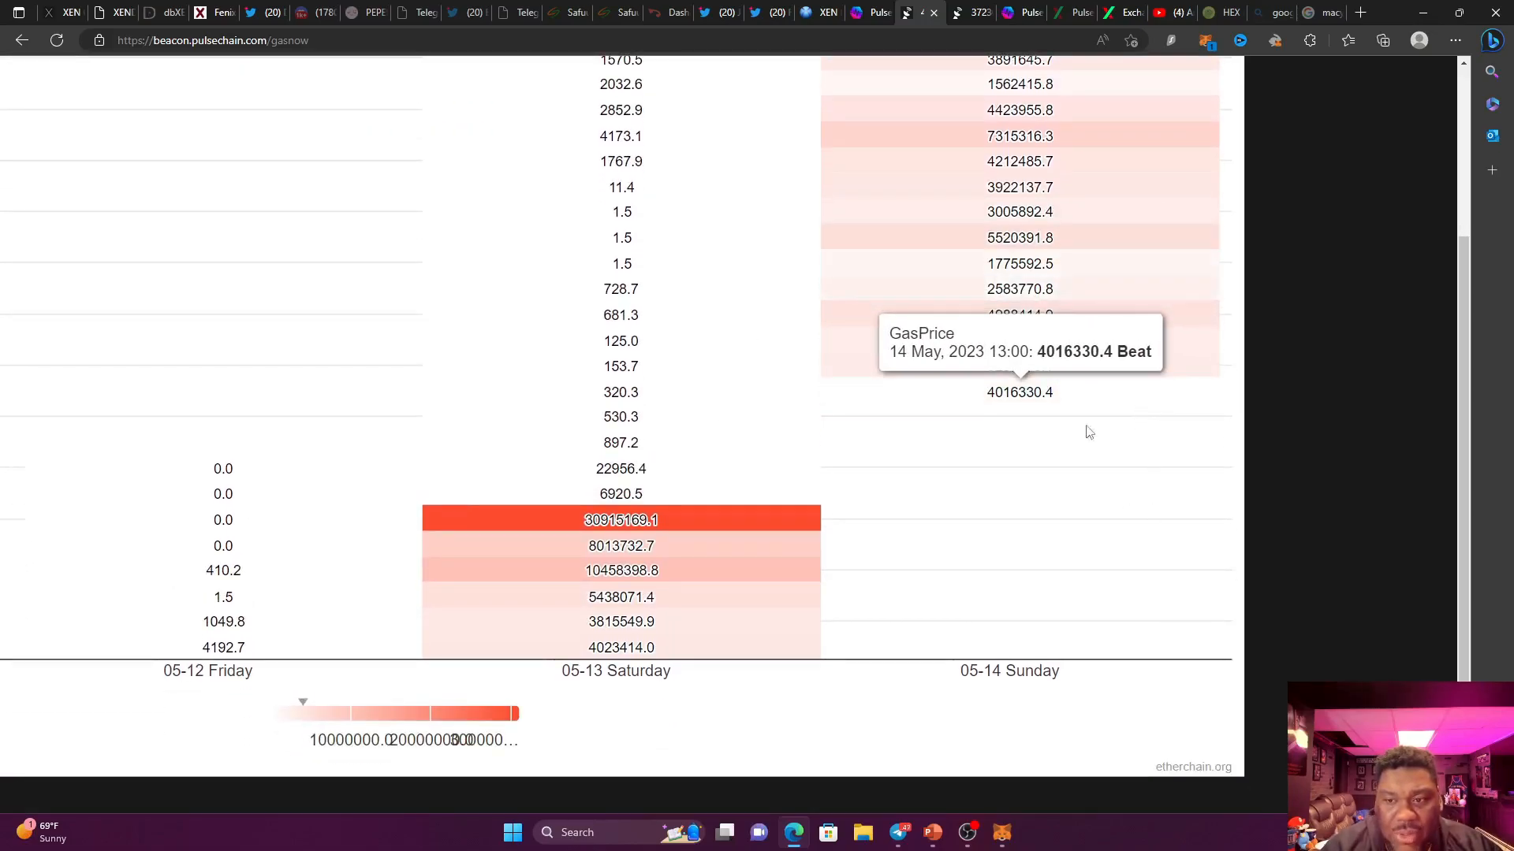
mouse_move(1004, 408)
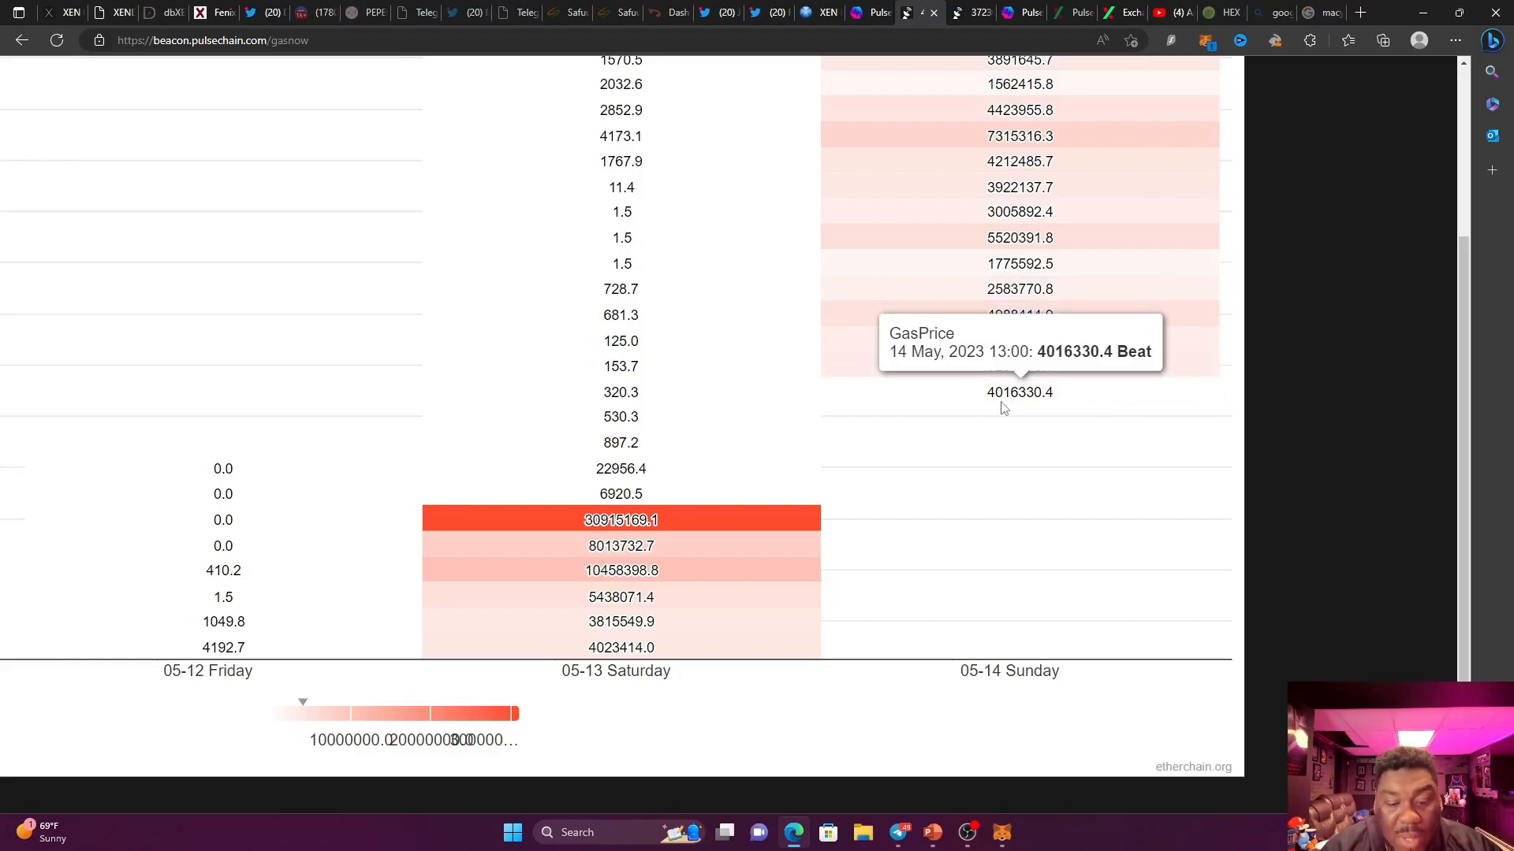
mouse_move(623, 598)
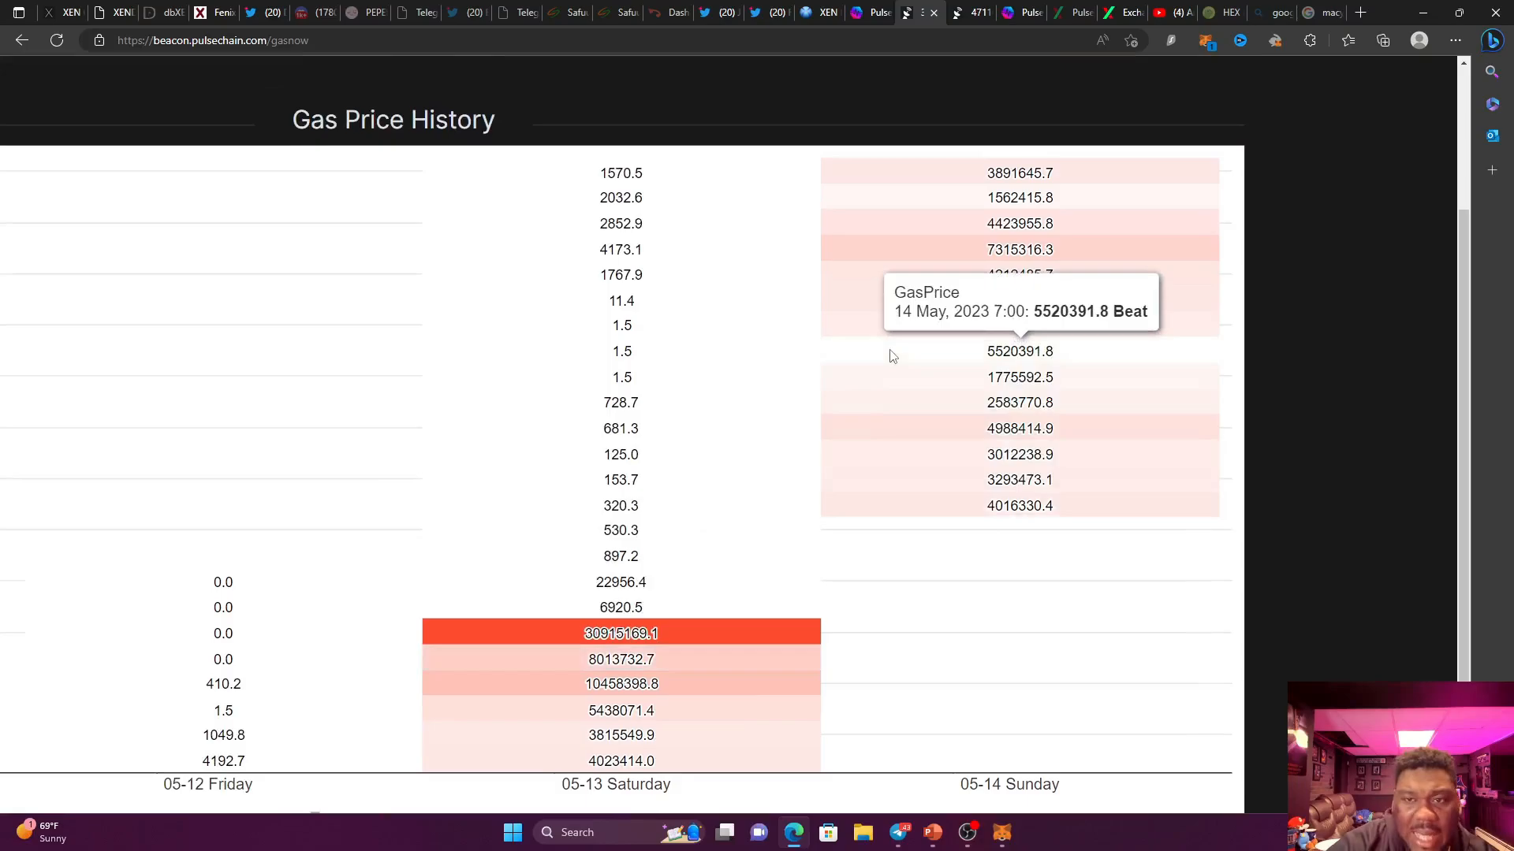
scroll(down, 3)
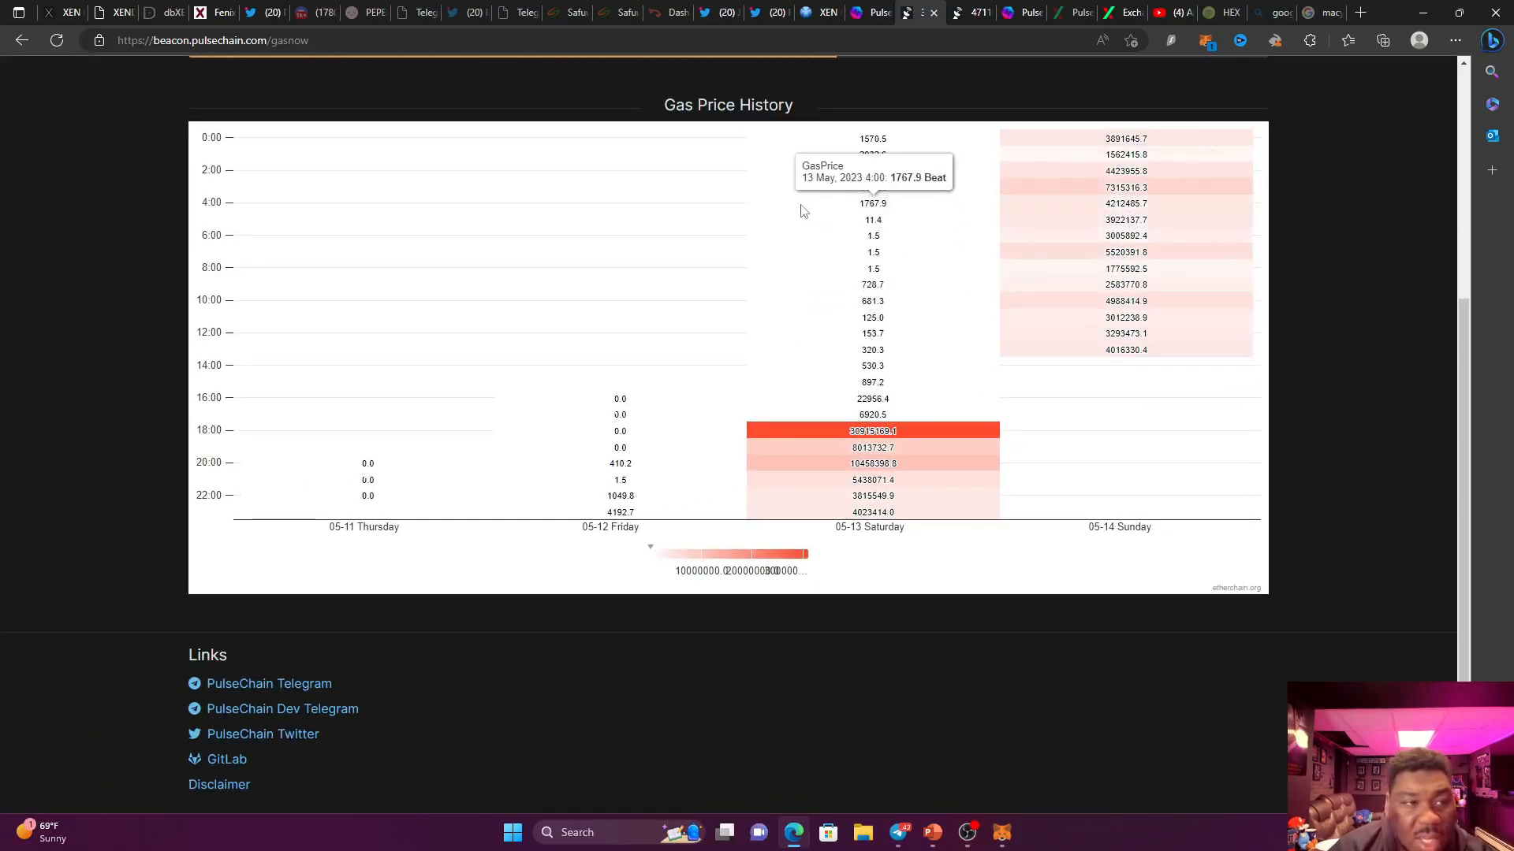
mouse_move(1113, 167)
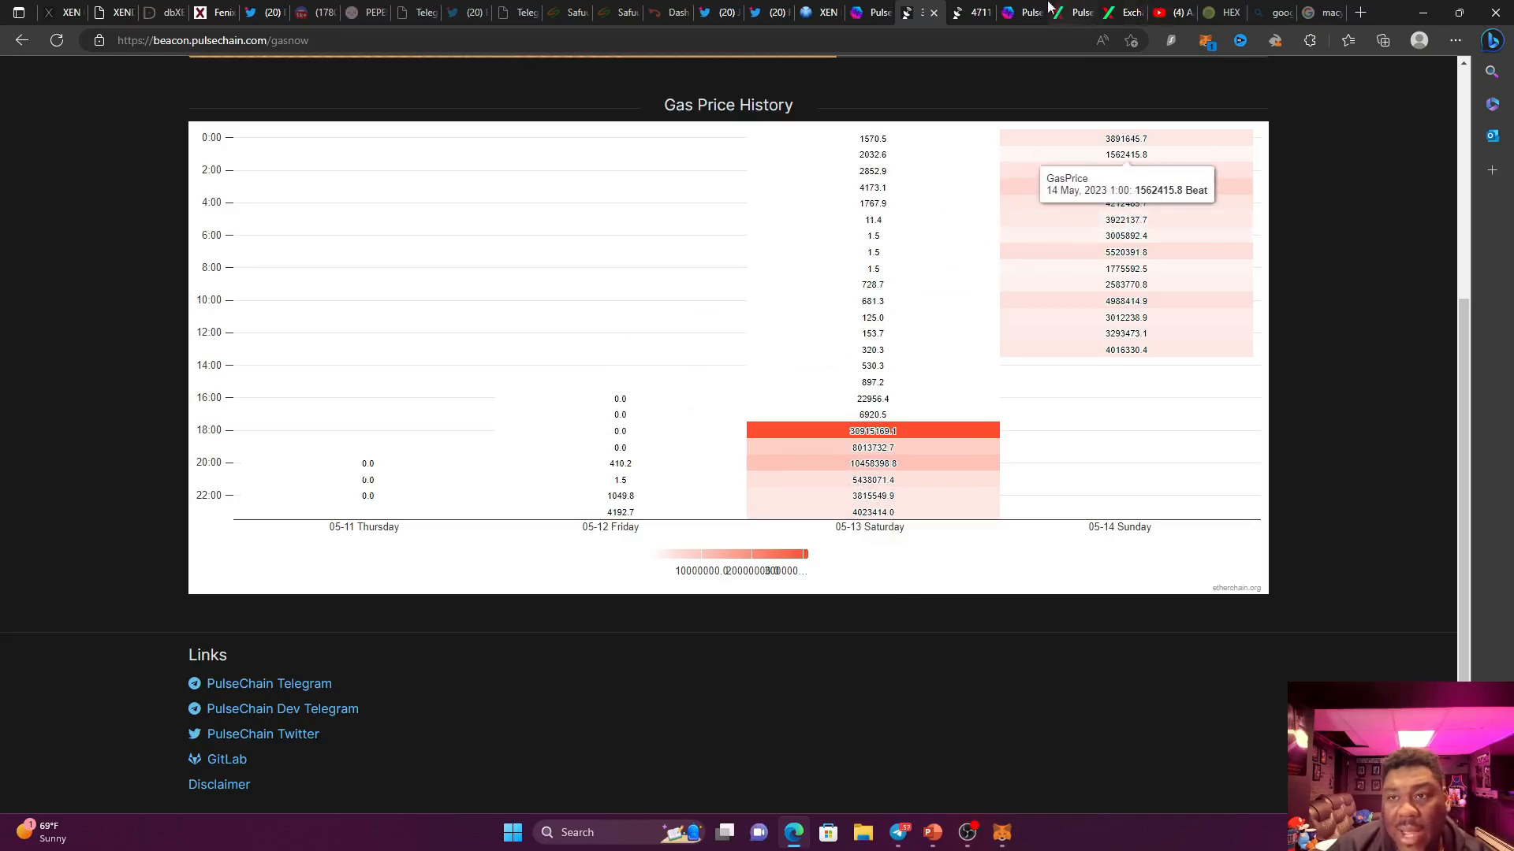
click(1018, 12)
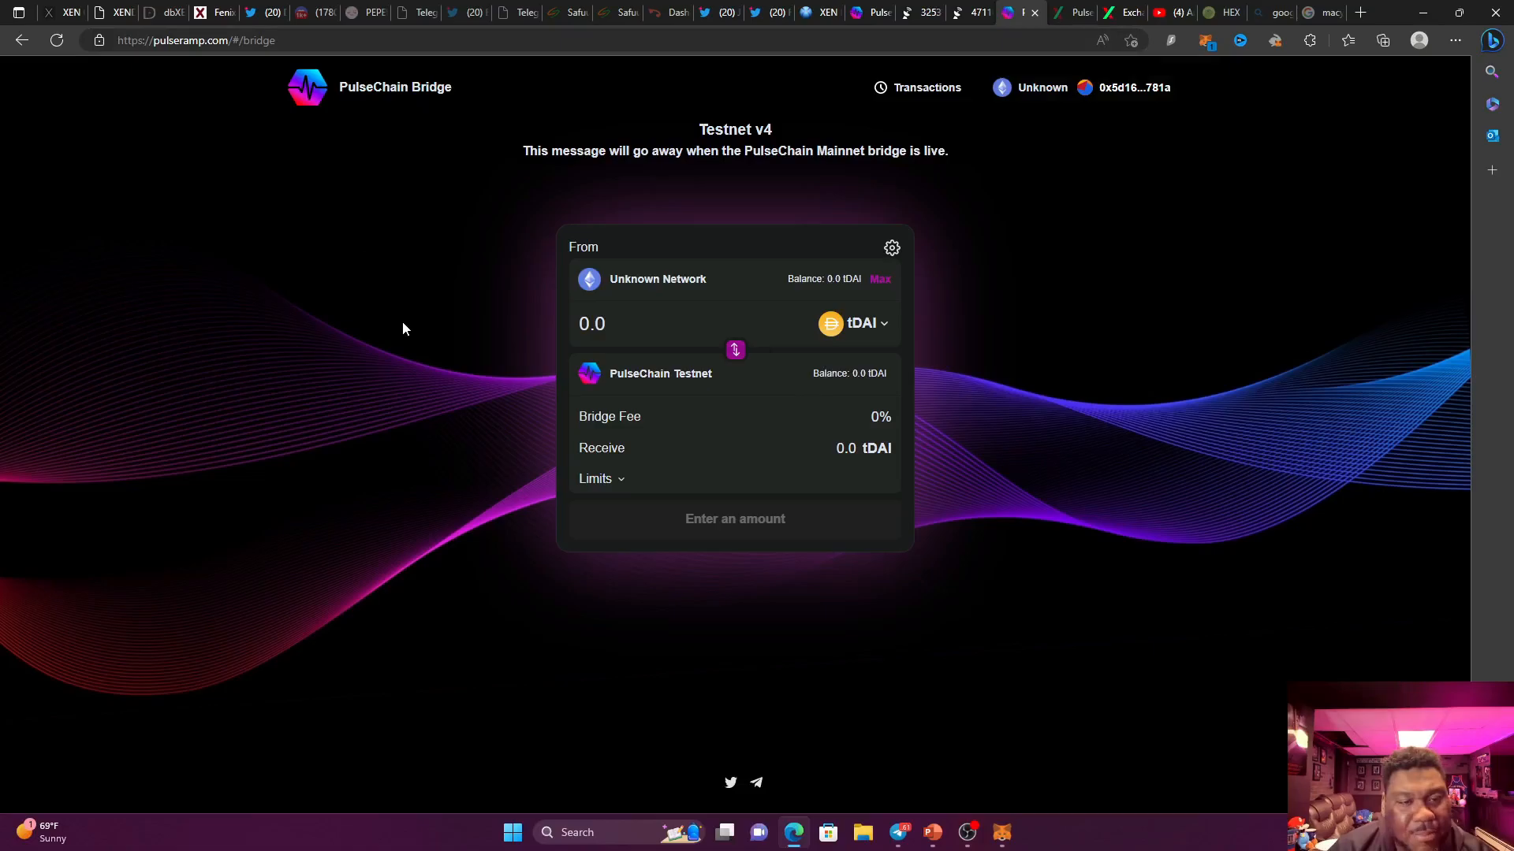
mouse_move(473, 365)
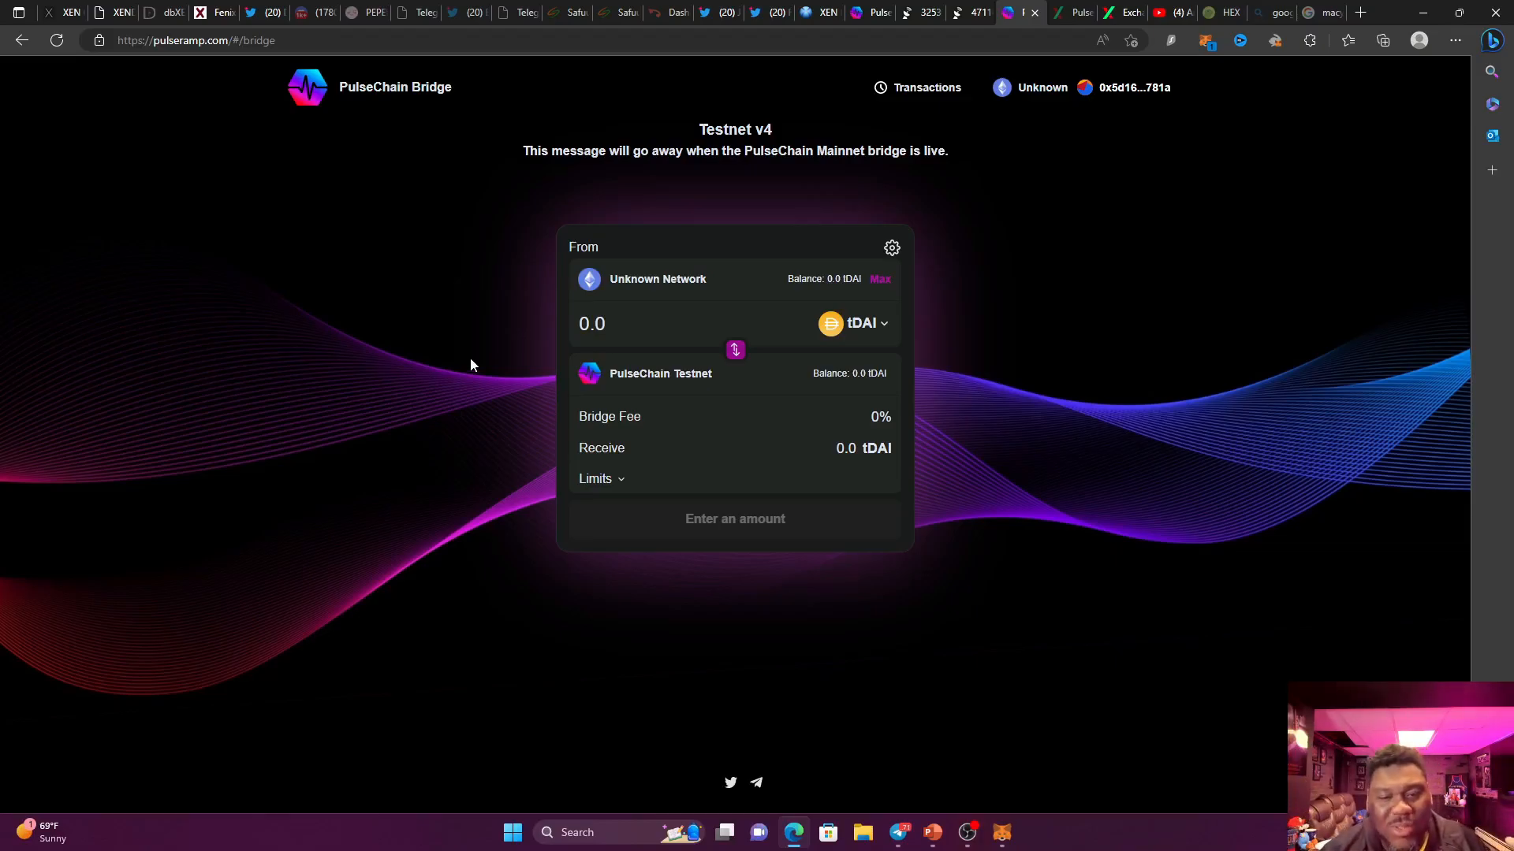
mouse_move(469, 362)
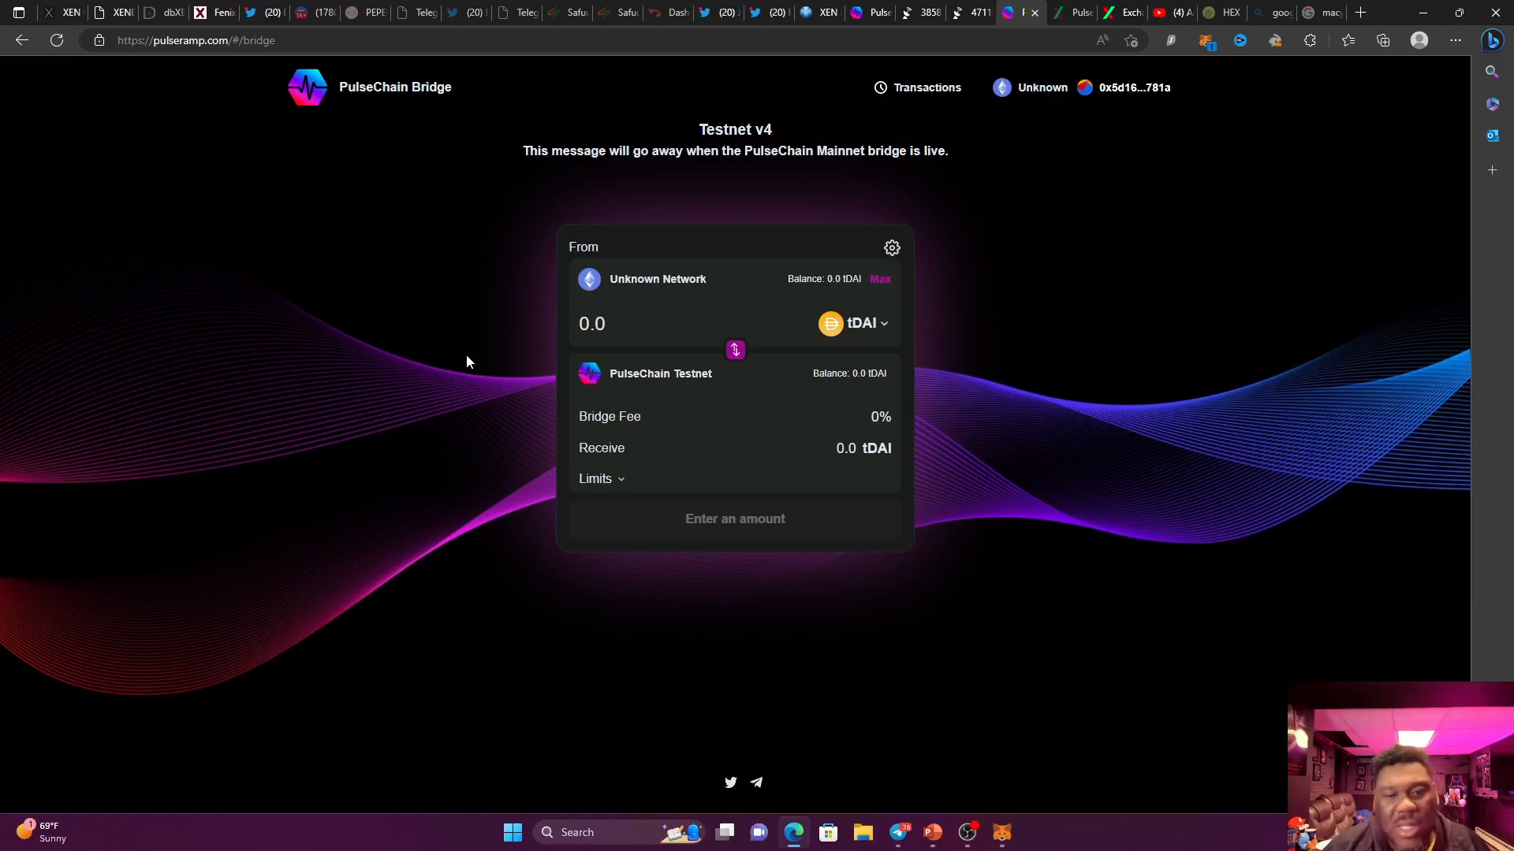
mouse_move(463, 360)
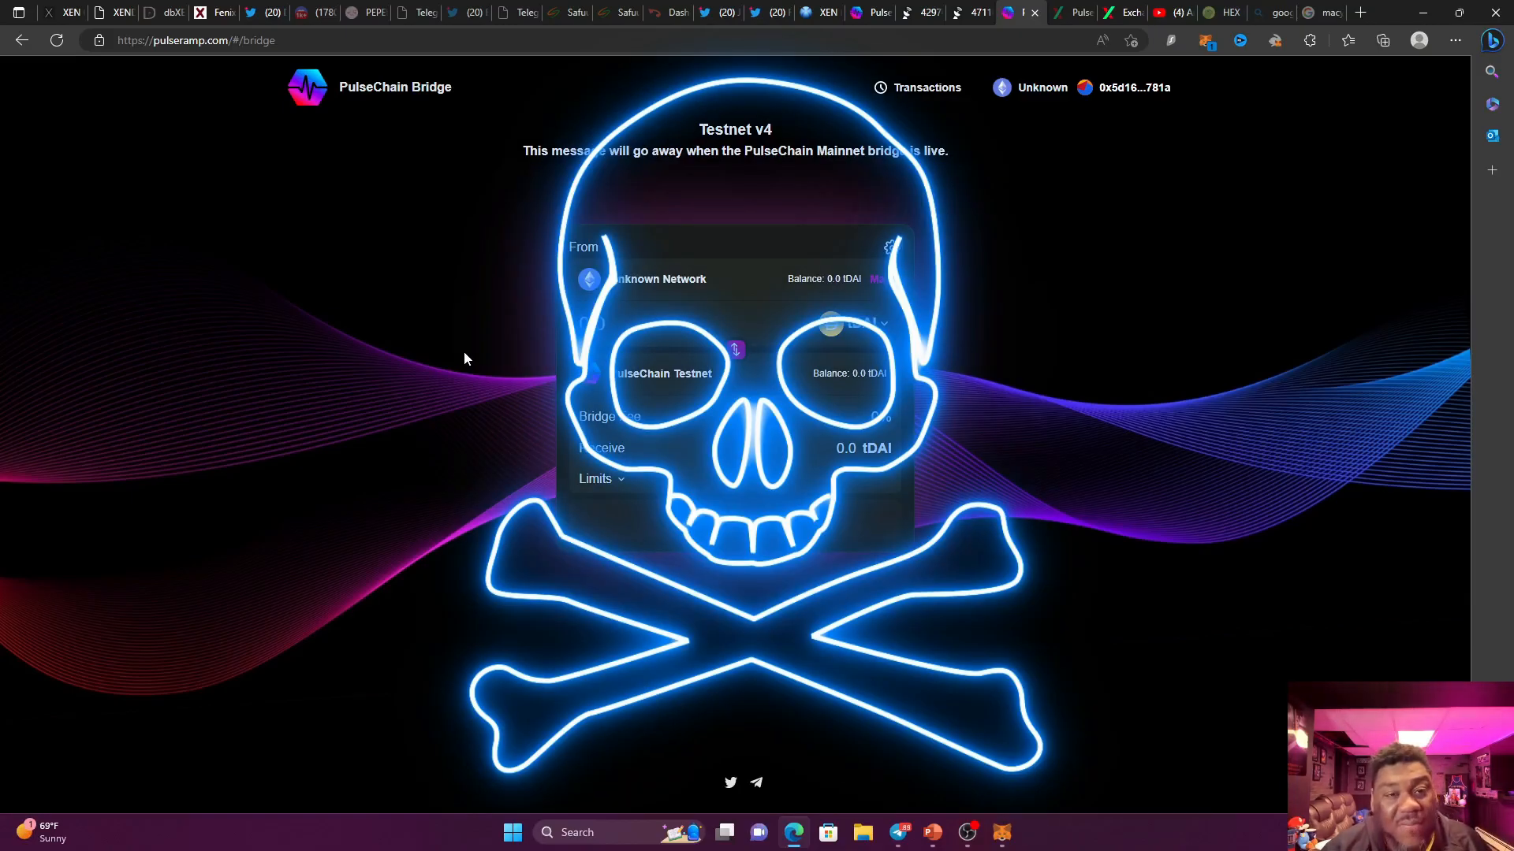
mouse_move(404, 338)
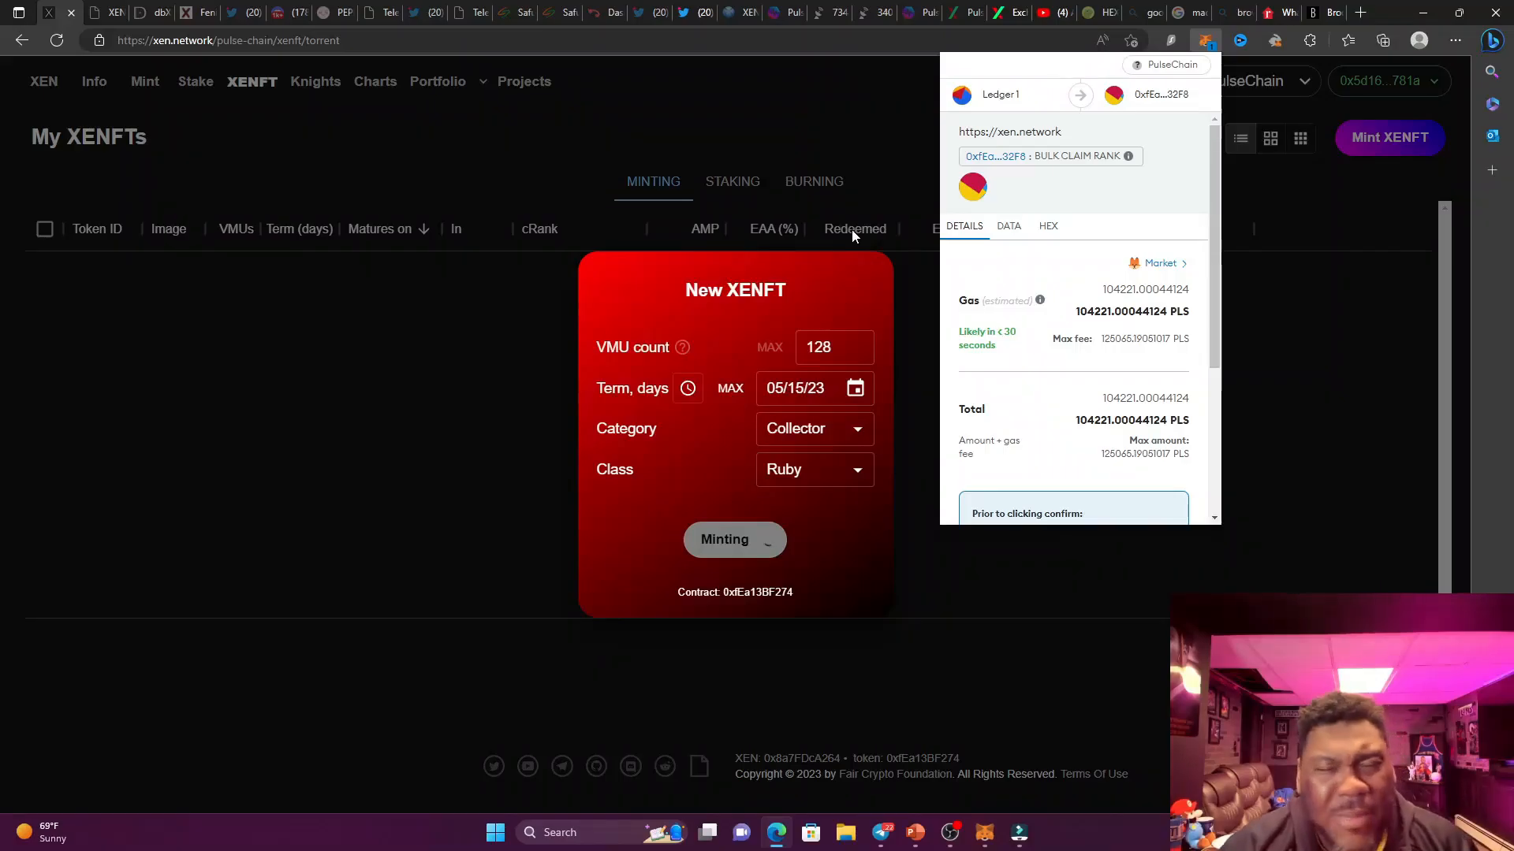
Leave the pending mint for the realtor.com 'What Is a Brownstone?' article.
click(734, 538)
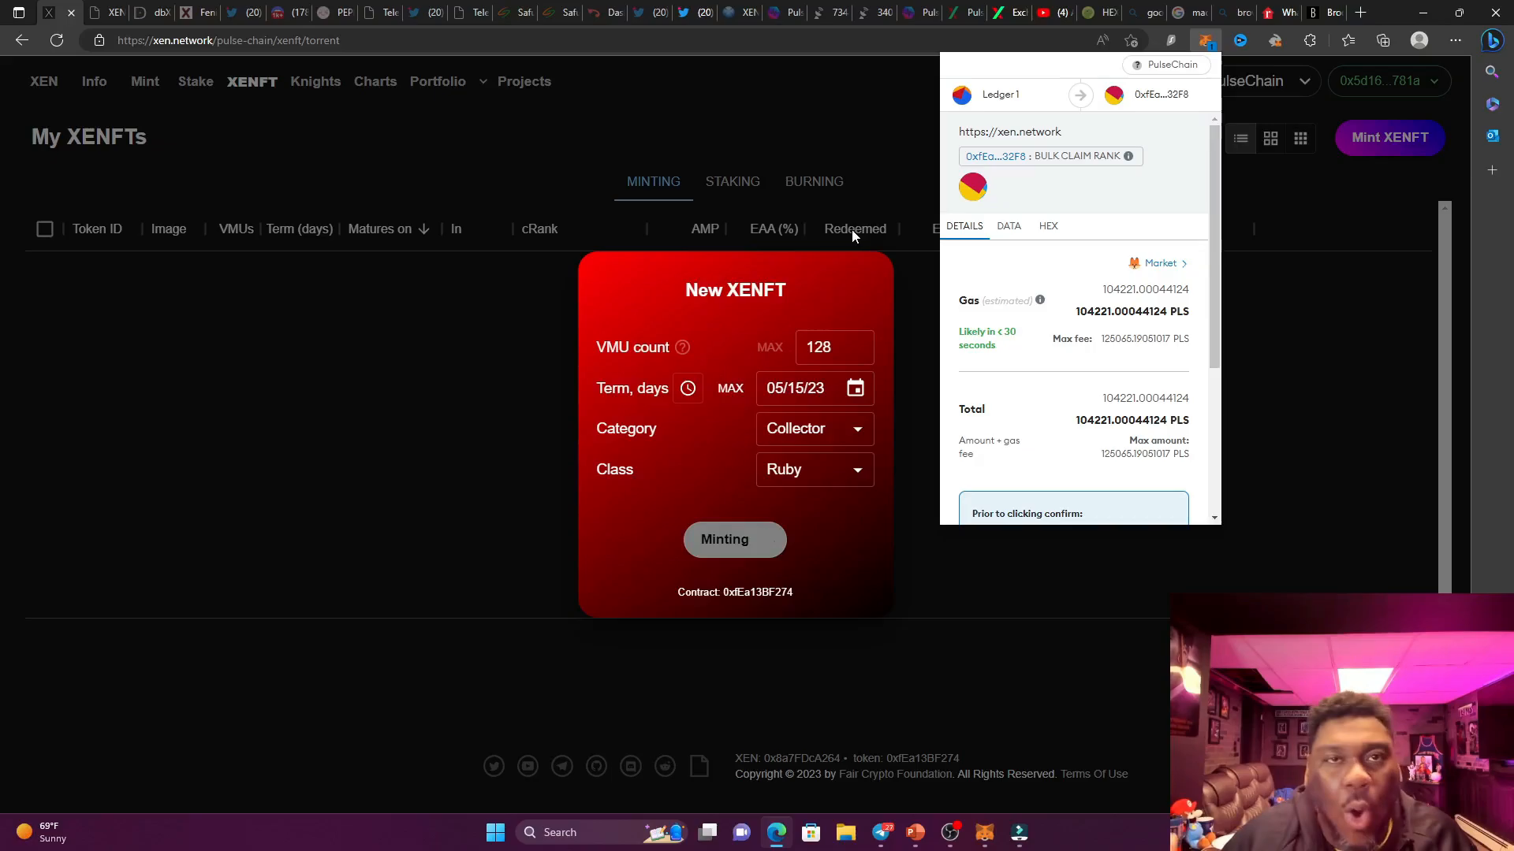
click(734, 539)
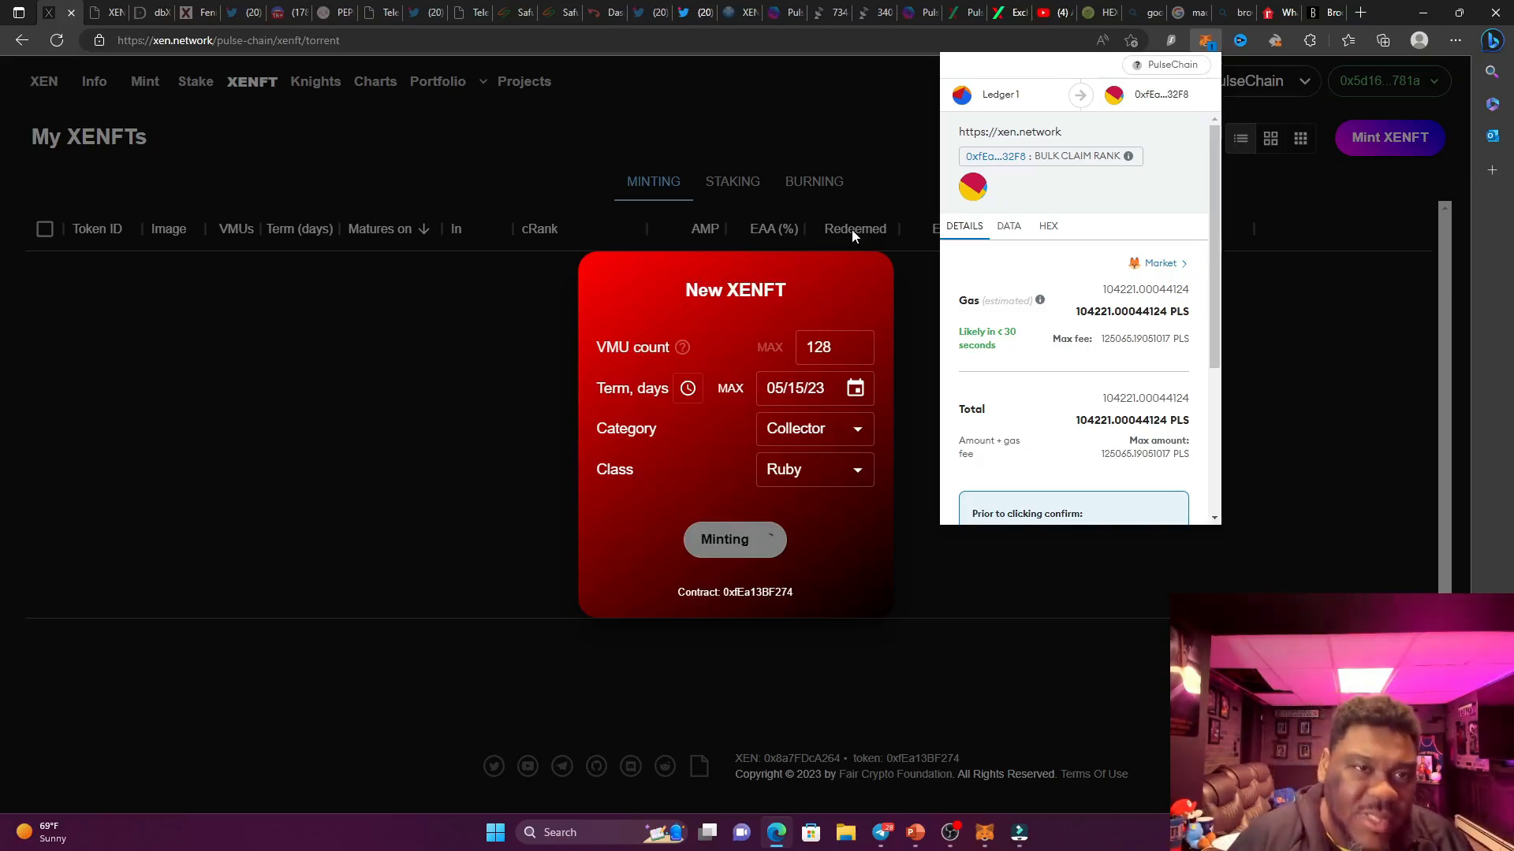
click(734, 539)
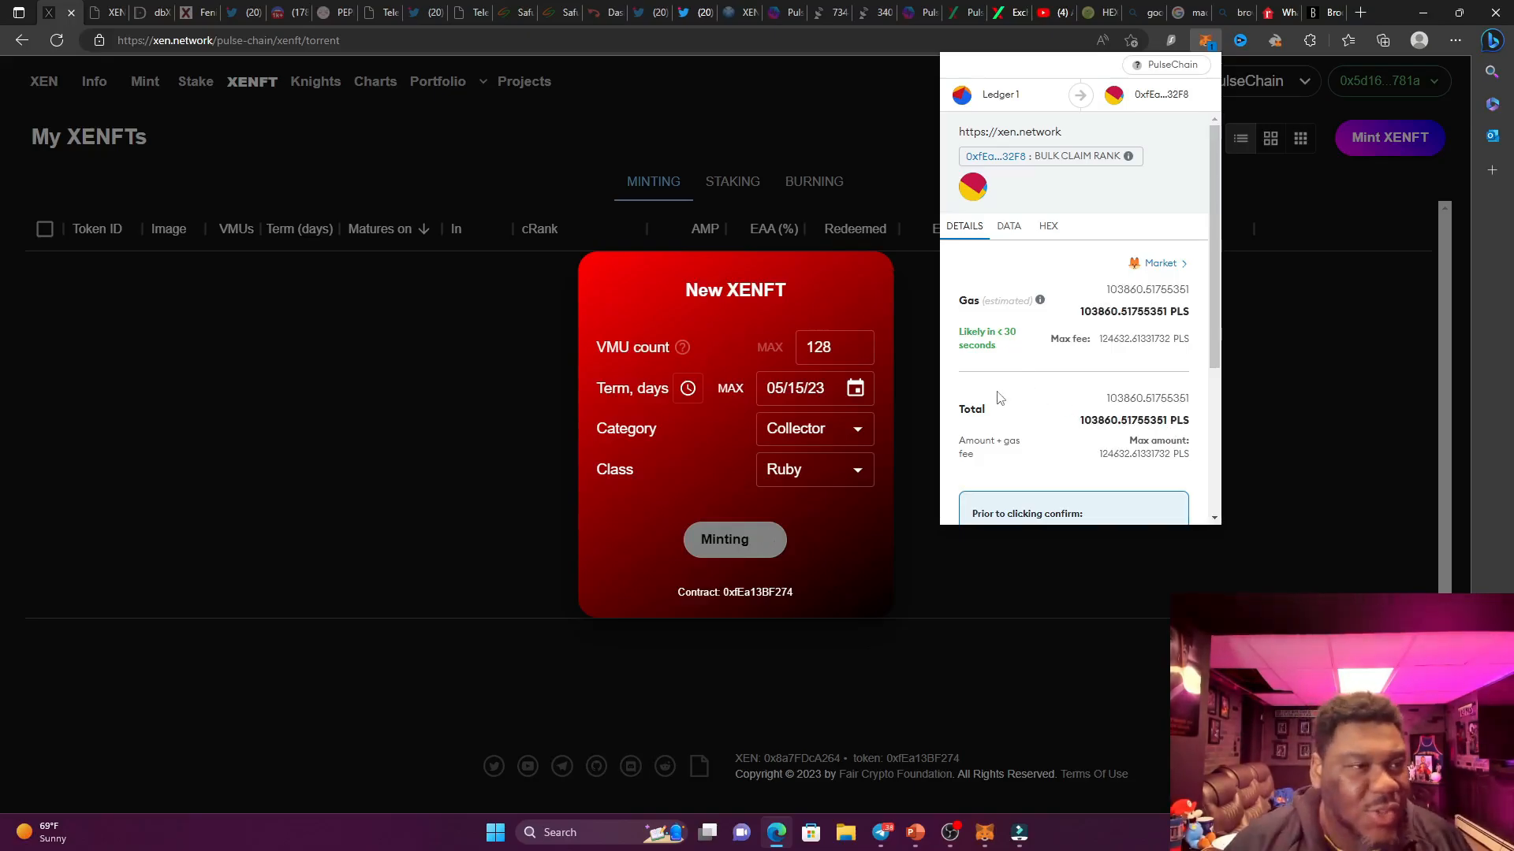
click(734, 538)
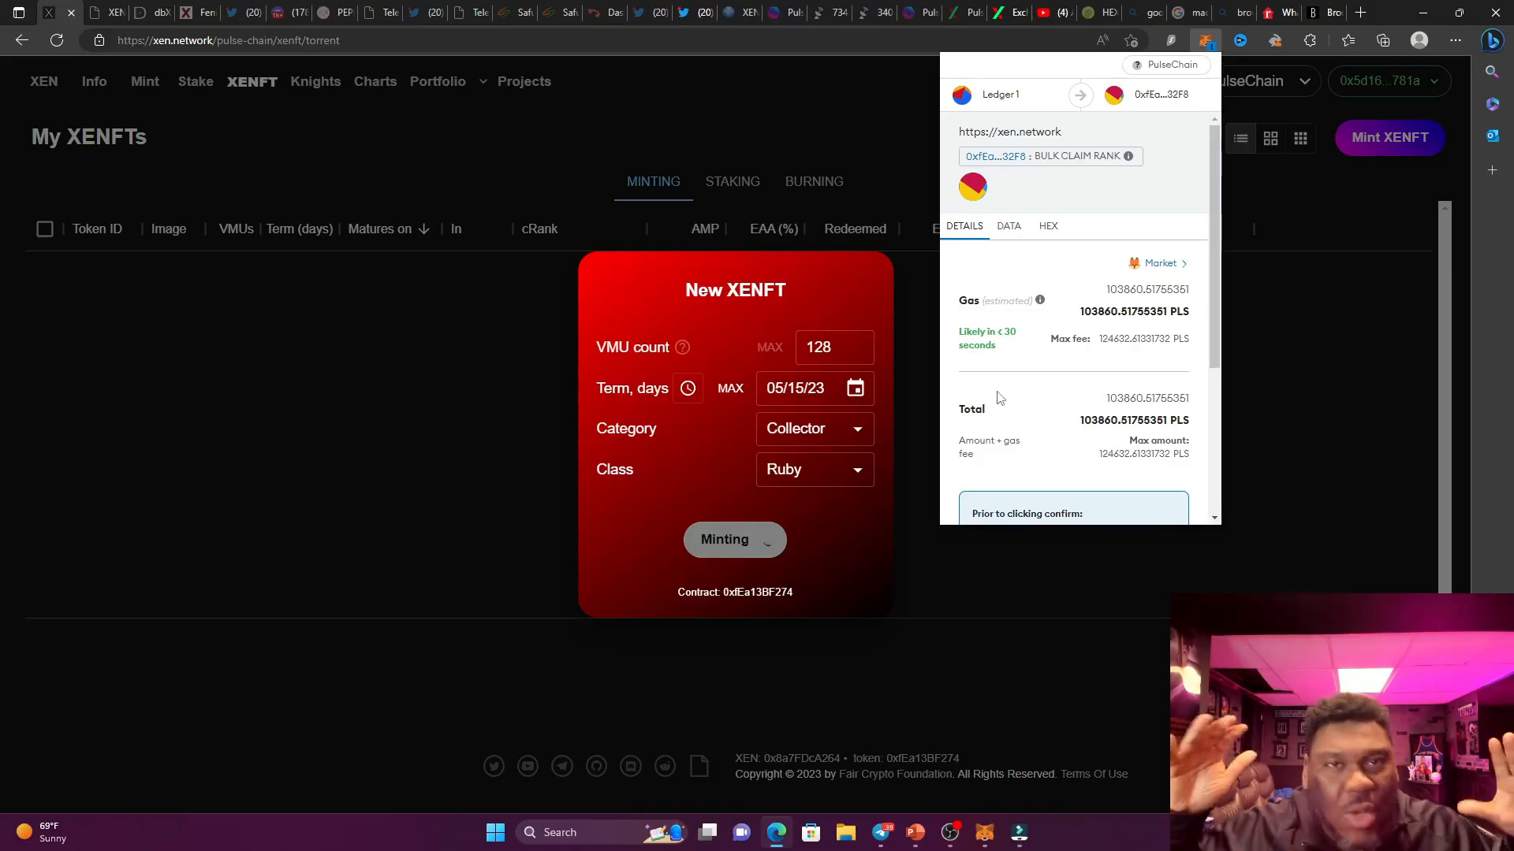
click(734, 538)
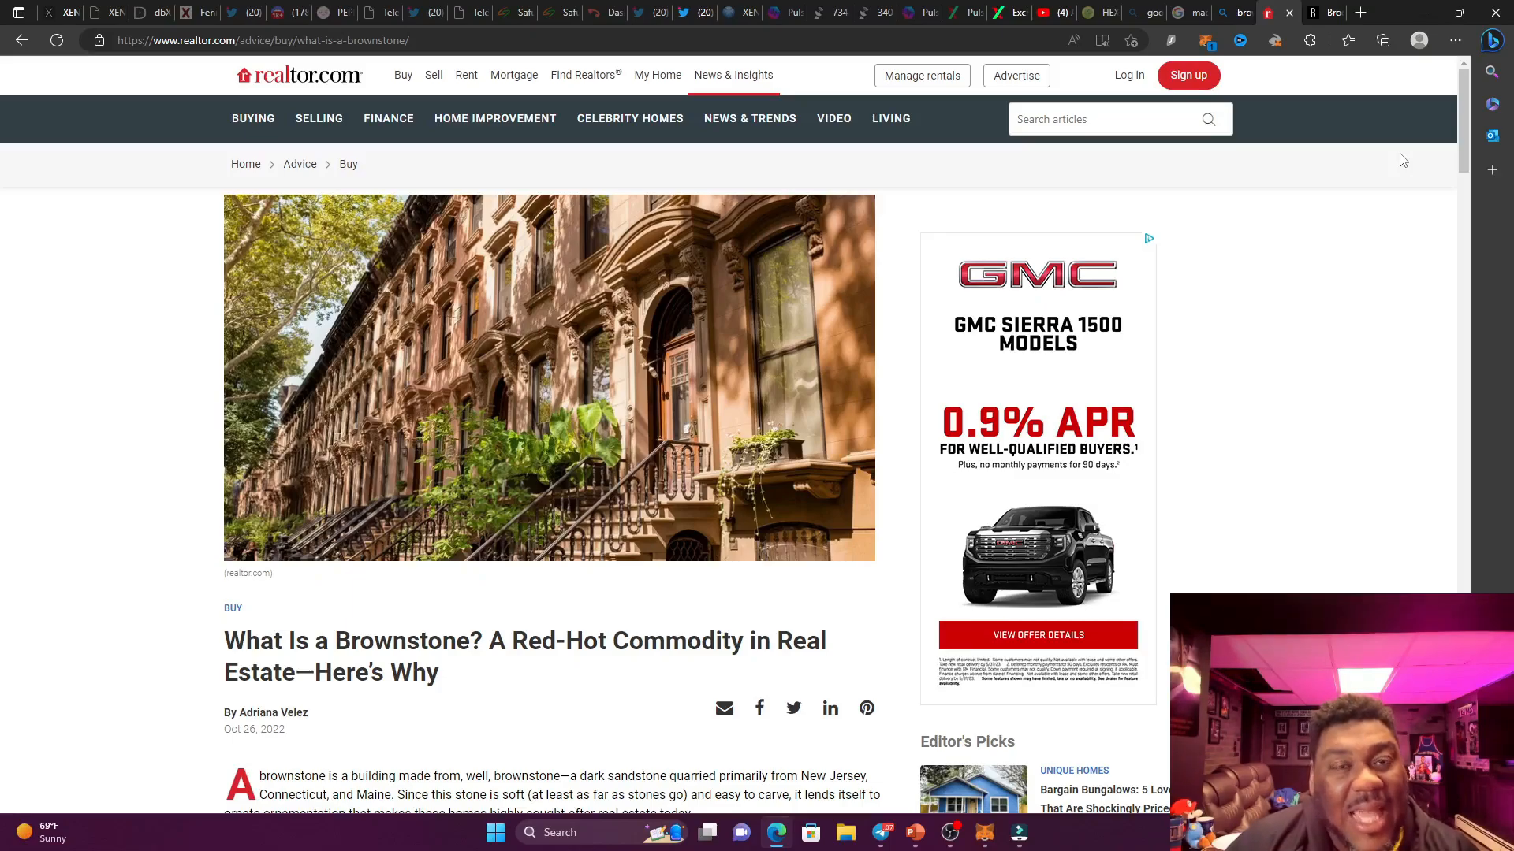
mouse_move(1355, 116)
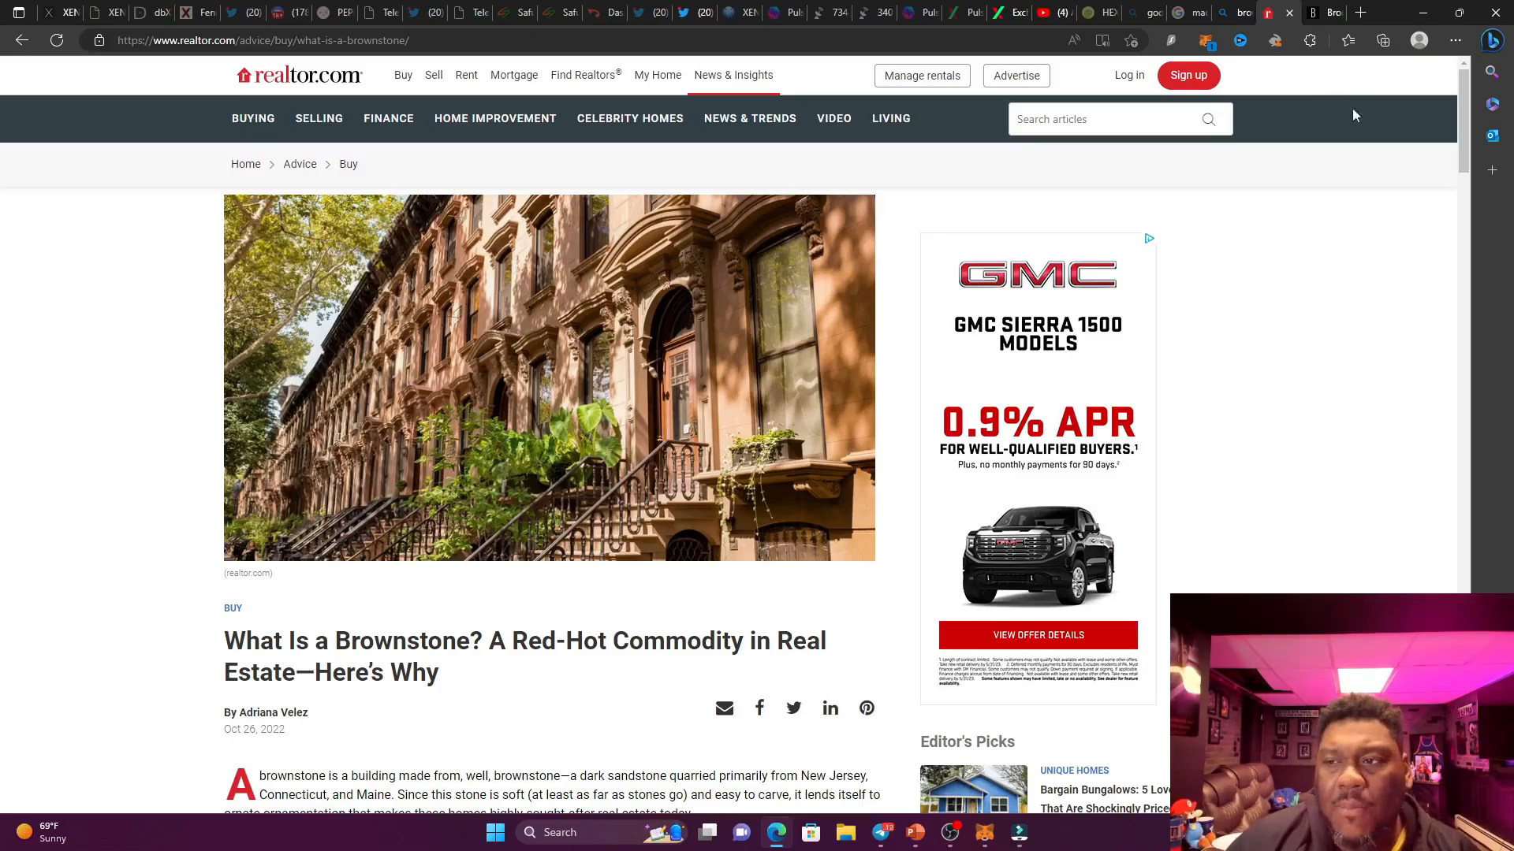
mouse_move(1412, 203)
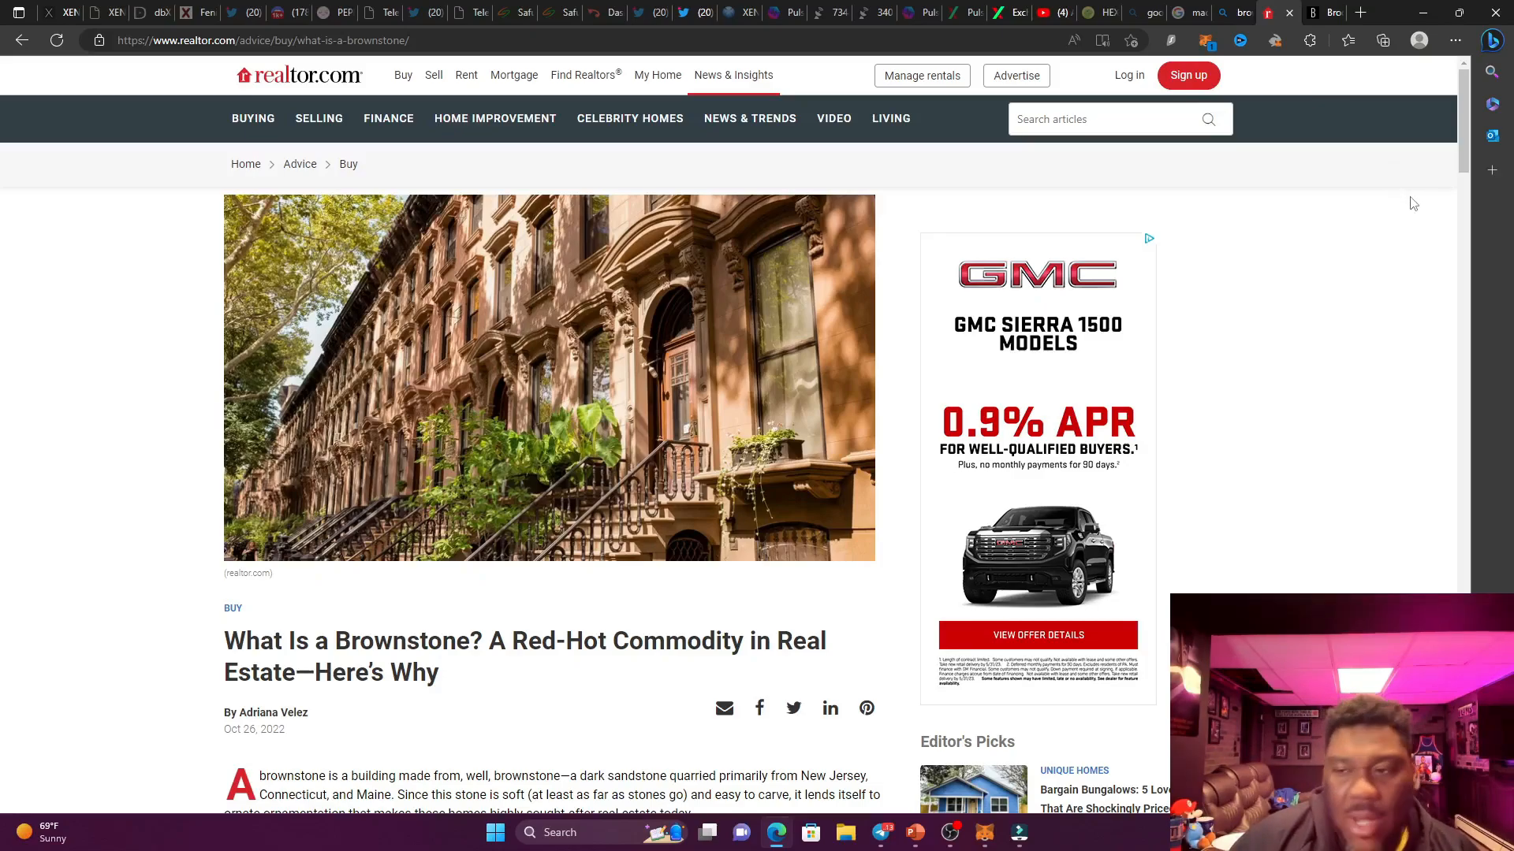
mouse_move(1327, 207)
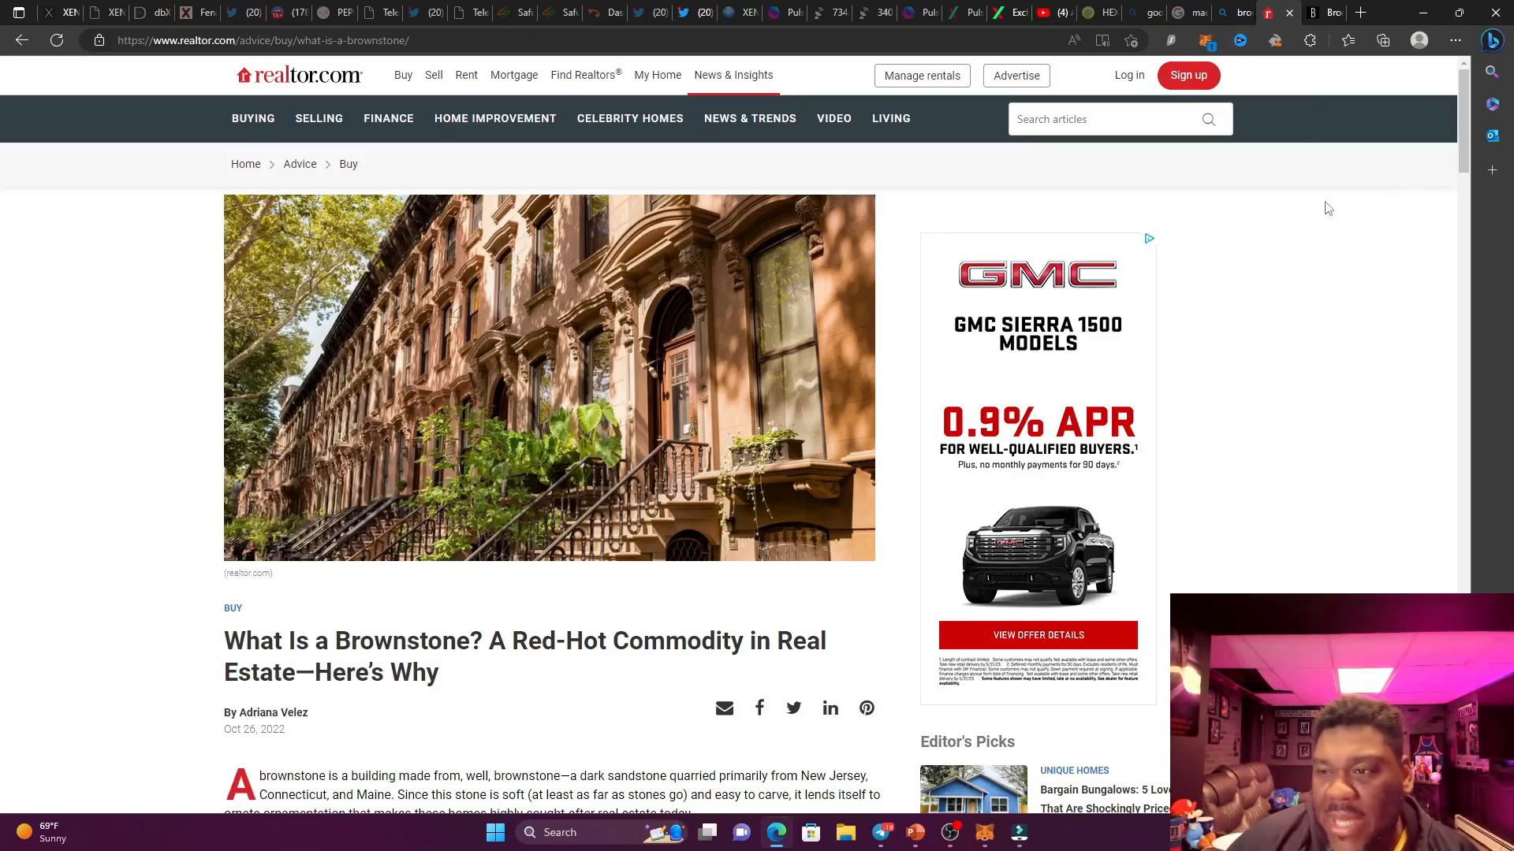
mouse_move(1311, 210)
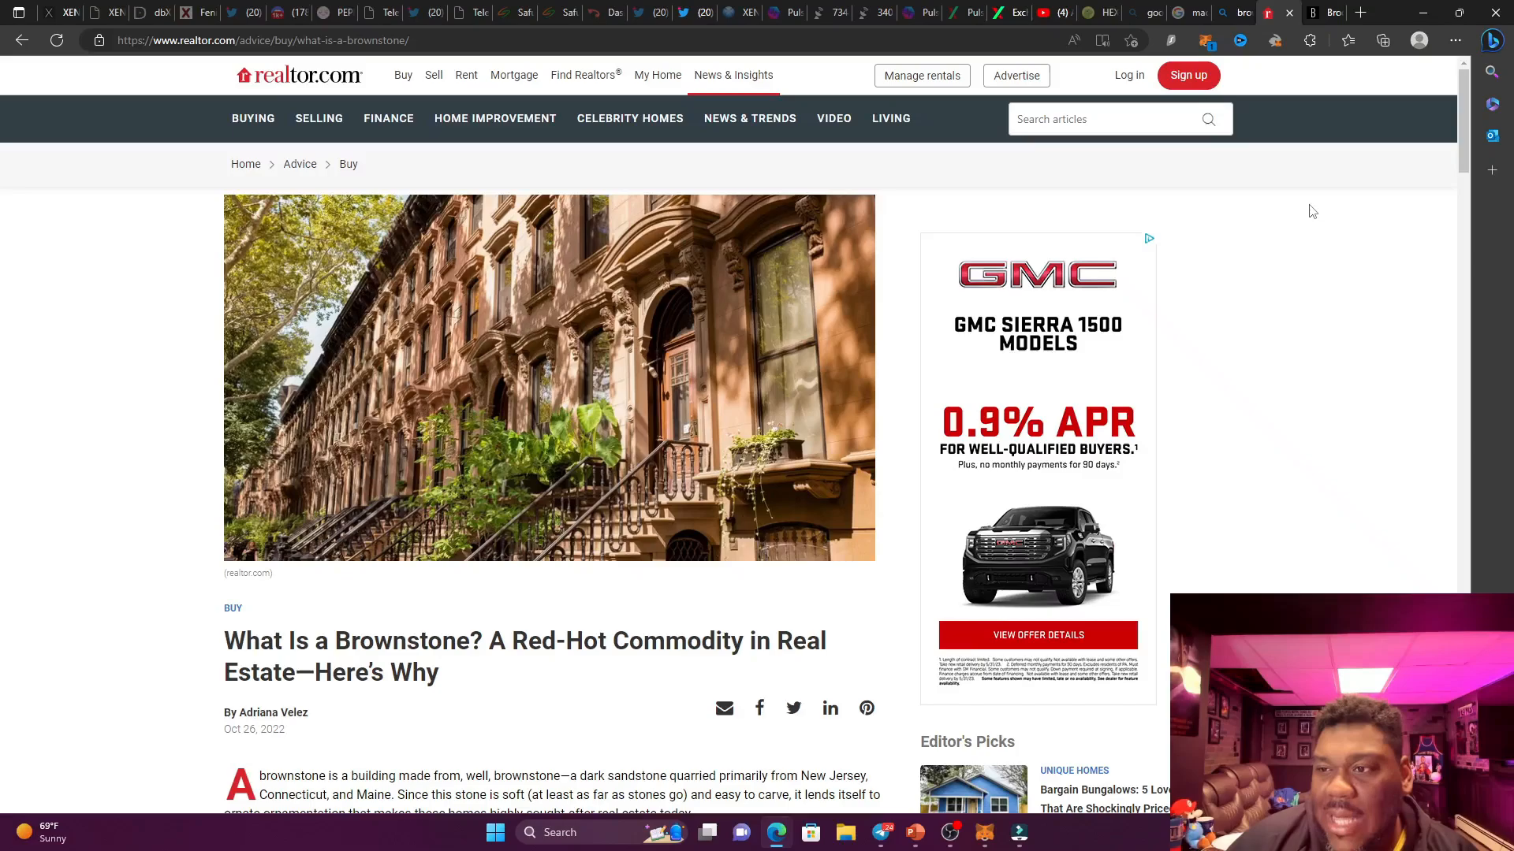
mouse_move(1299, 214)
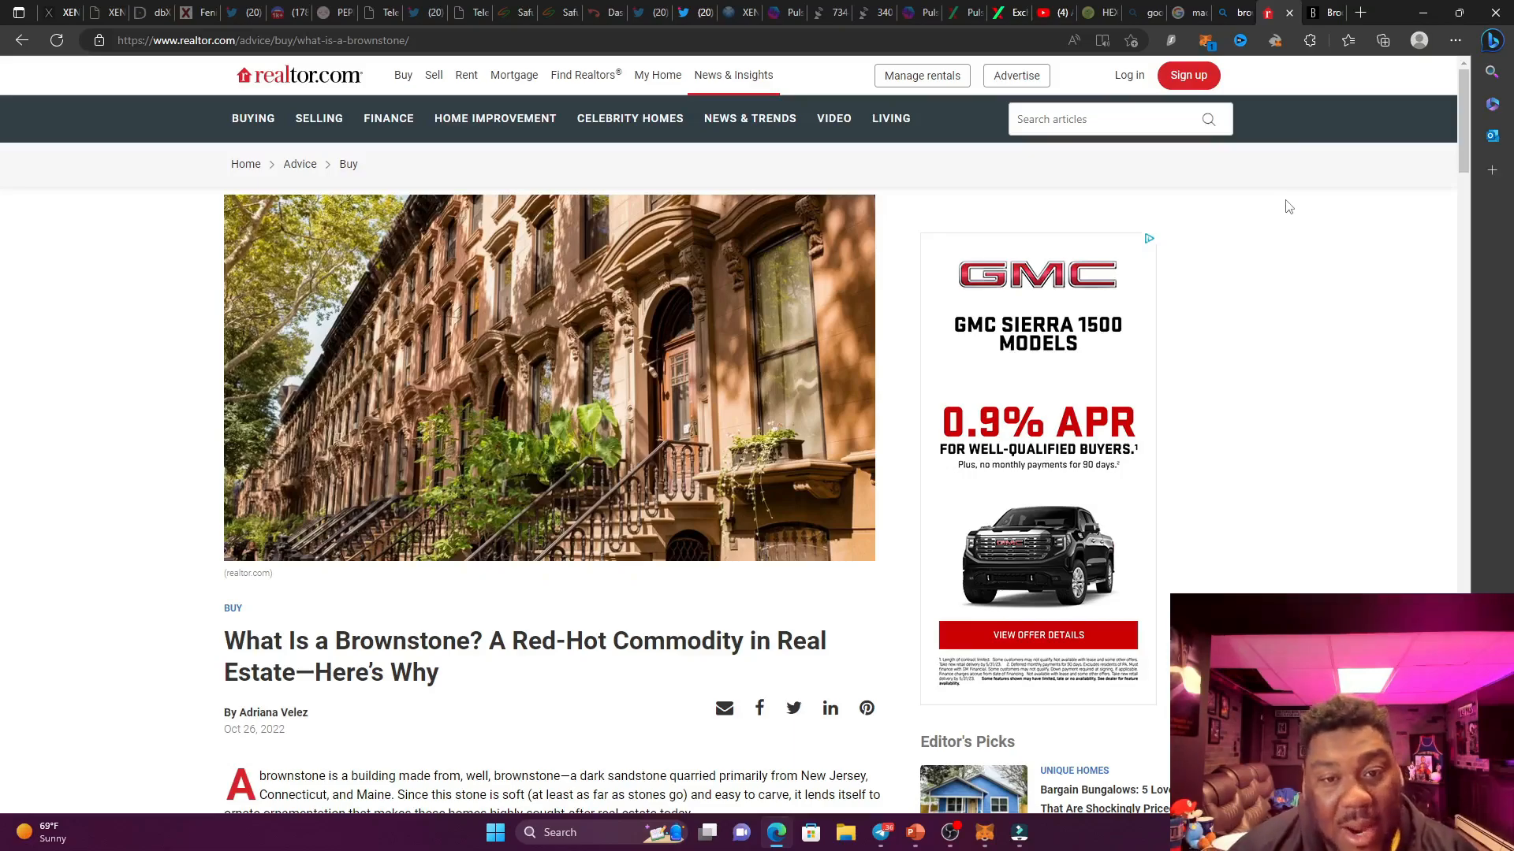
mouse_move(1285, 203)
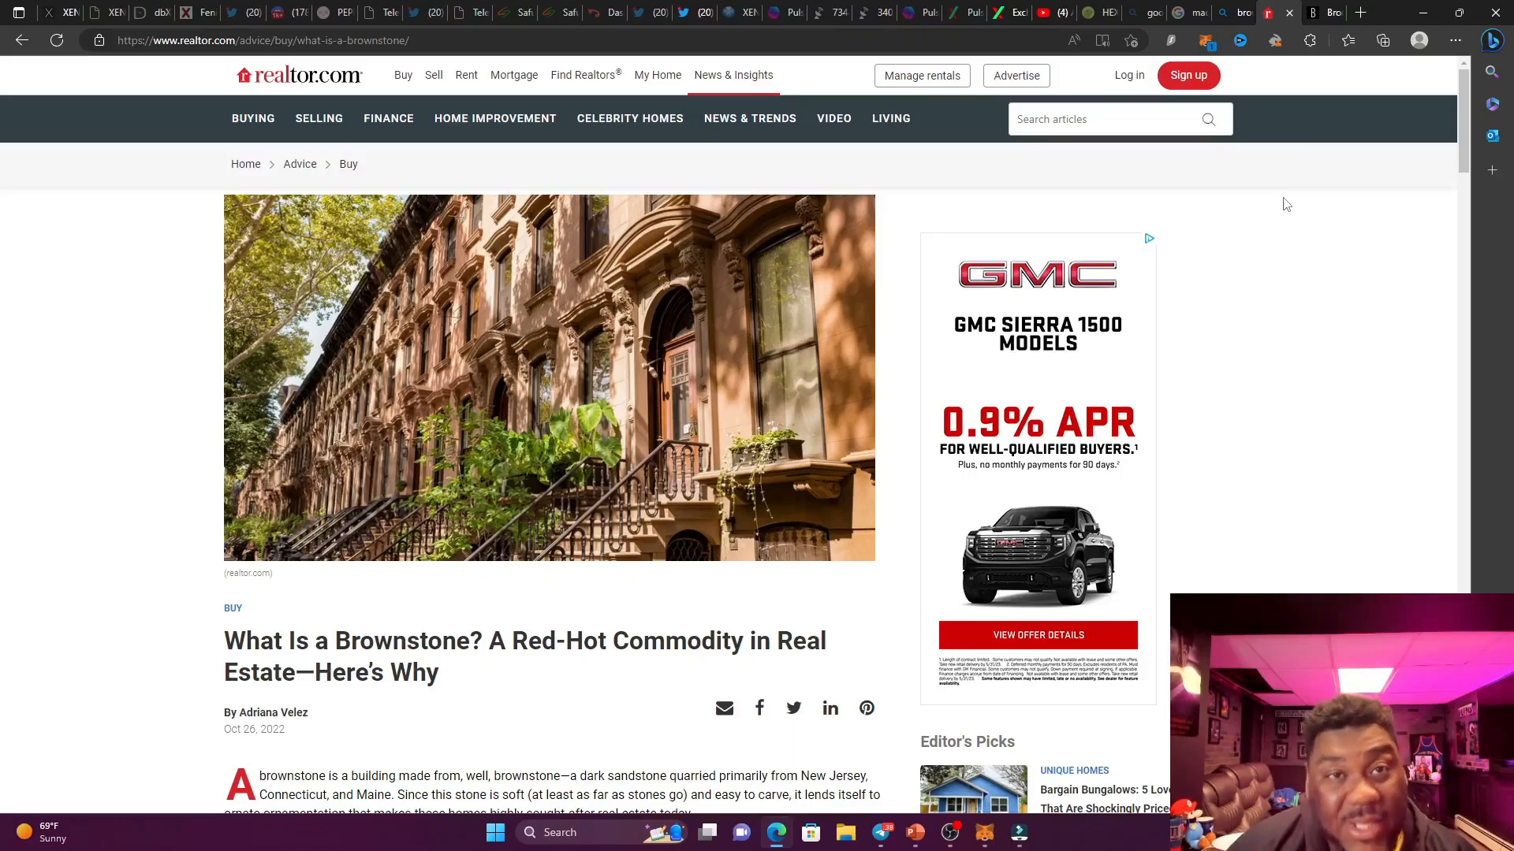
mouse_move(1347, 279)
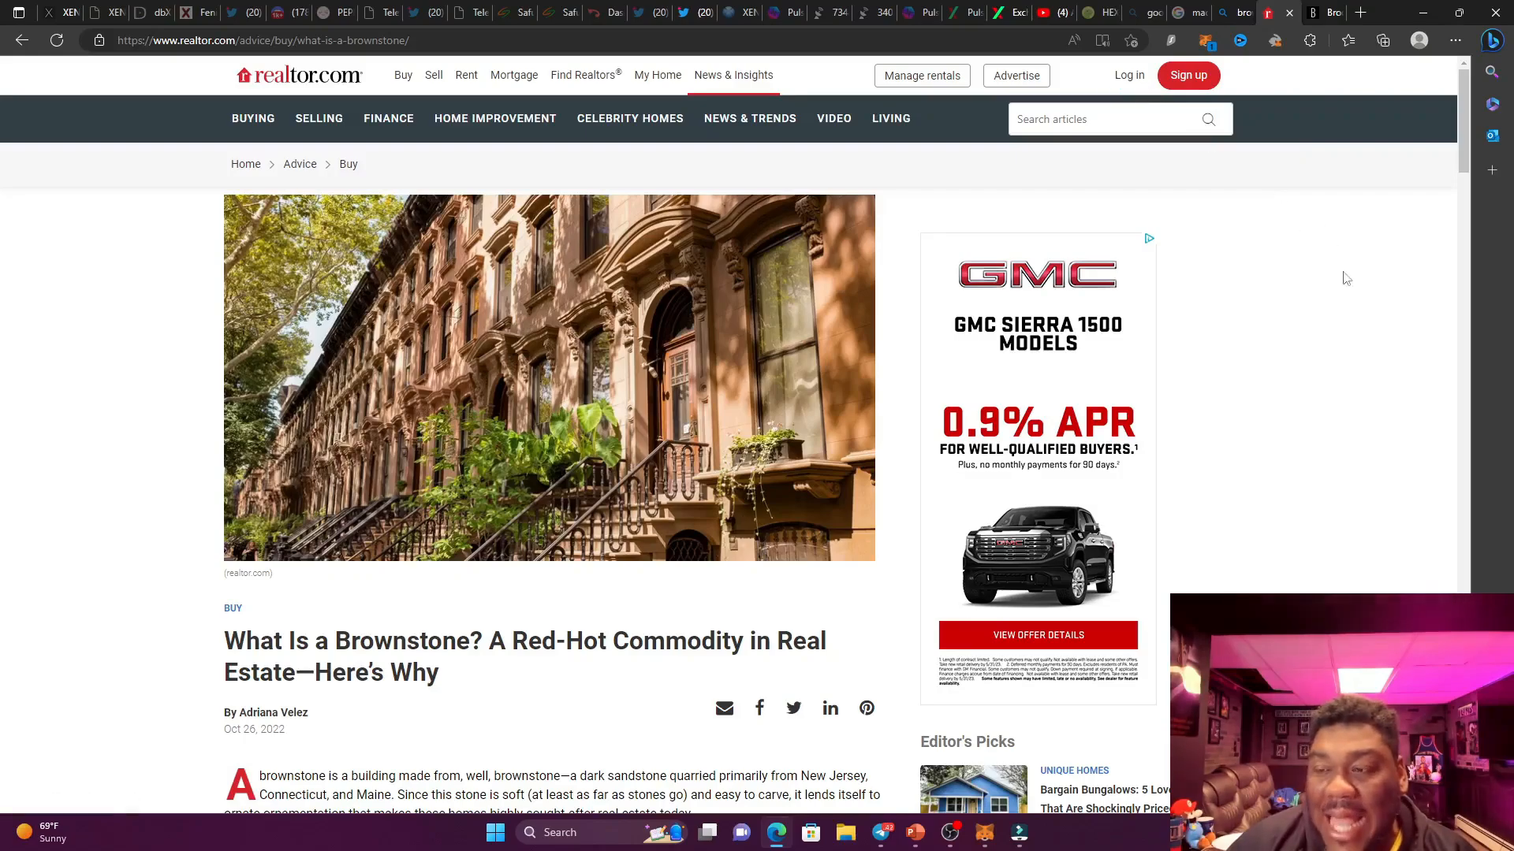
mouse_move(1375, 301)
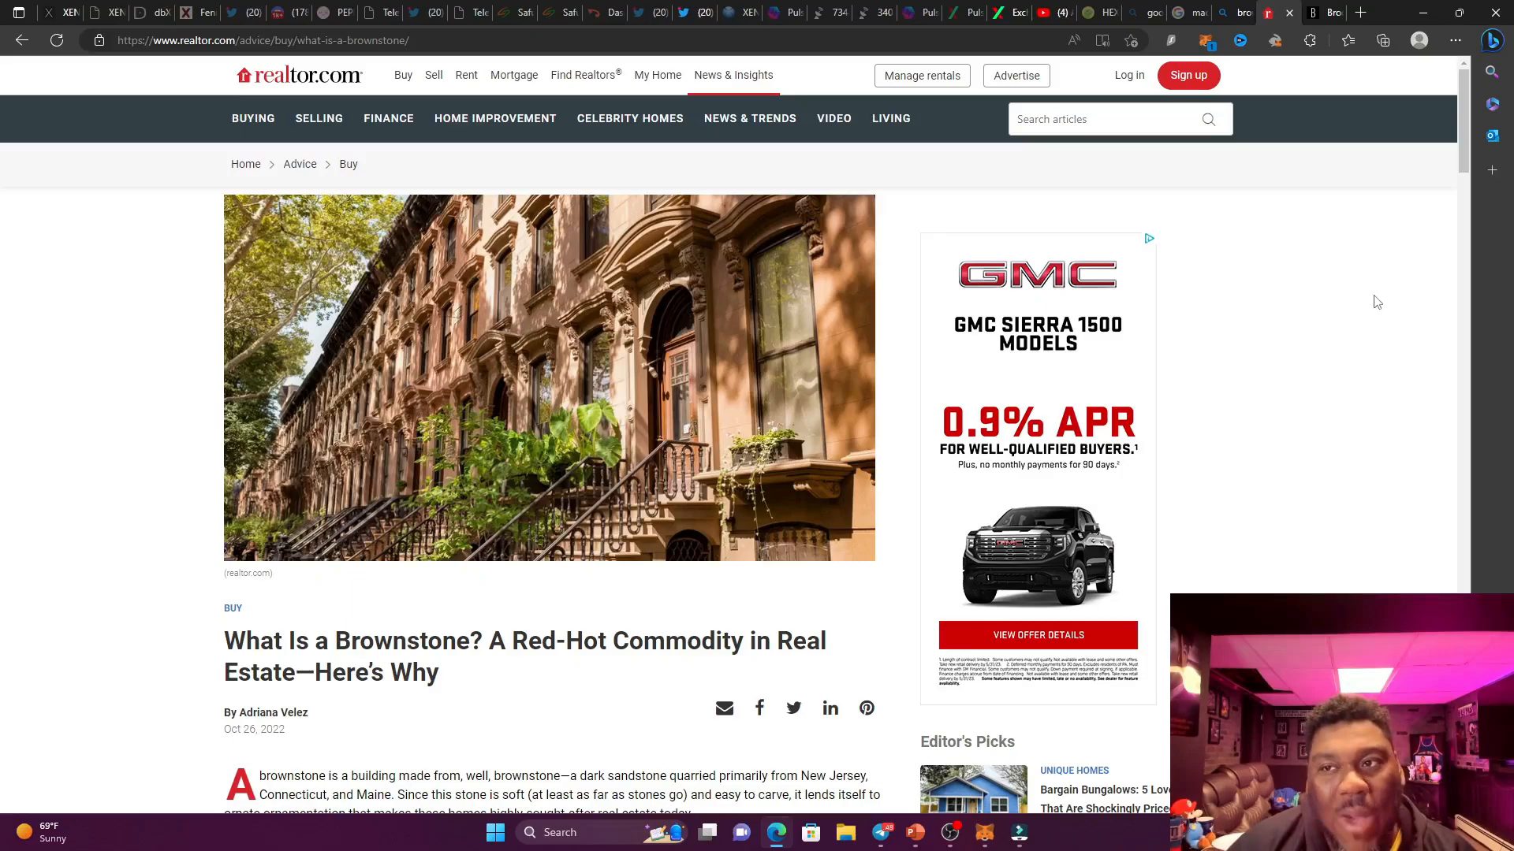
mouse_move(1355, 288)
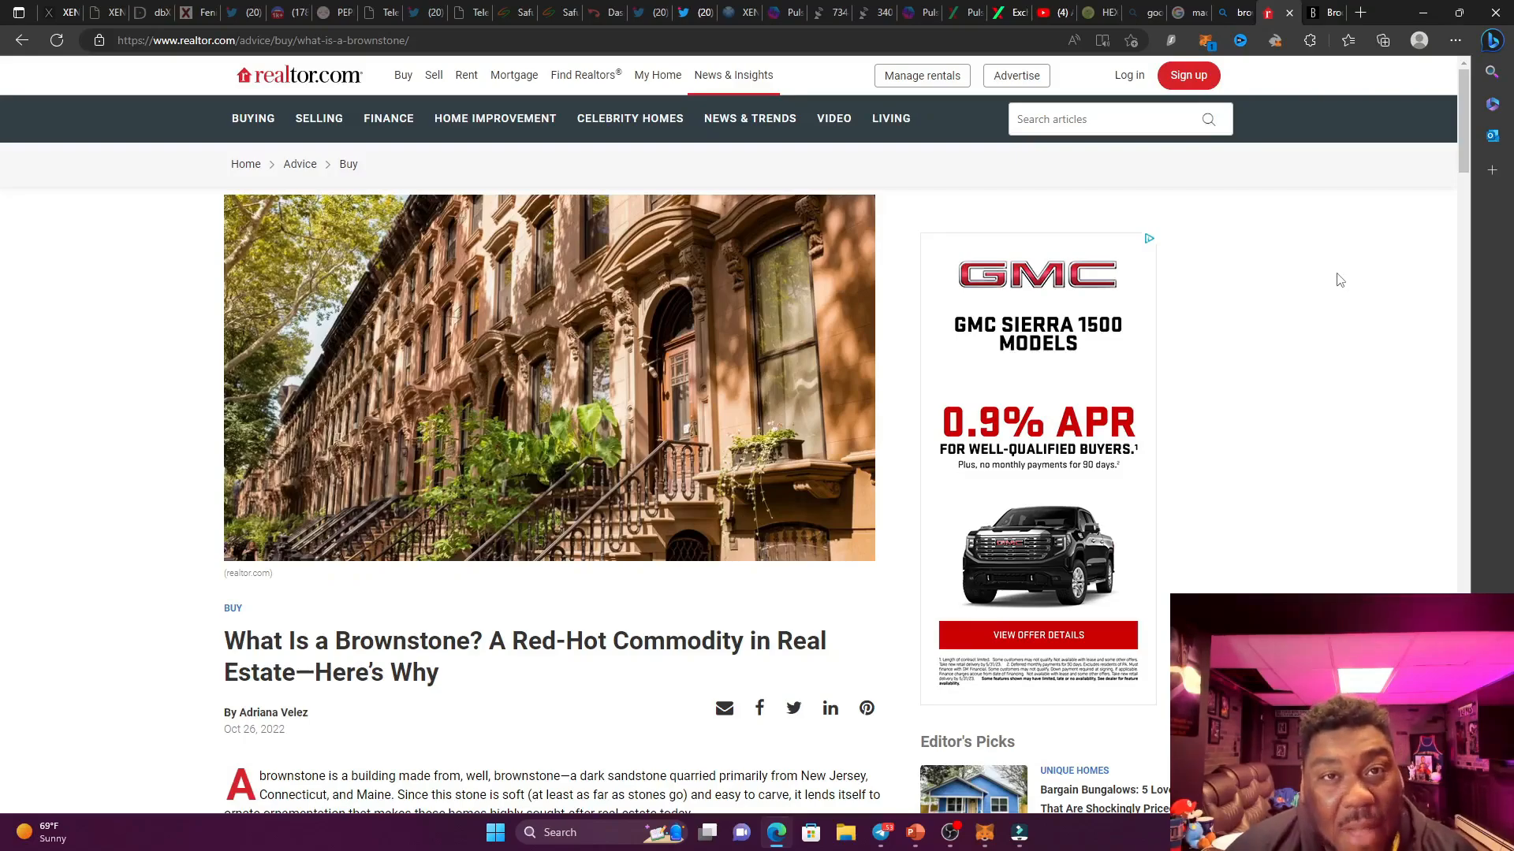
mouse_move(1289, 238)
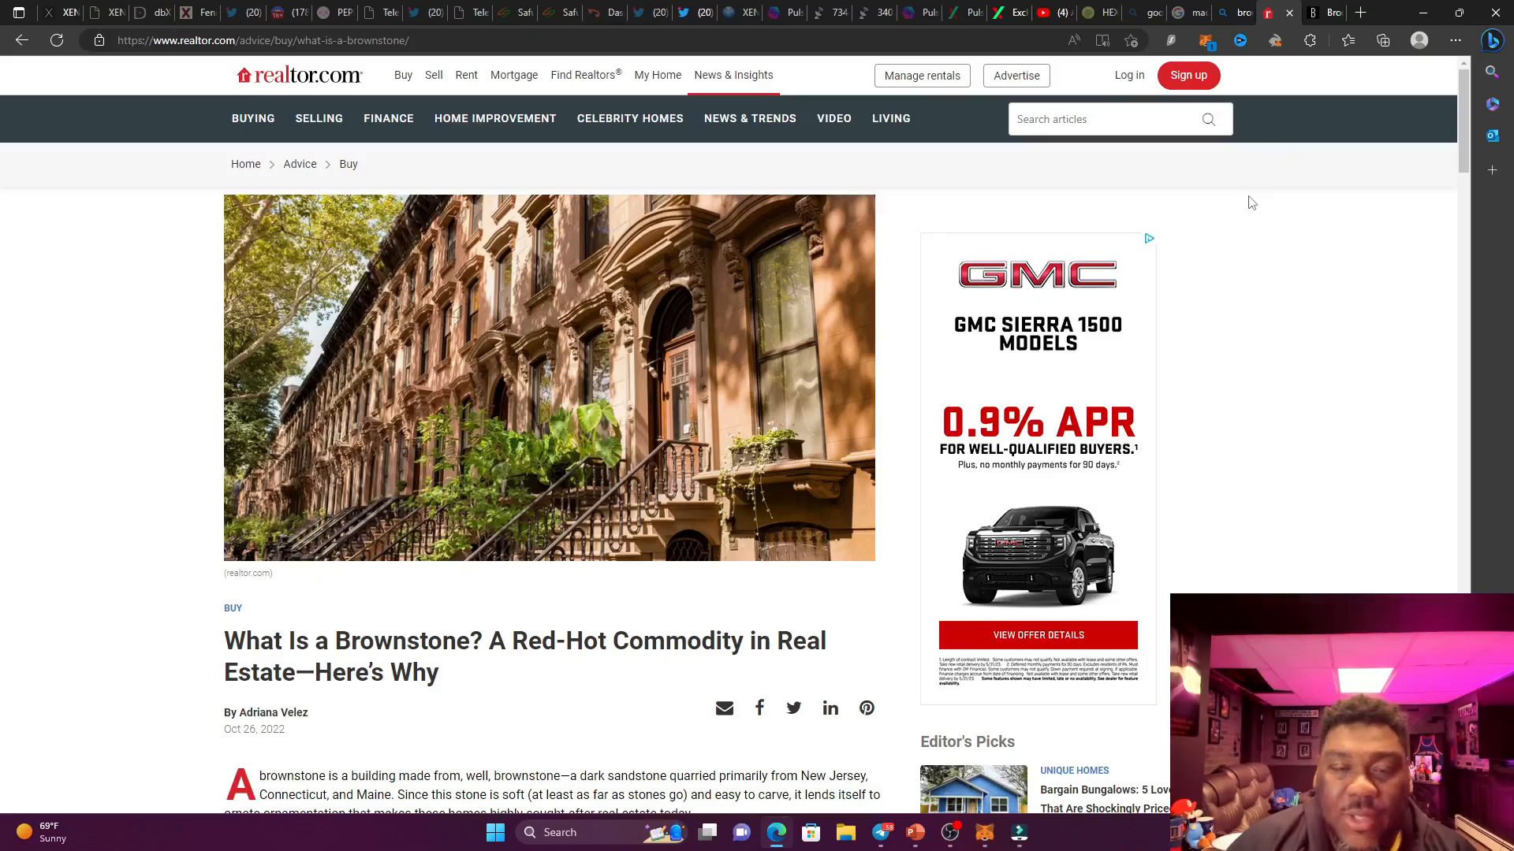
mouse_move(1226, 186)
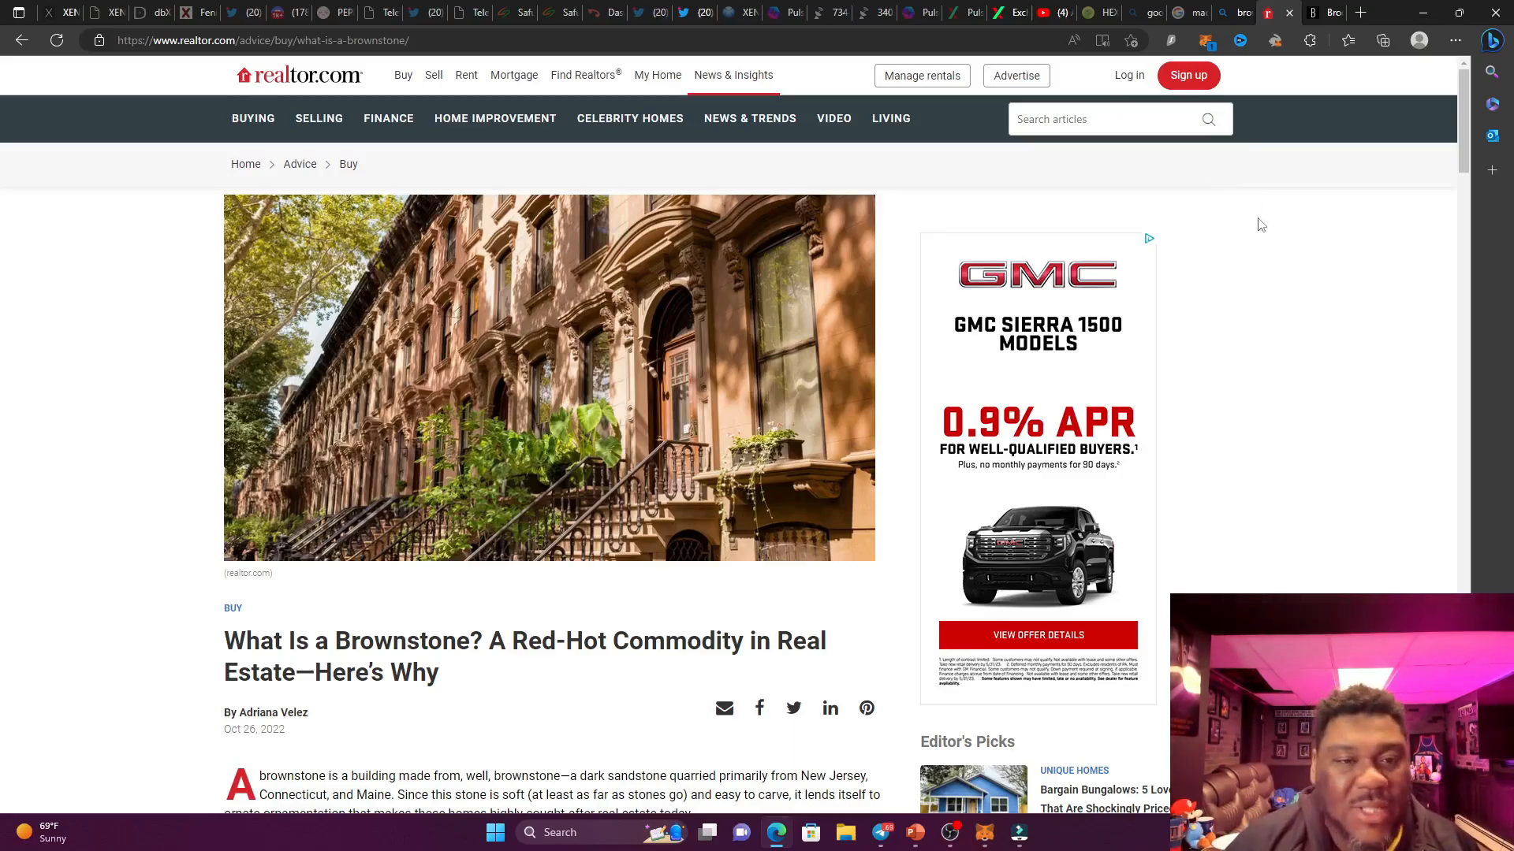
mouse_move(1239, 207)
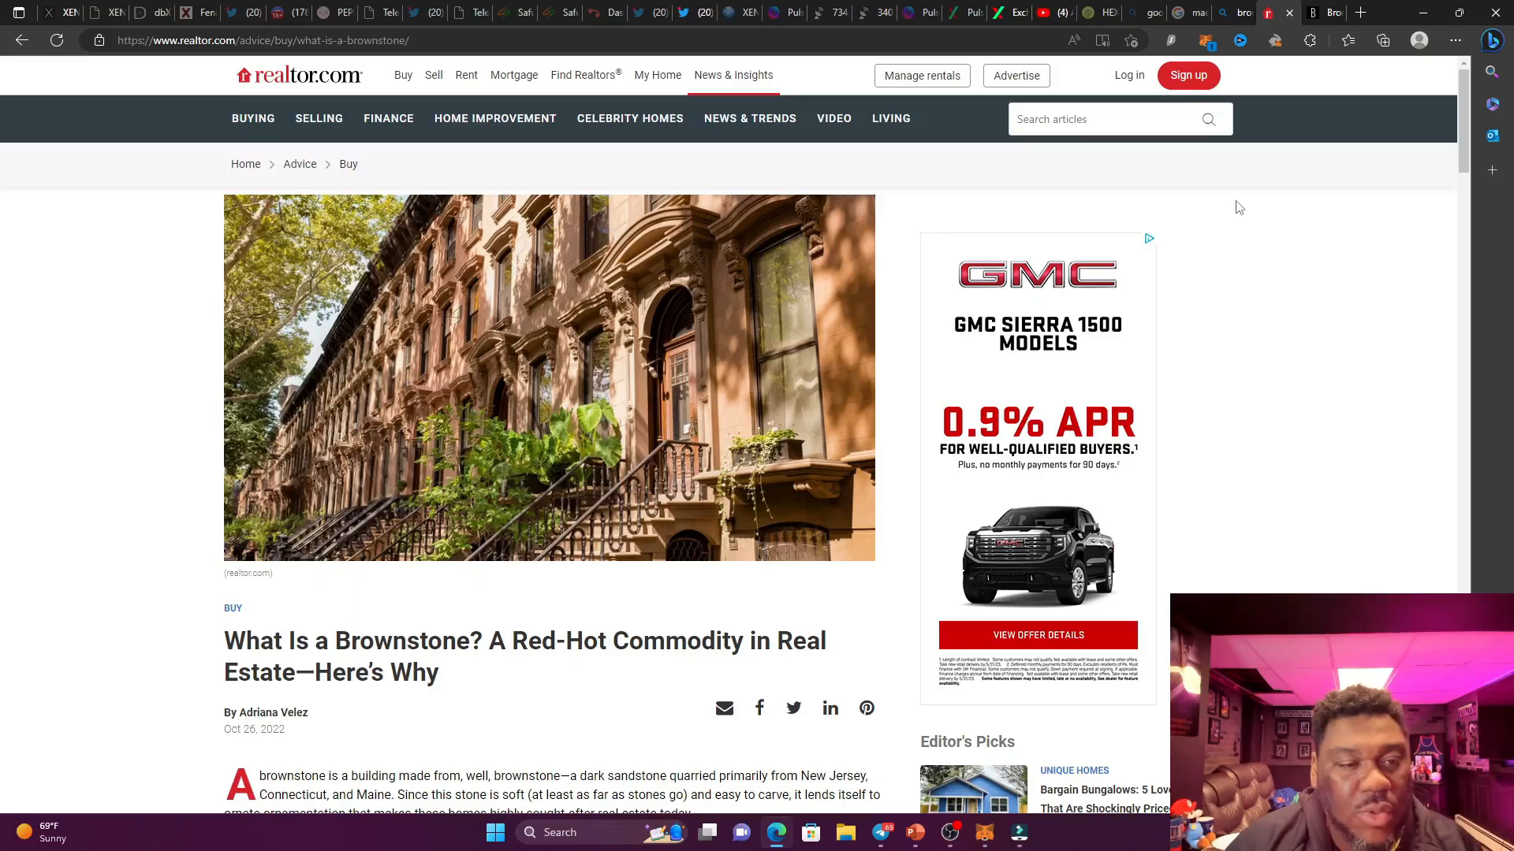
mouse_move(1260, 198)
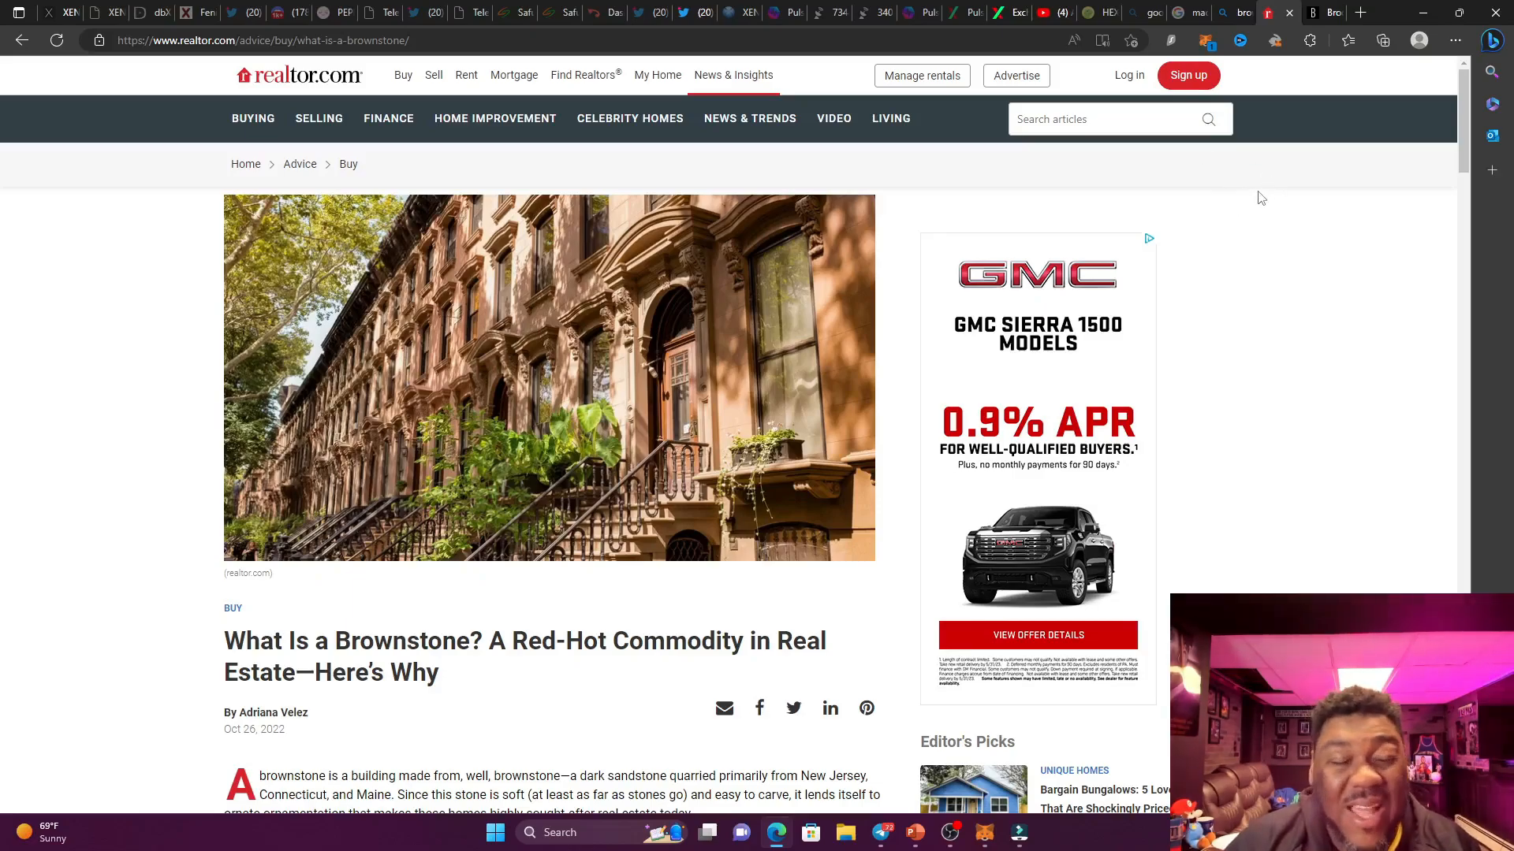
mouse_move(1130, 96)
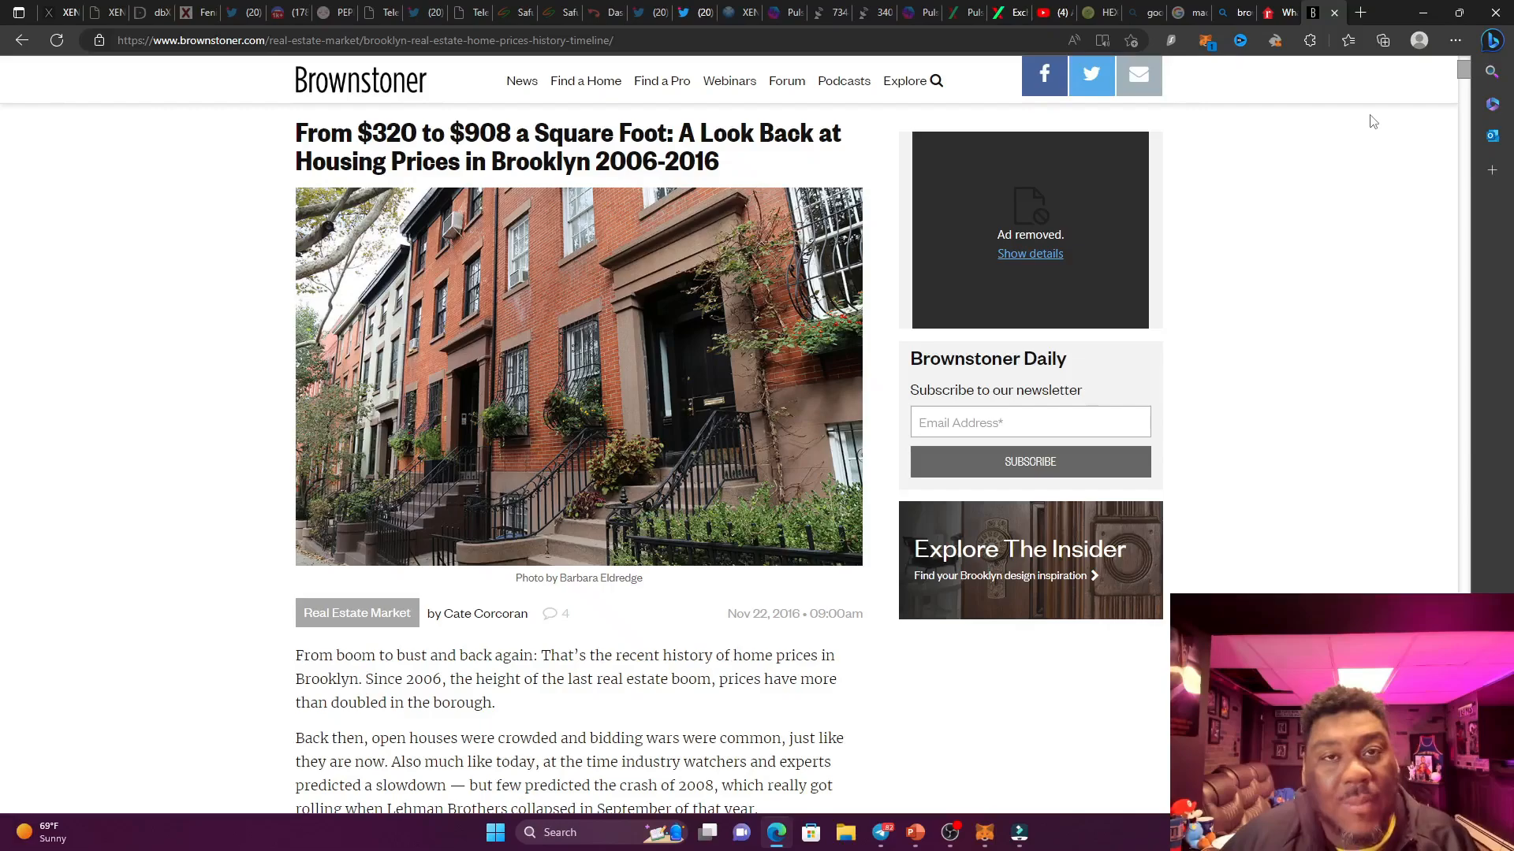
mouse_move(1330, 93)
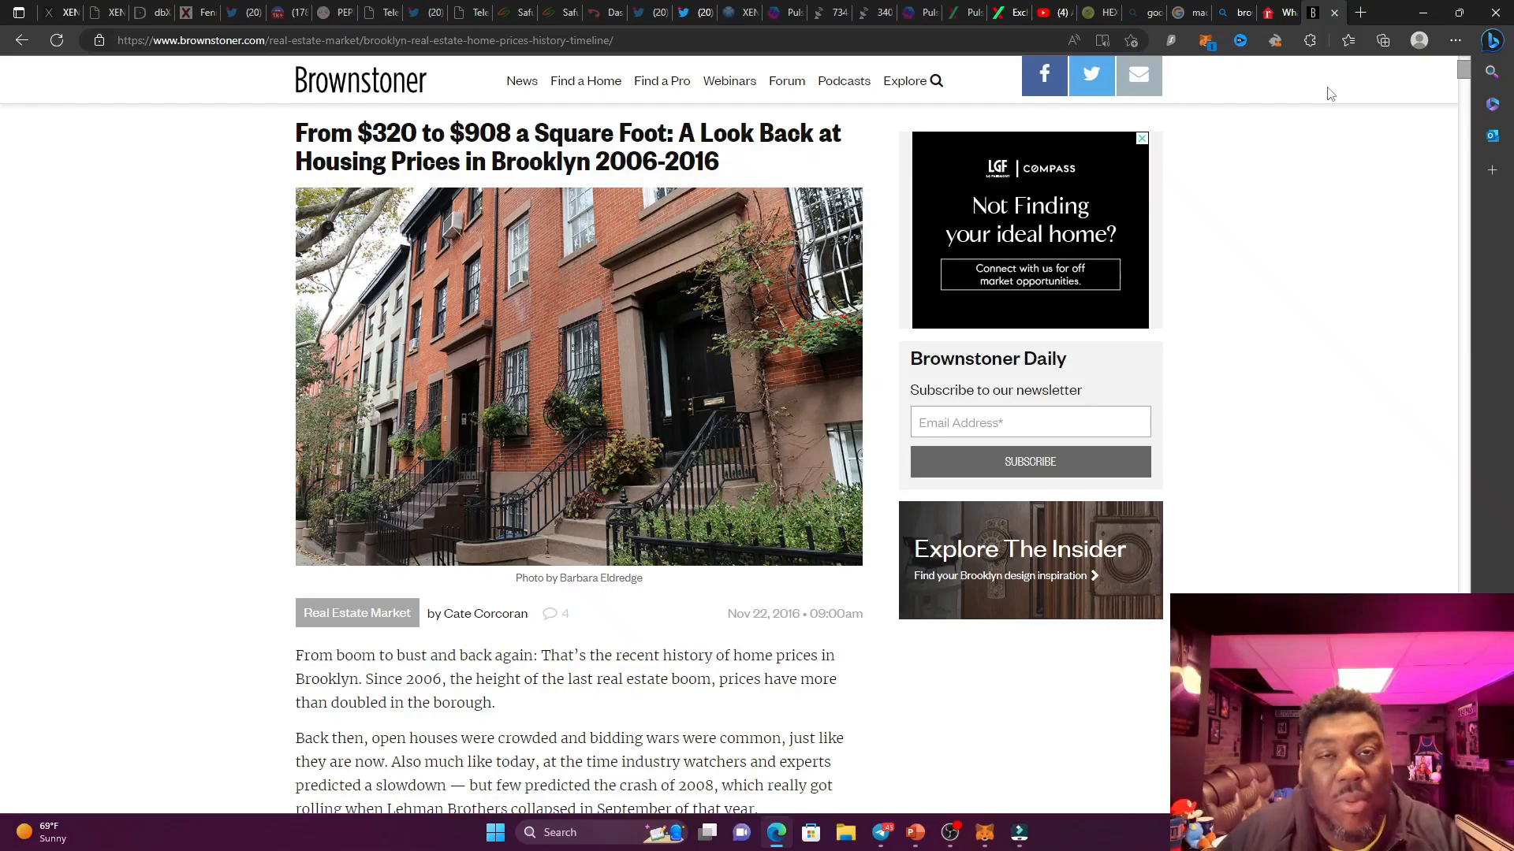
mouse_move(1319, 87)
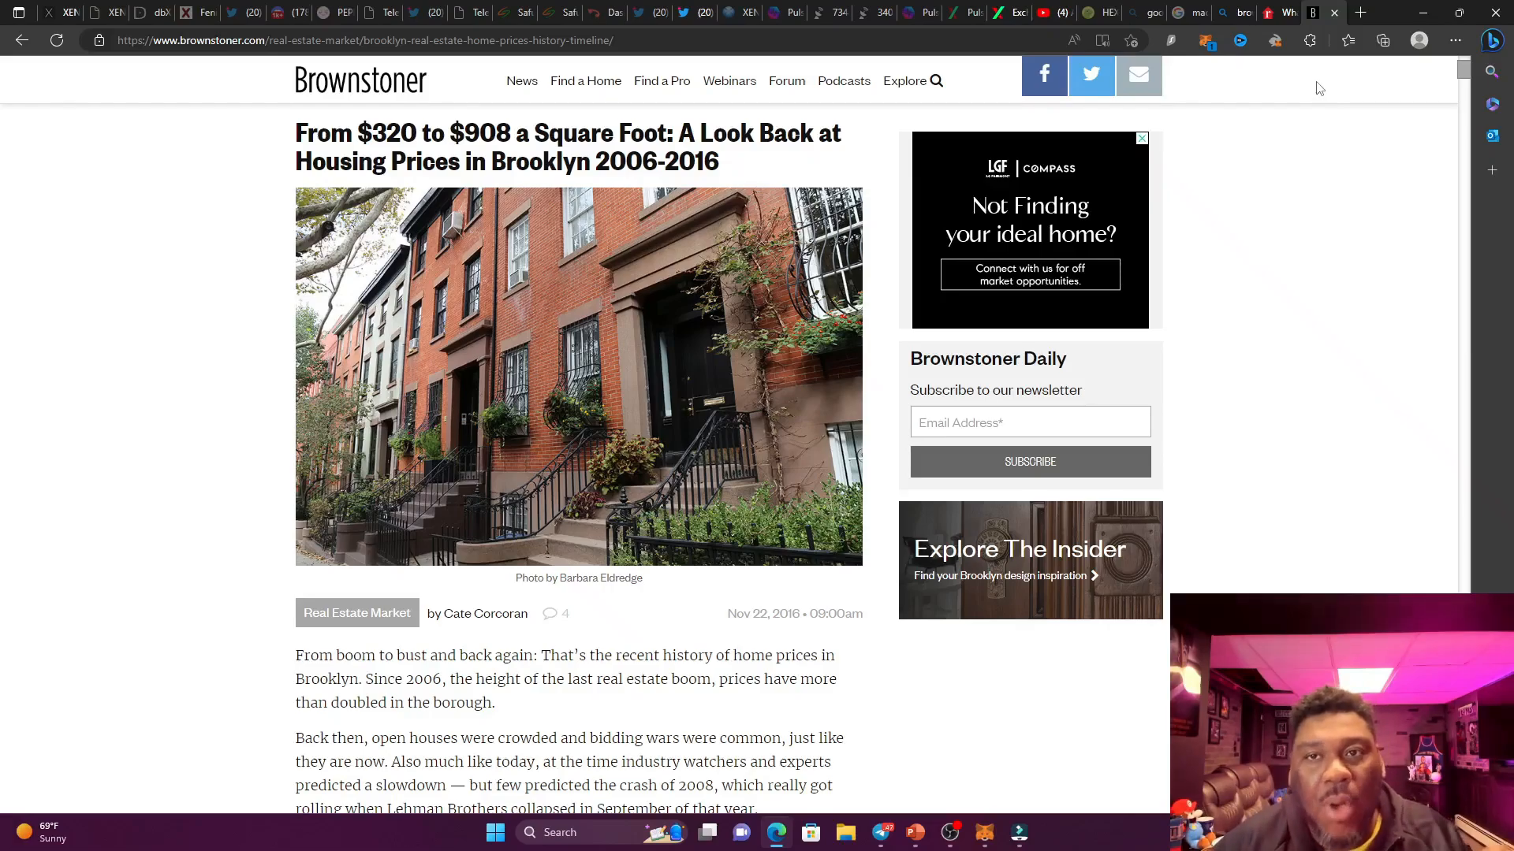
mouse_move(961, 12)
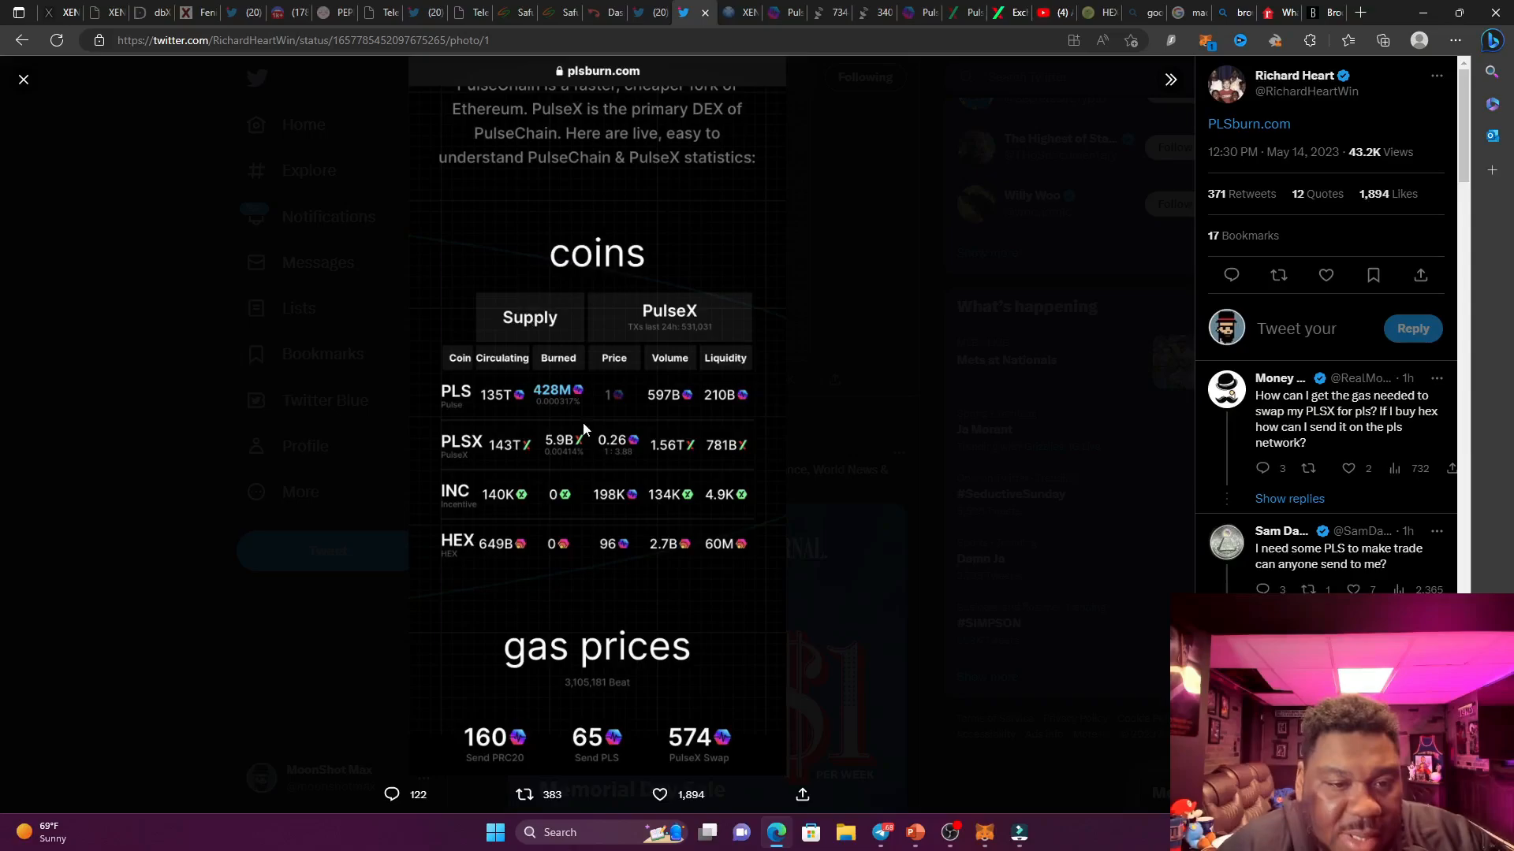
mouse_move(558, 413)
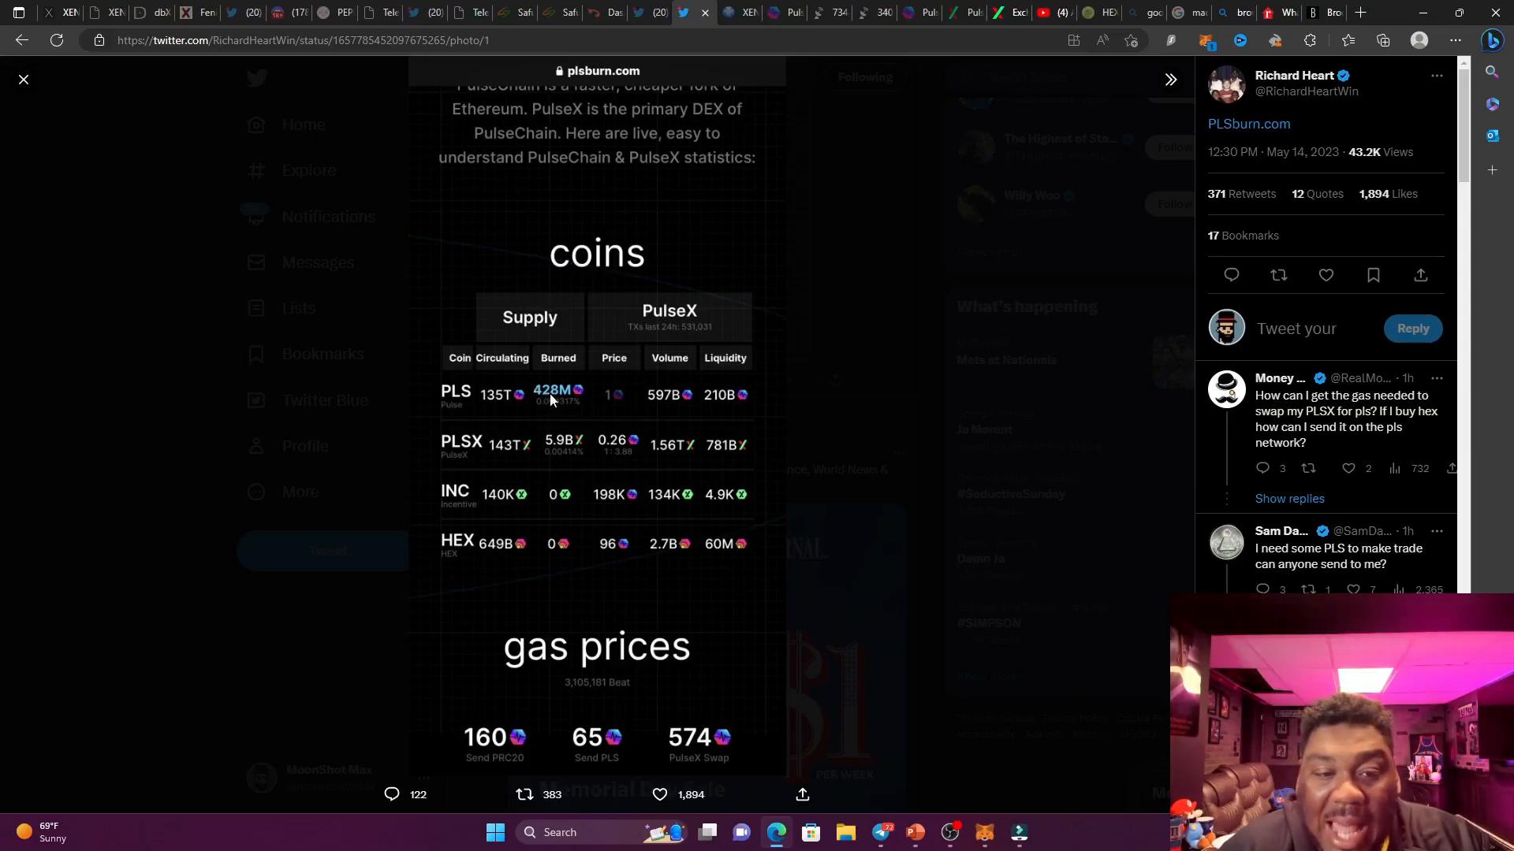
Close the PLS burn stats image and scroll to the 331,898,586 PLS burnt tweet.
click(23, 79)
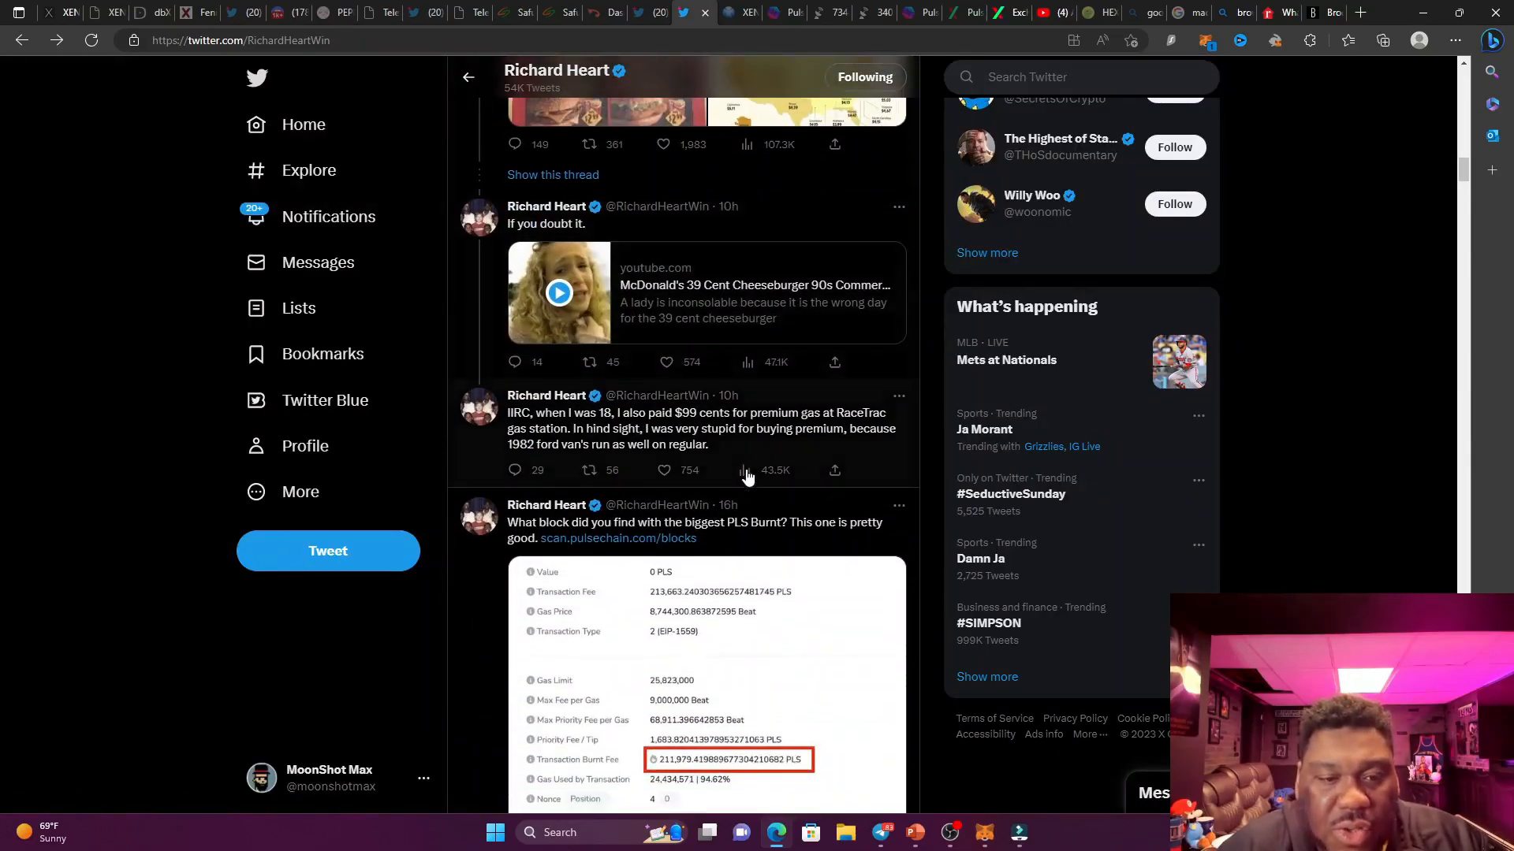
scroll(down, 3)
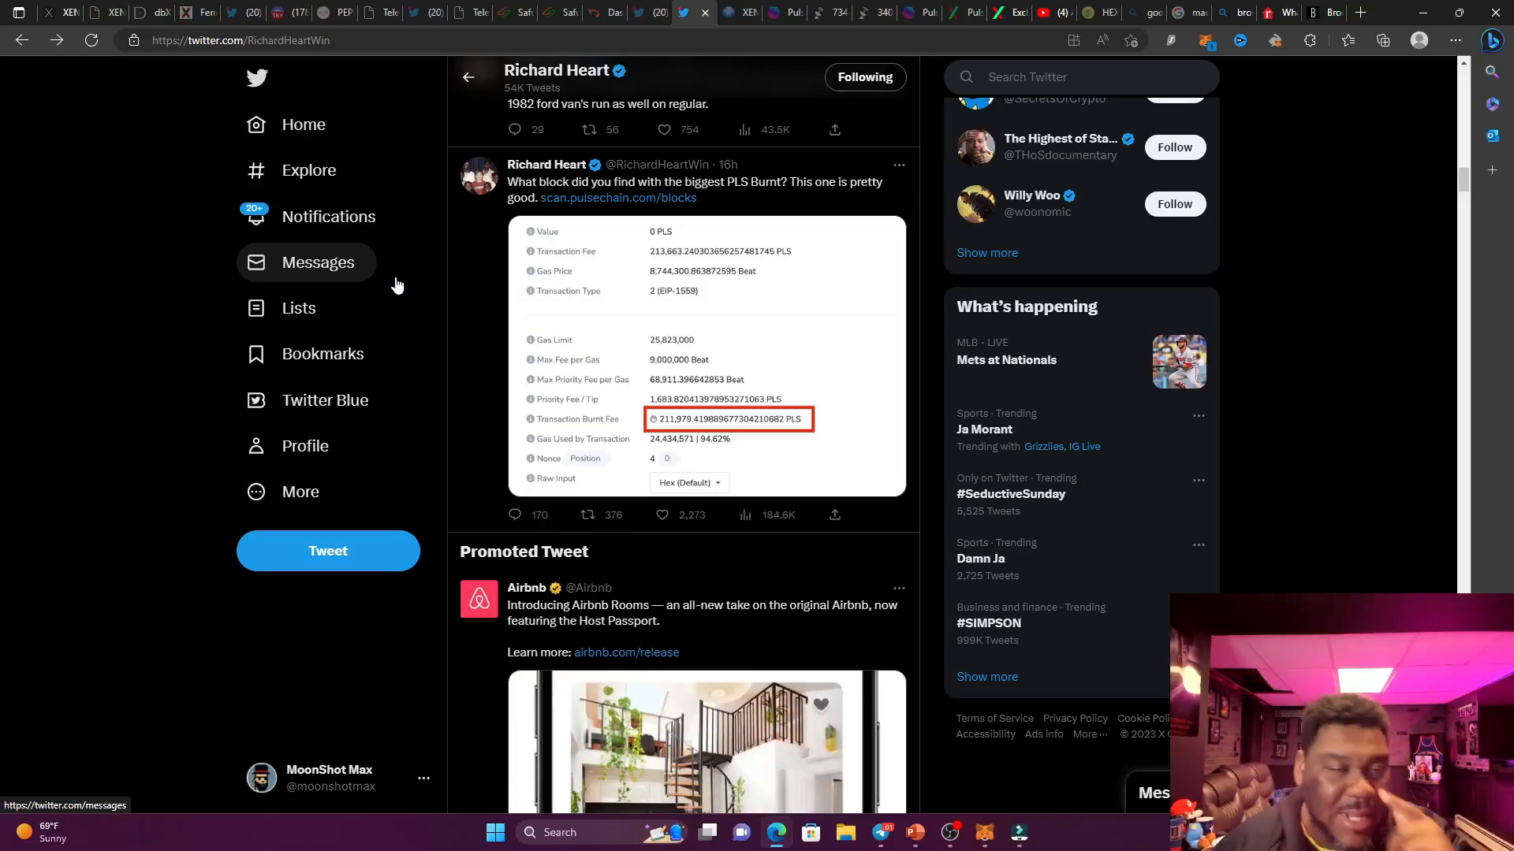
scroll(down, 3)
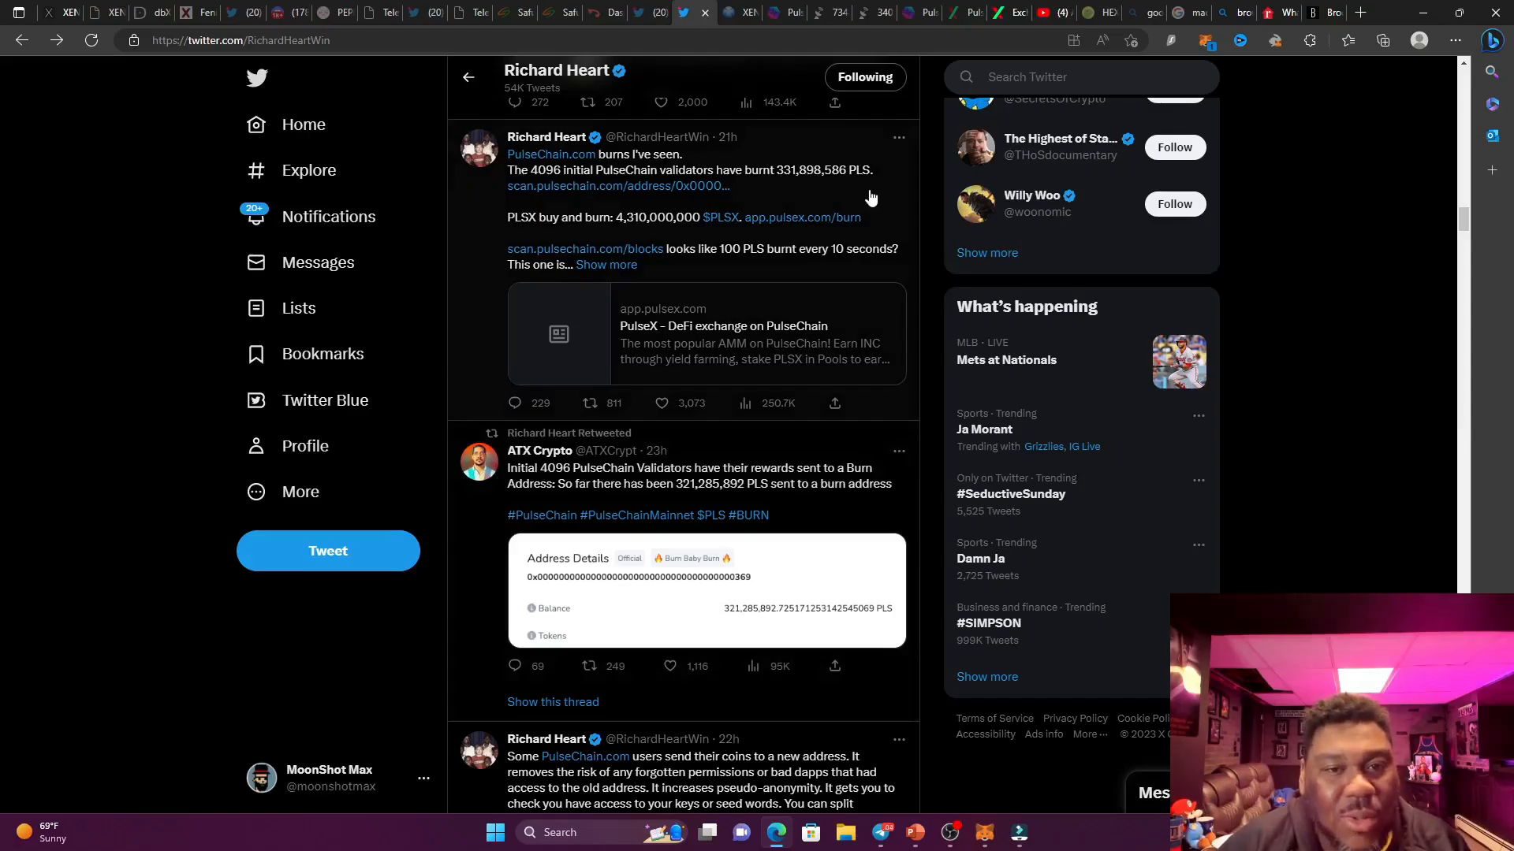
mouse_move(866, 197)
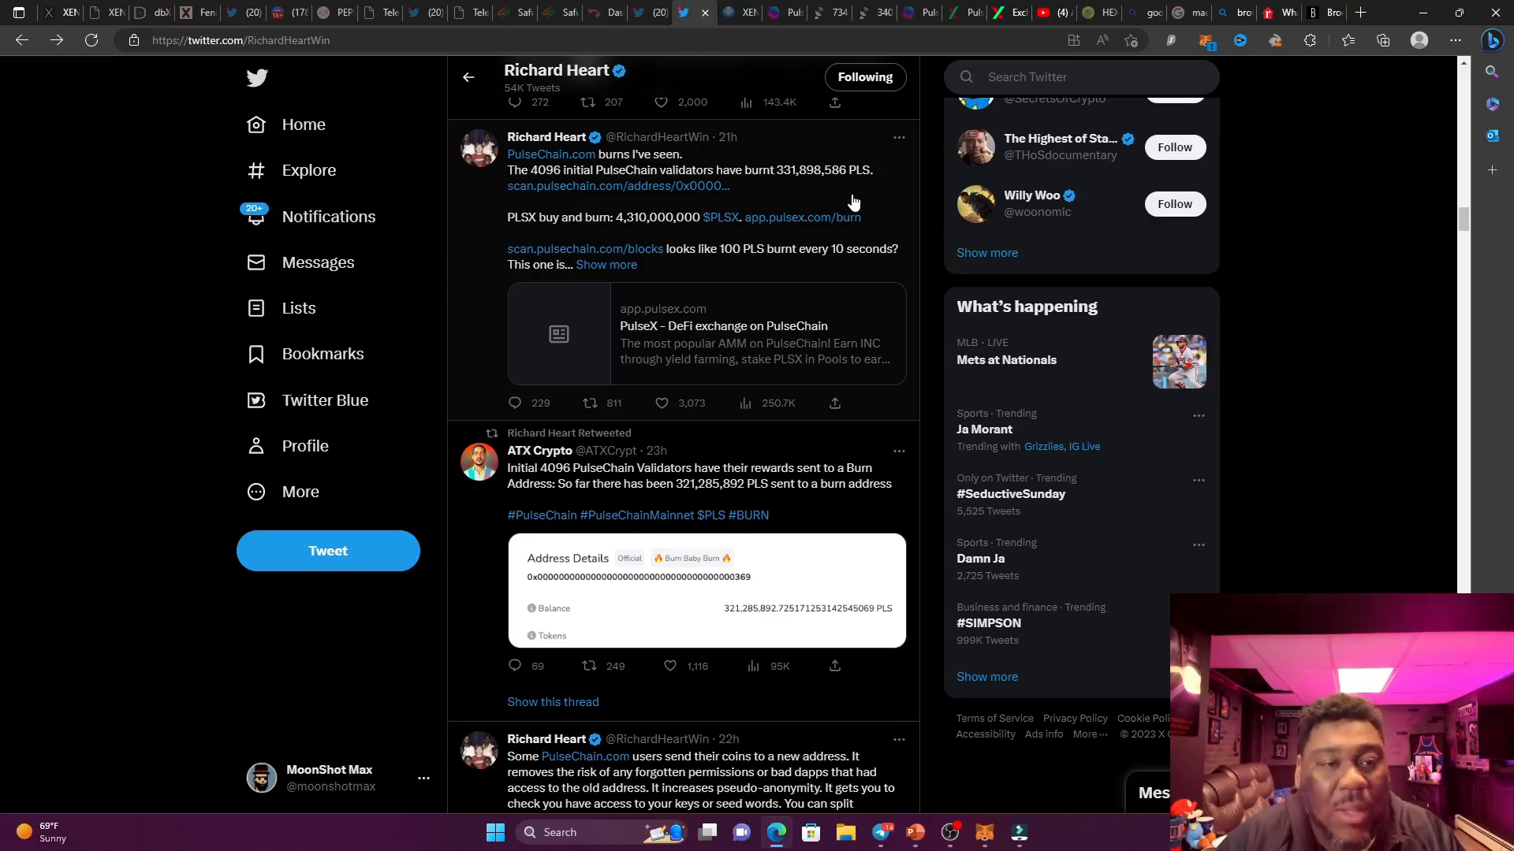
mouse_move(916, 291)
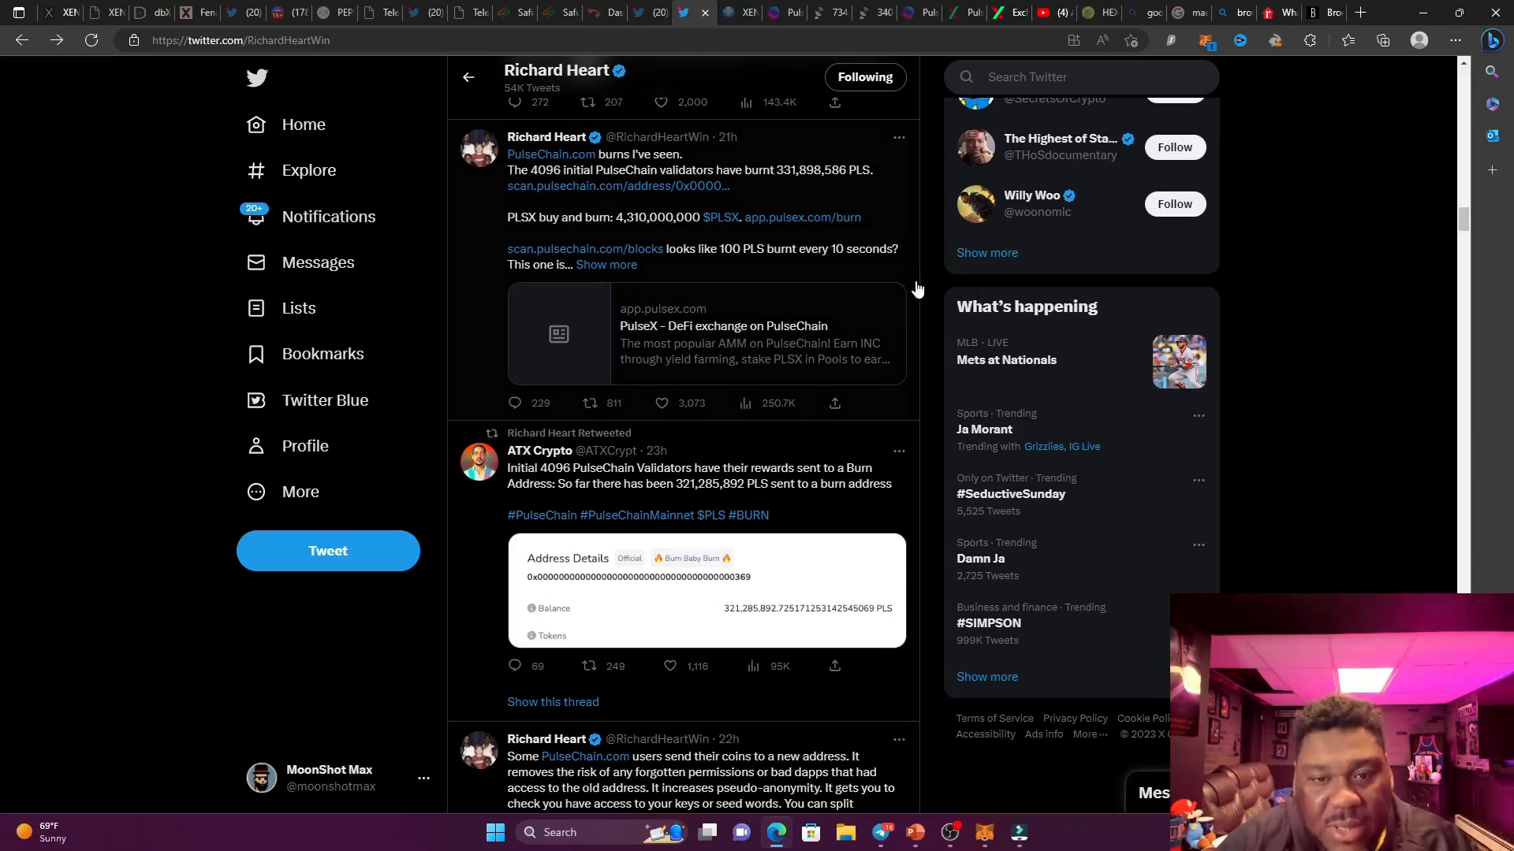
mouse_move(950, 328)
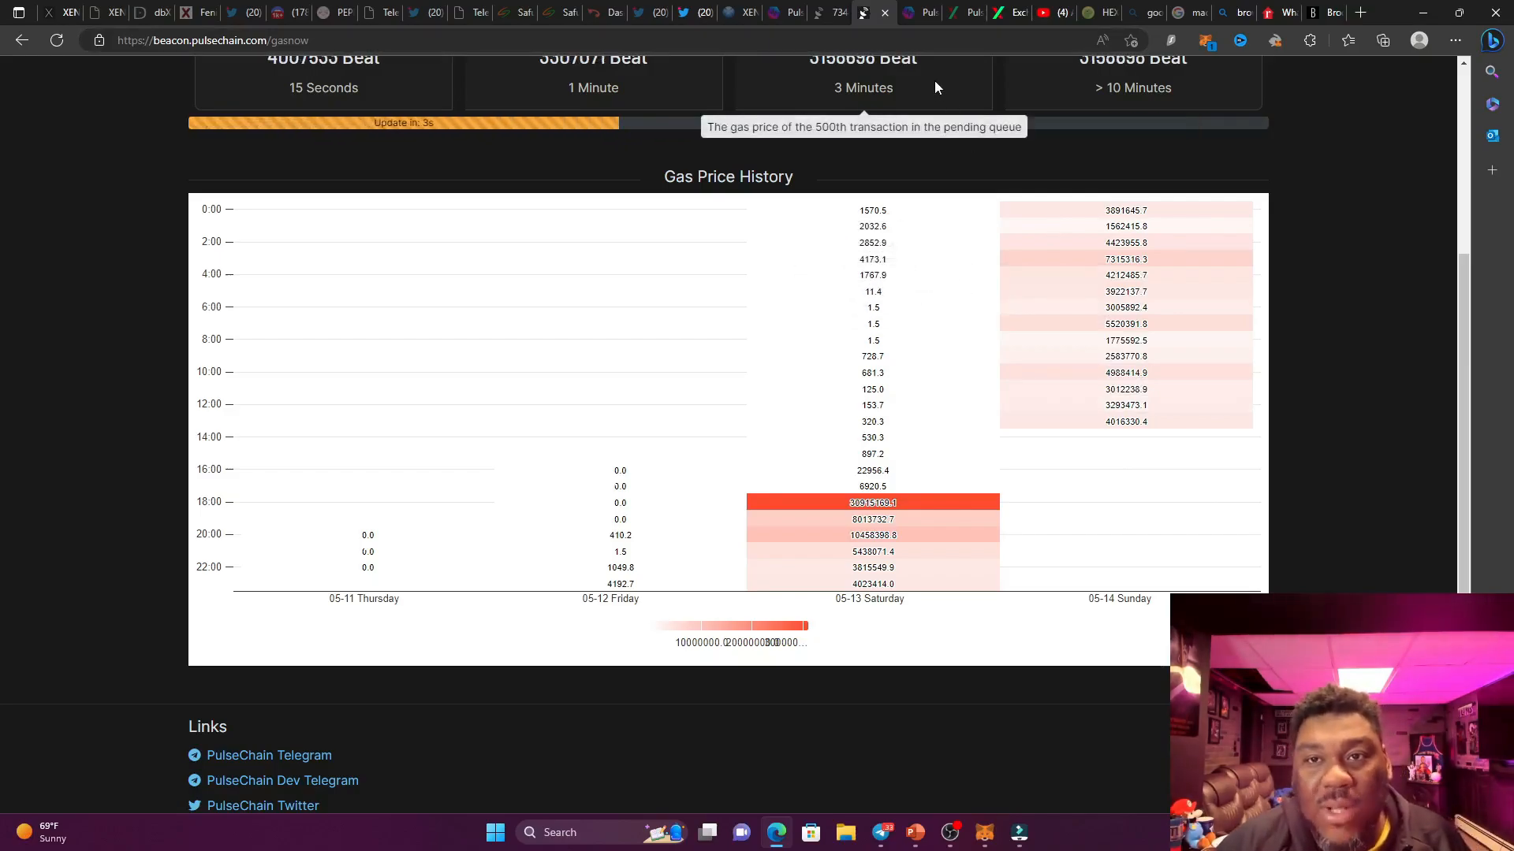
Switch to the beacon.pulsechain.com gasnow tab to view the gas price history.
click(917, 12)
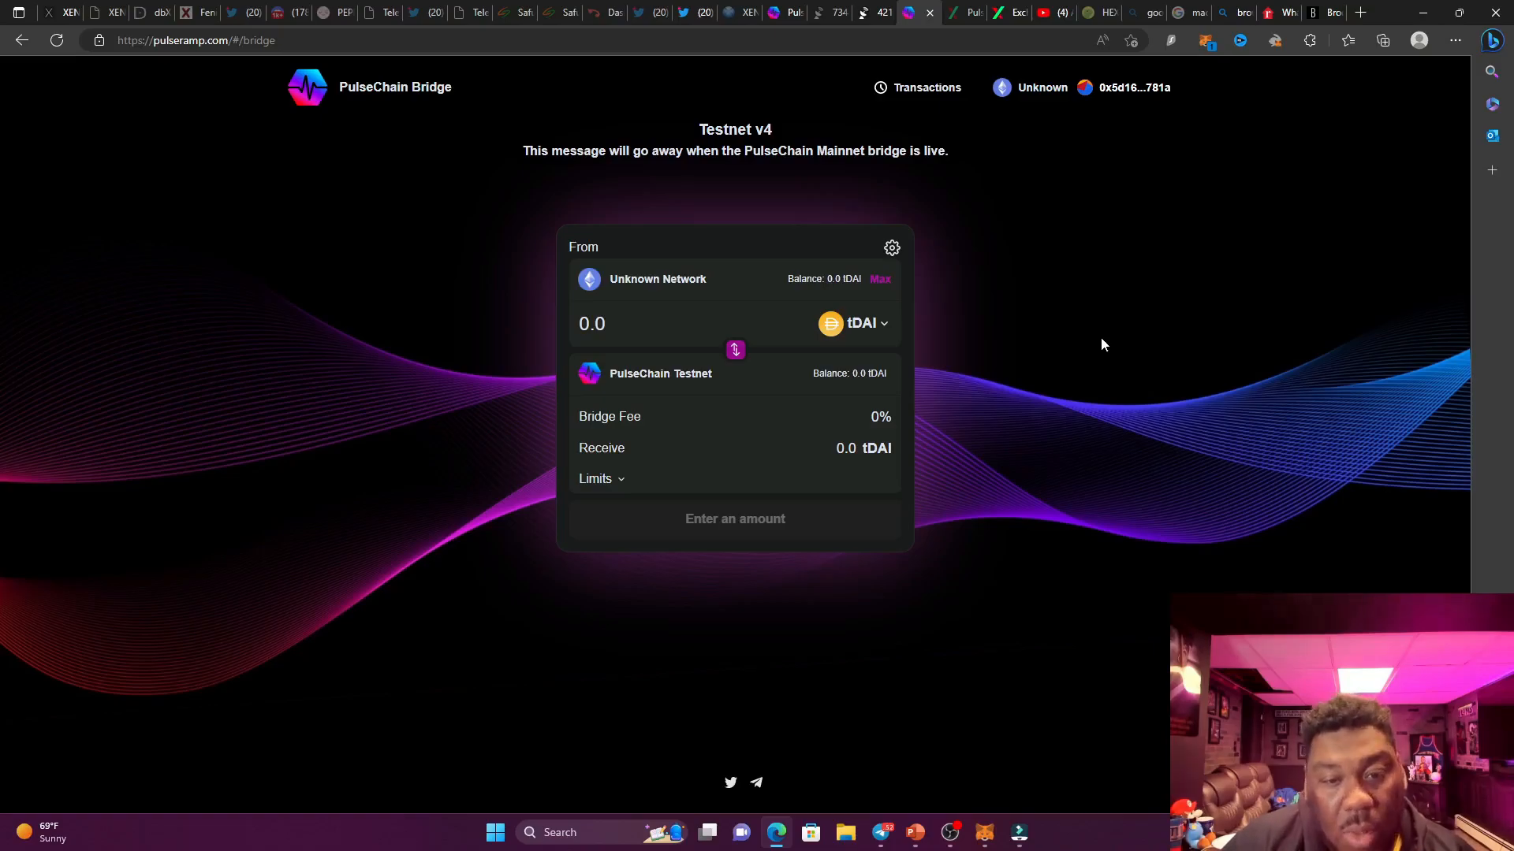
mouse_move(1024, 284)
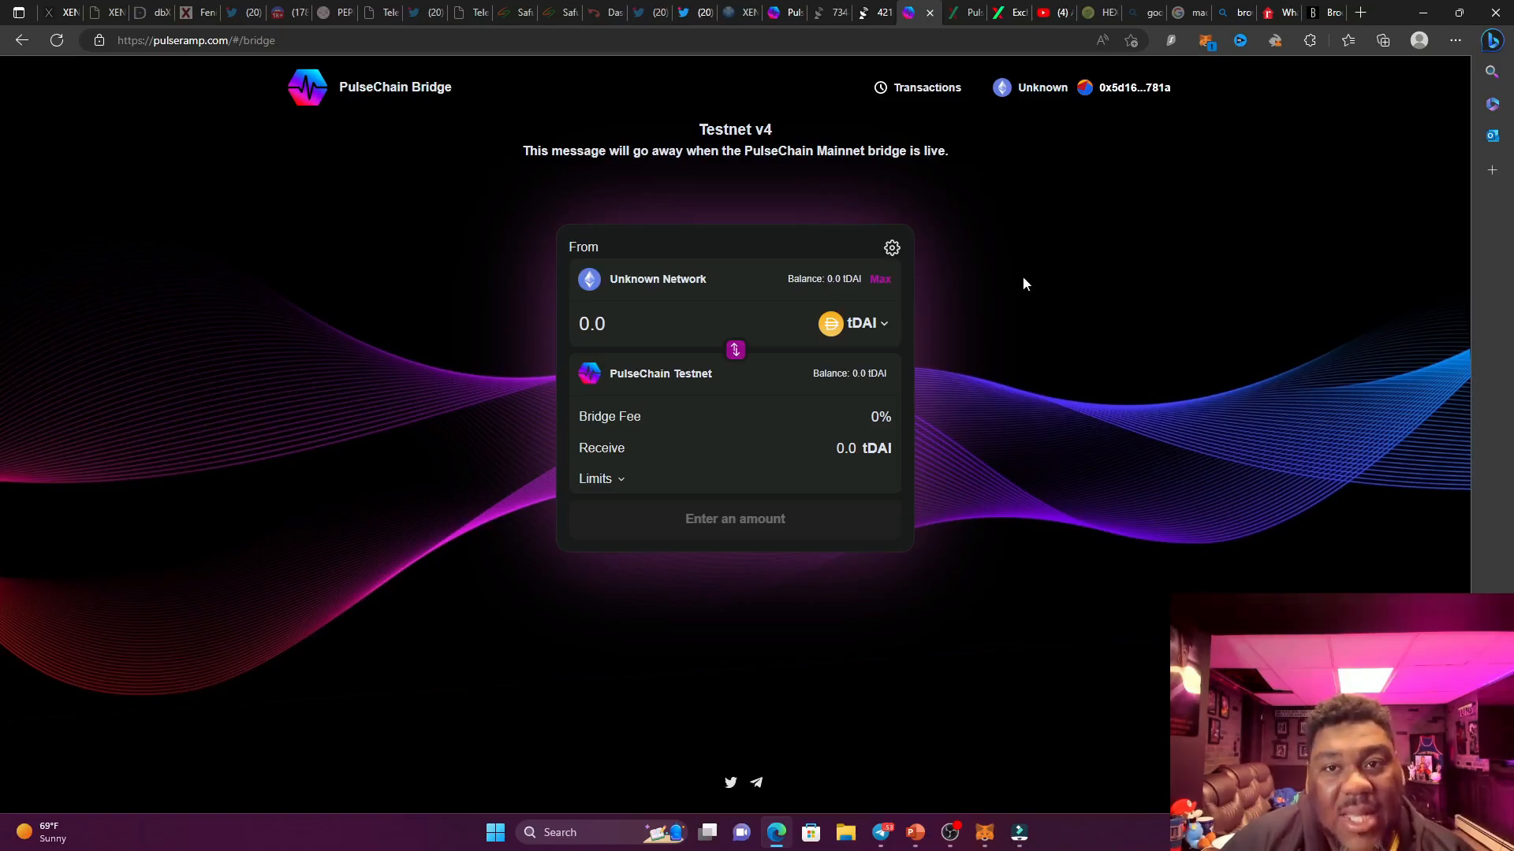
mouse_move(1004, 256)
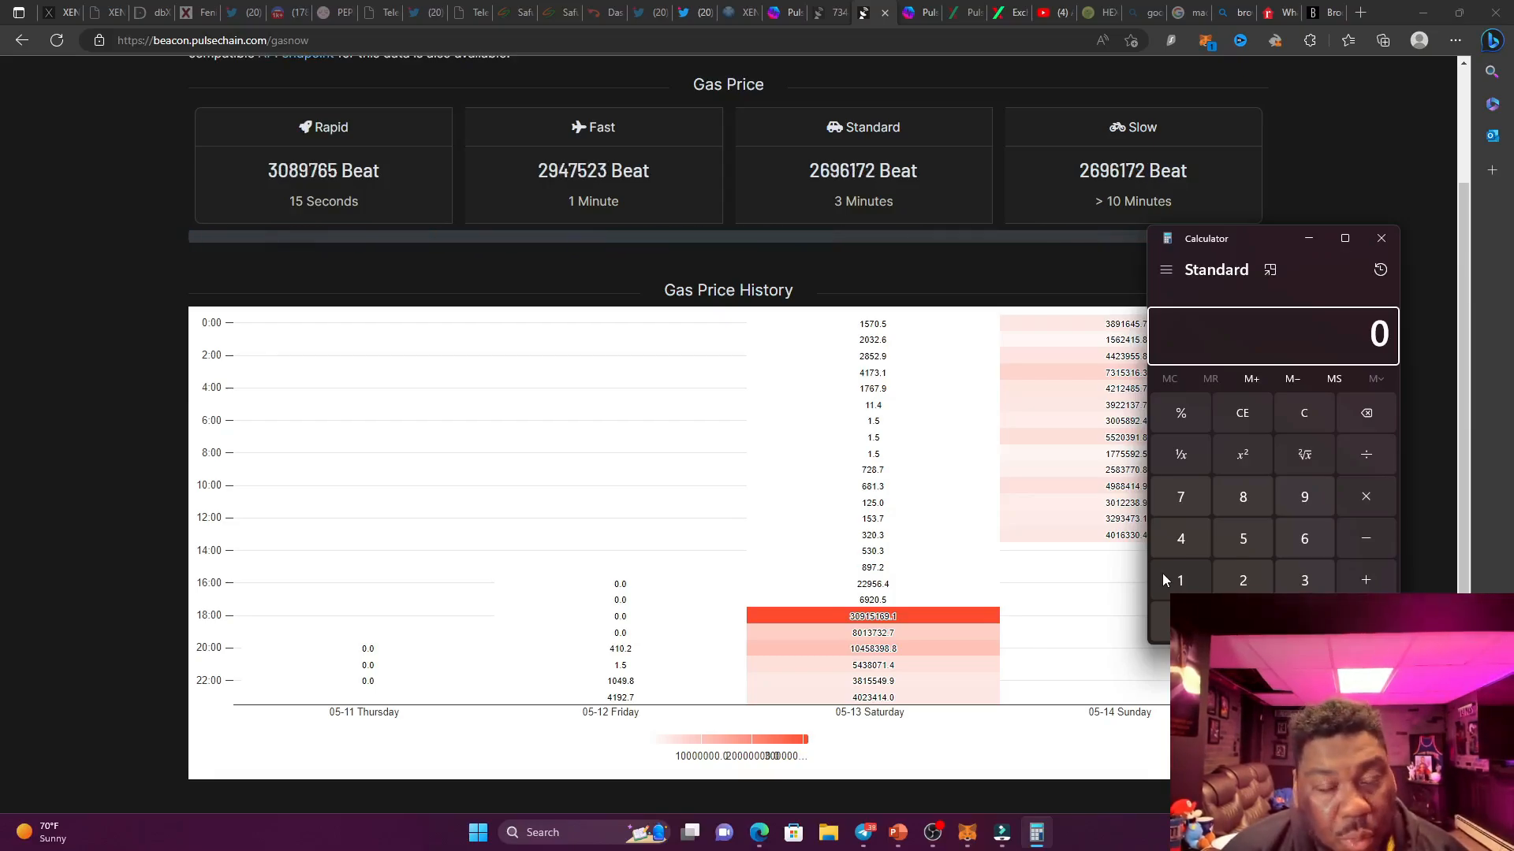
mouse_move(1096, 551)
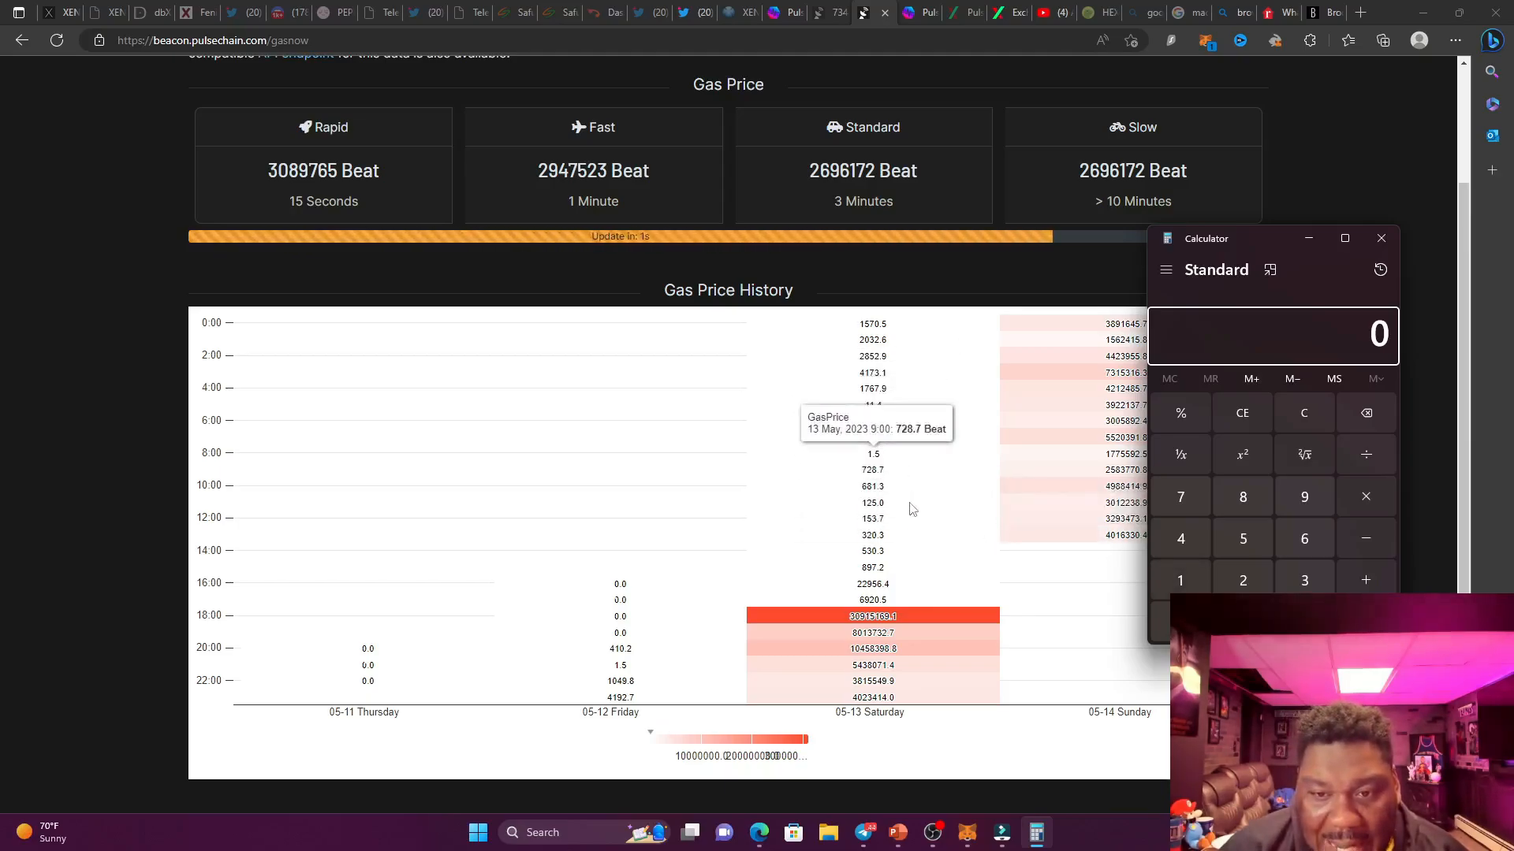
mouse_move(908, 524)
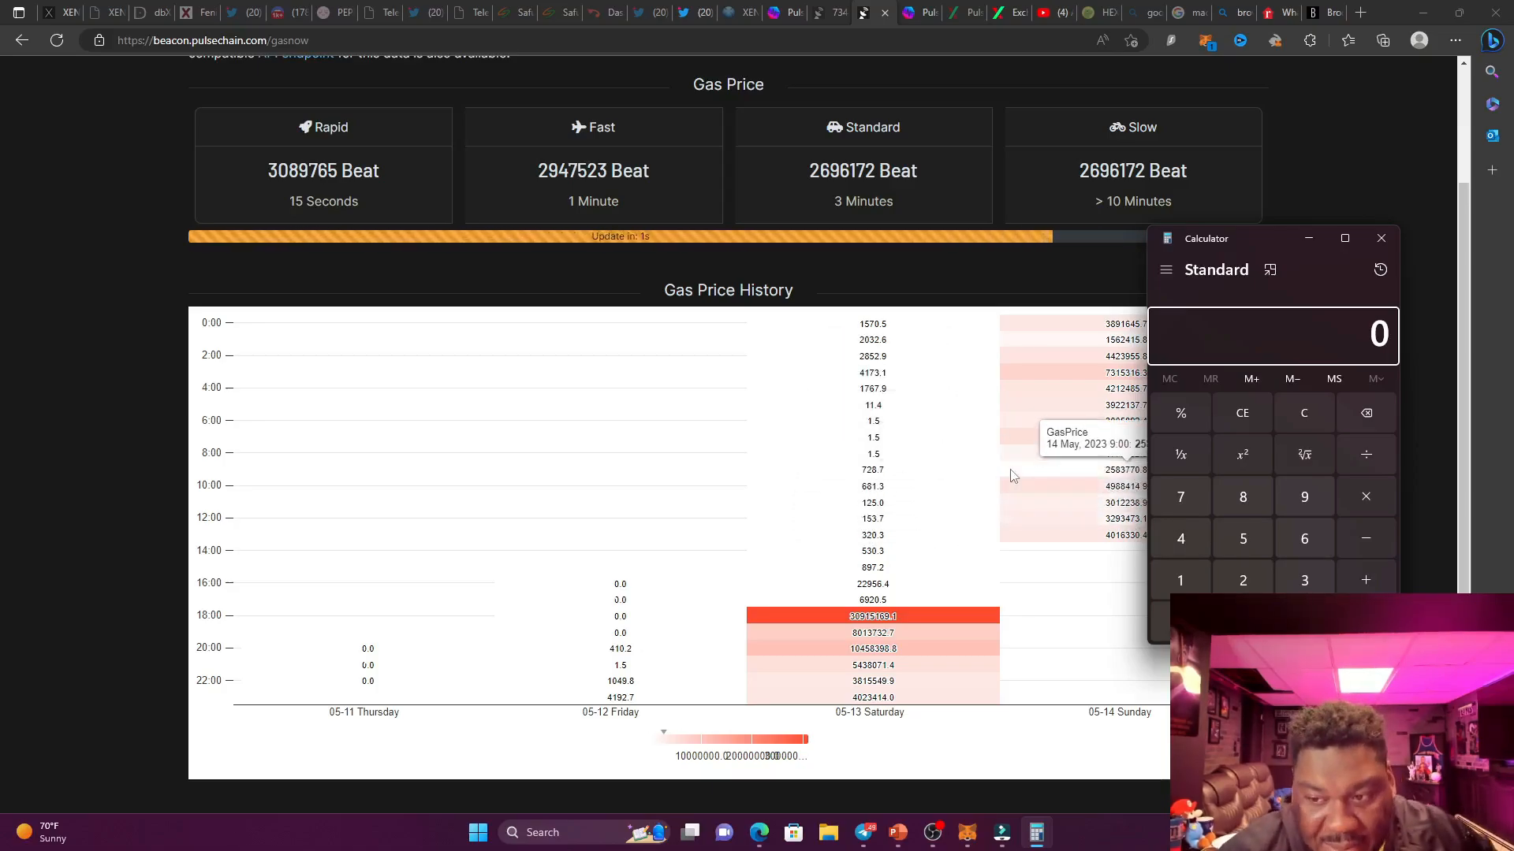
Compute 4,000,000 ÷ 1,000 = 4,000 in Calculator, then clear the display.
click(1179, 538)
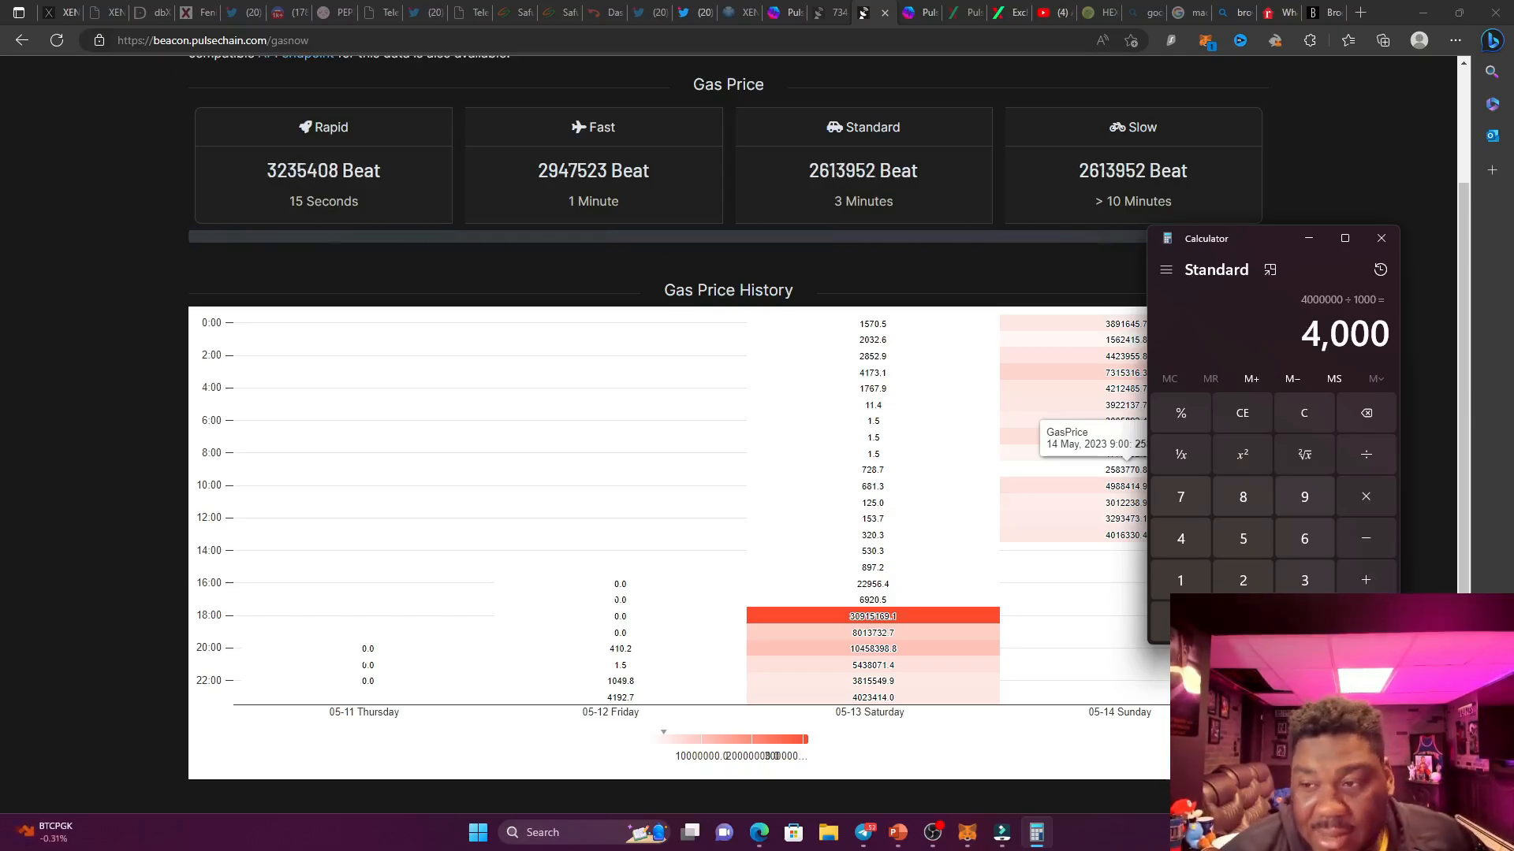
click(1303, 412)
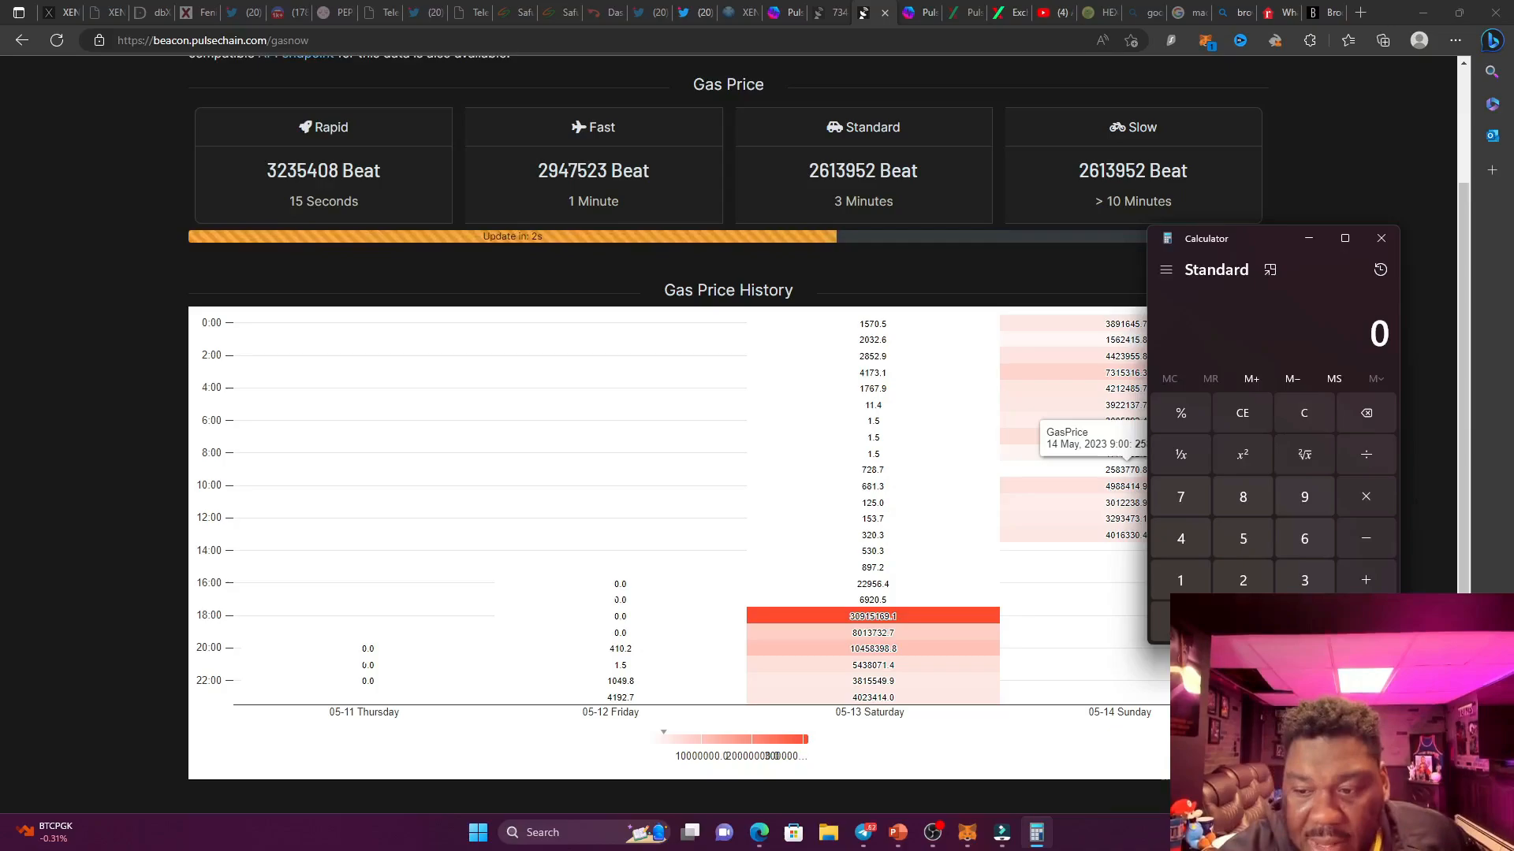